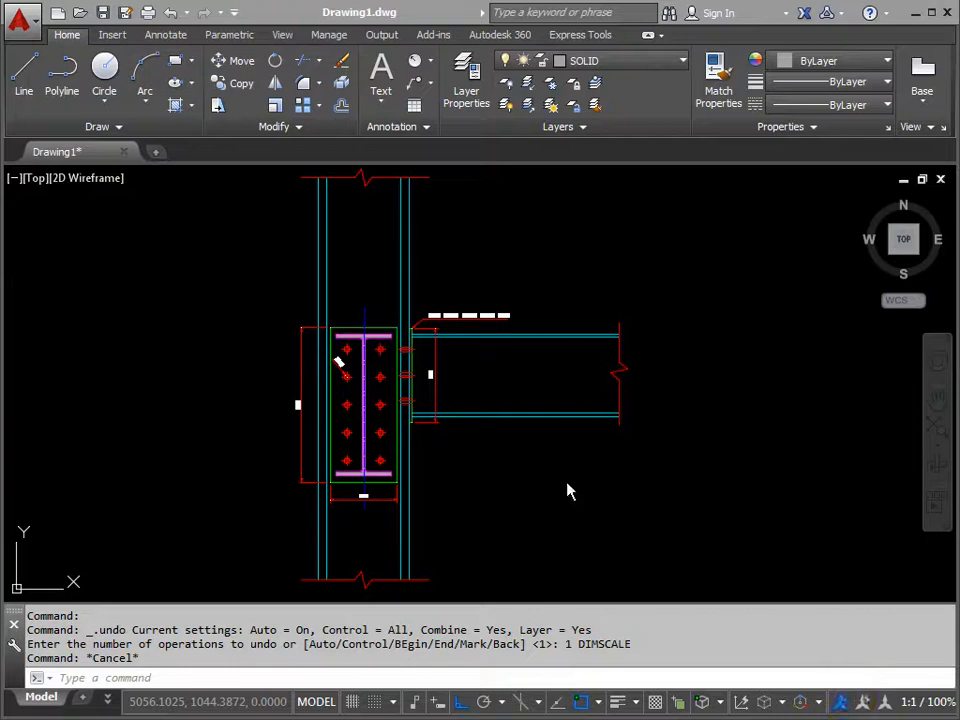
{"action": "mouse_move", "coordinate": [448, 460]}
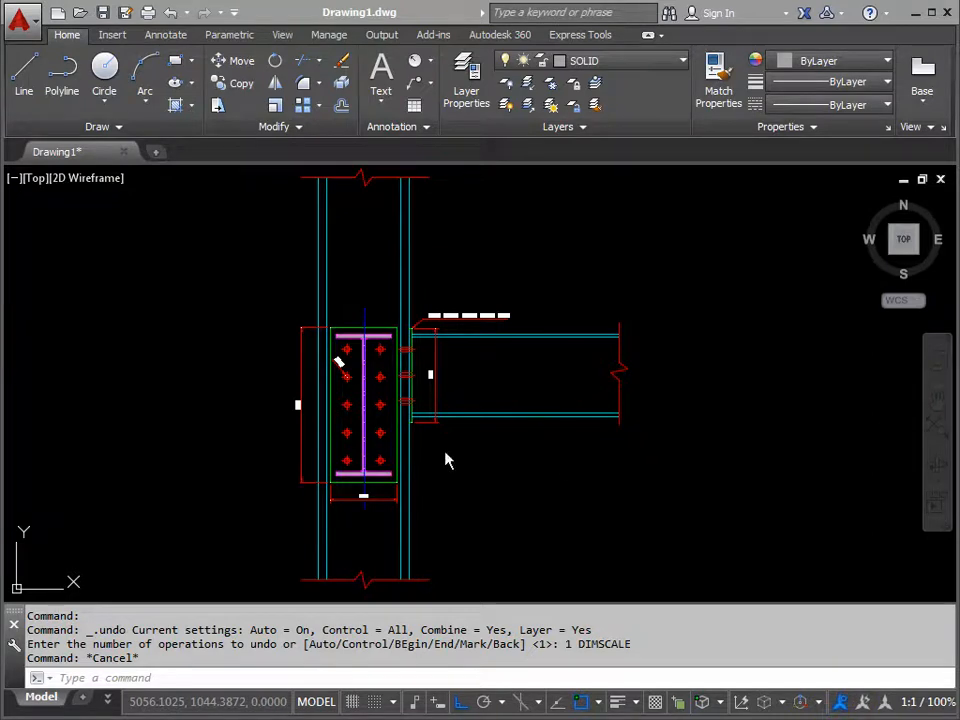
{"action": "mouse_move", "coordinate": [332, 518]}
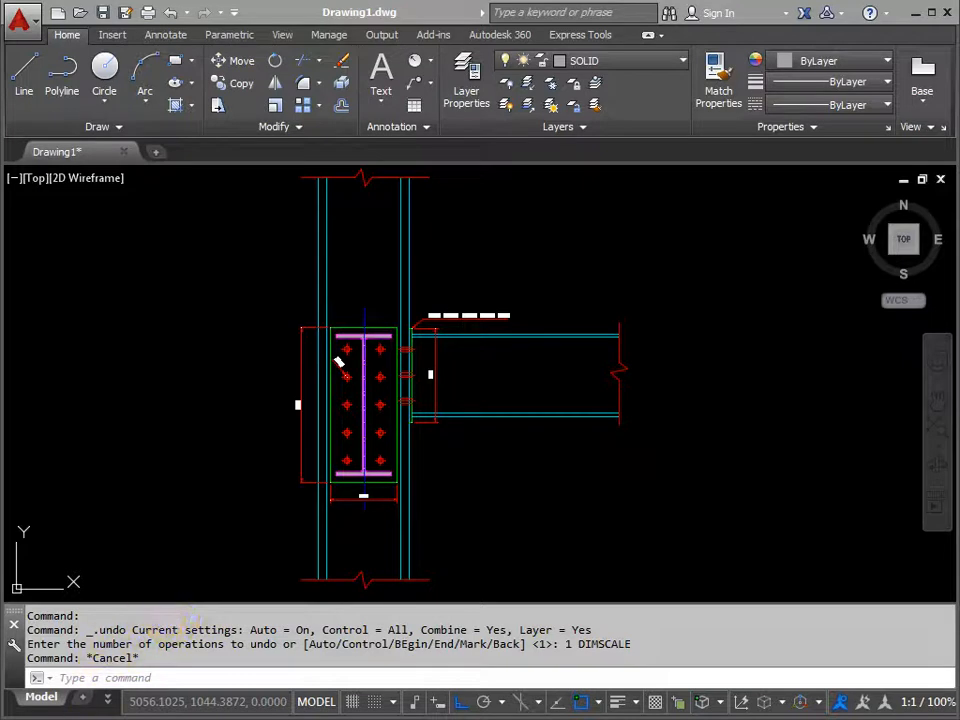
{"action": "mouse_move", "coordinate": [80, 696]}
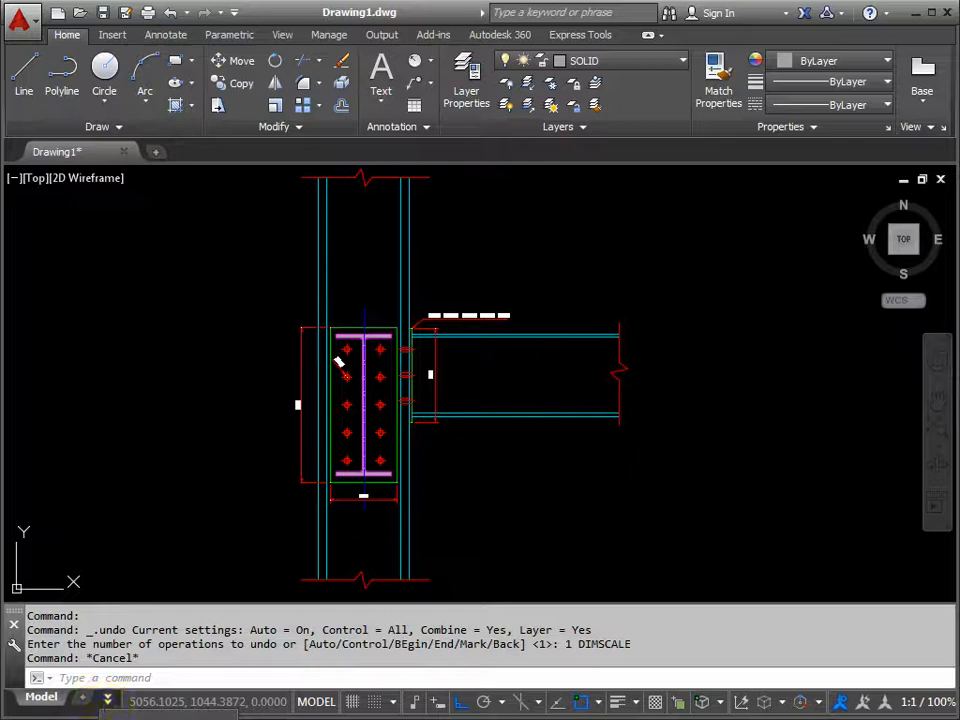
Switch to the Layout1 paper sheet showing the connection detail
{"action": "left_click", "coordinate": [46, 696]}
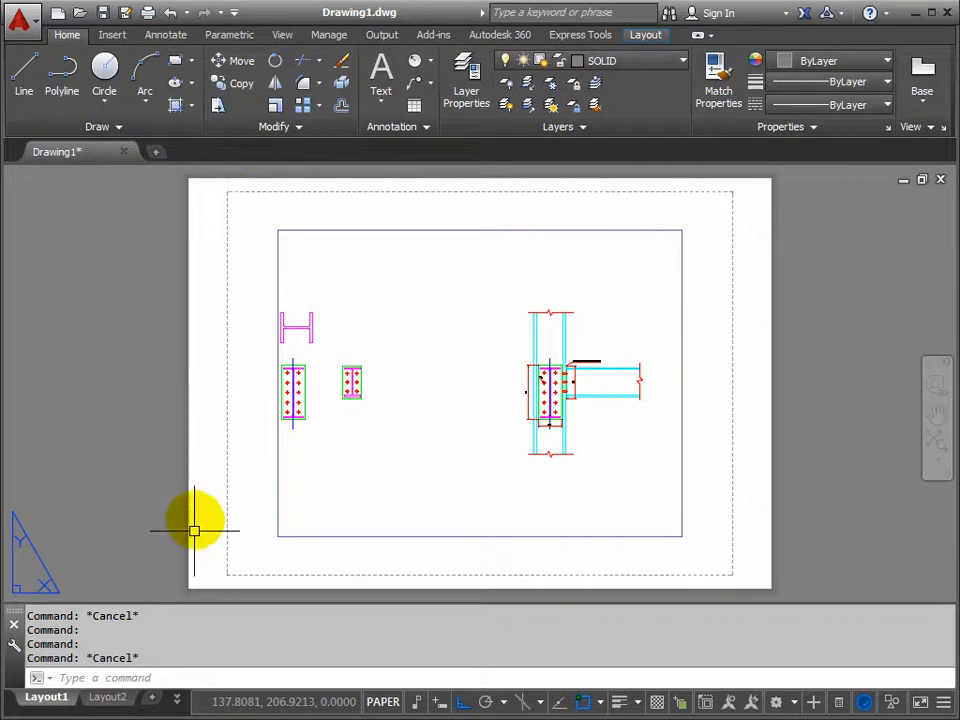
{"action": "mouse_move", "coordinate": [440, 520]}
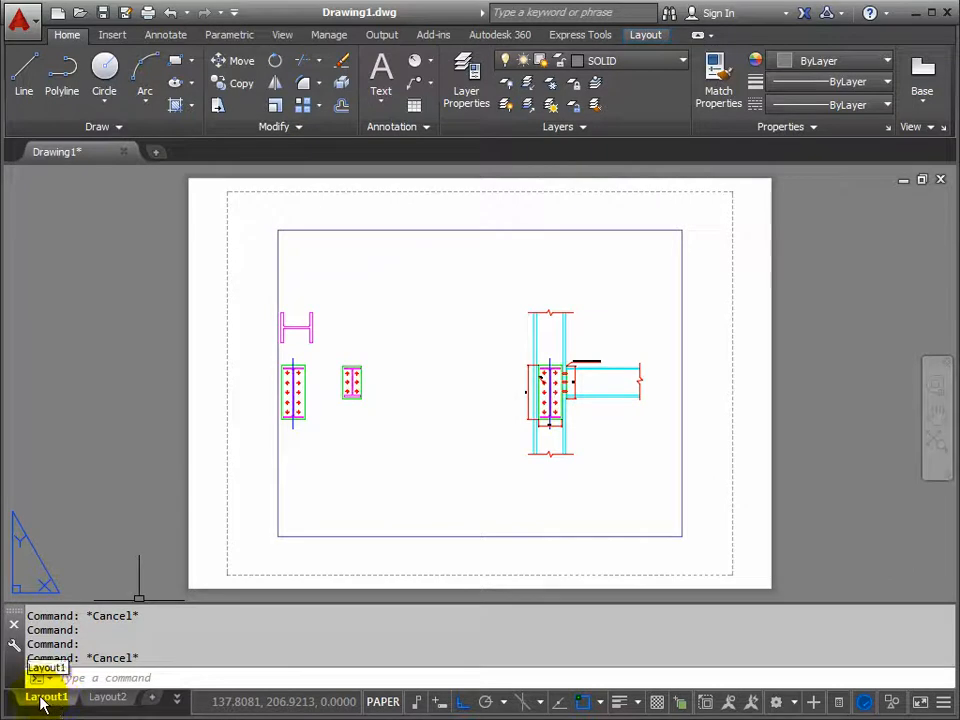
Open Layout1's page setup for modification from the Page Setup Manager
{"action": "right_click", "coordinate": [46, 696]}
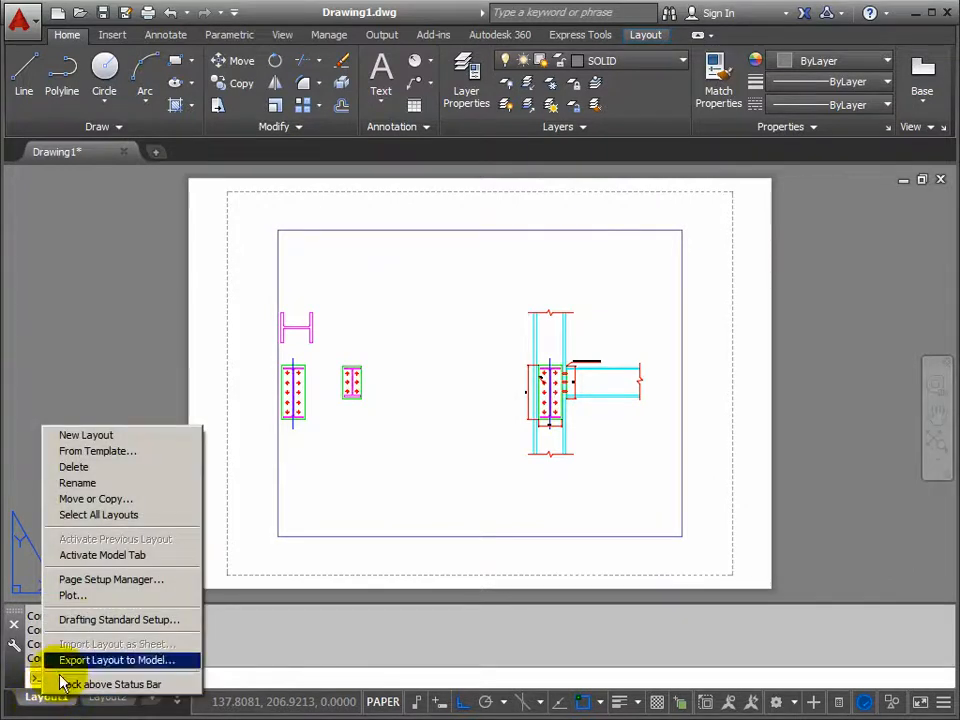
{"action": "mouse_move", "coordinate": [110, 580]}
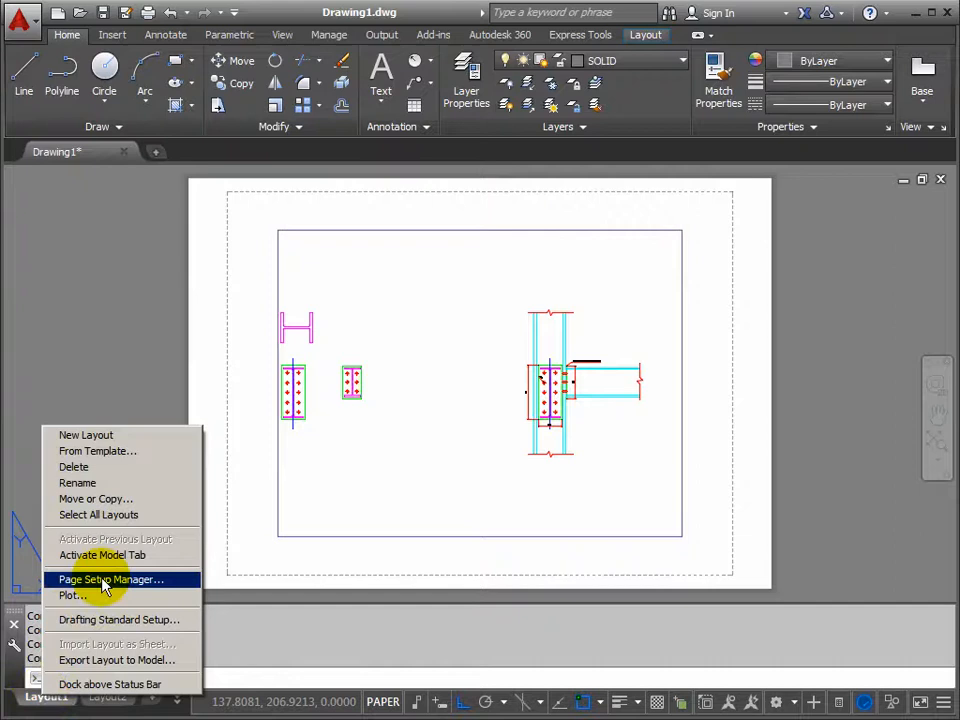
{"action": "left_click", "coordinate": [108, 580]}
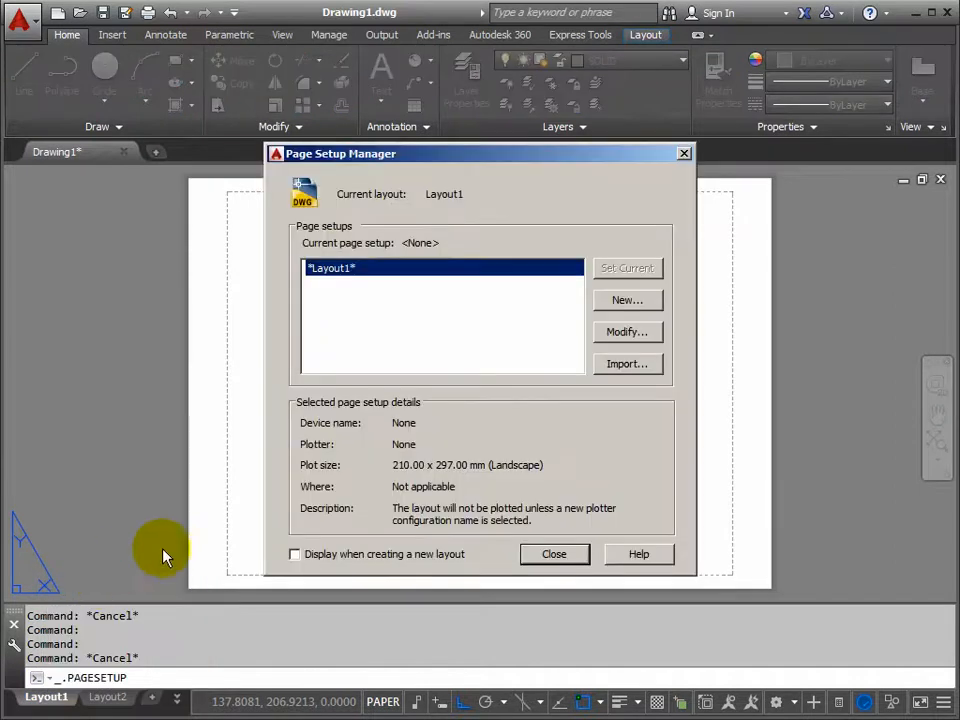
{"action": "mouse_move", "coordinate": [628, 332]}
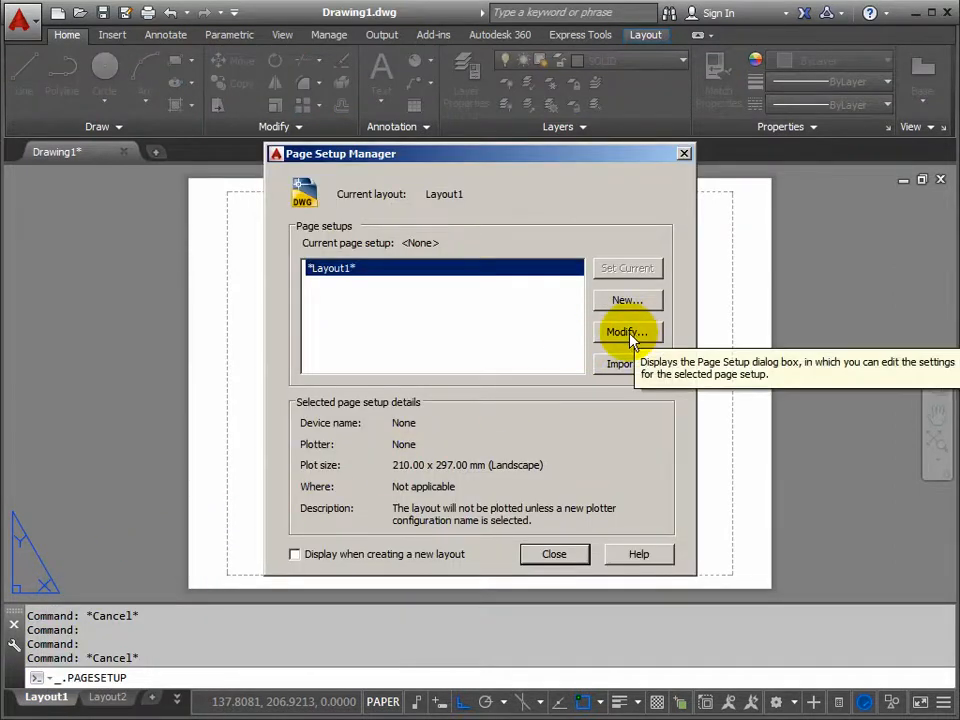
{"action": "left_click", "coordinate": [628, 332]}
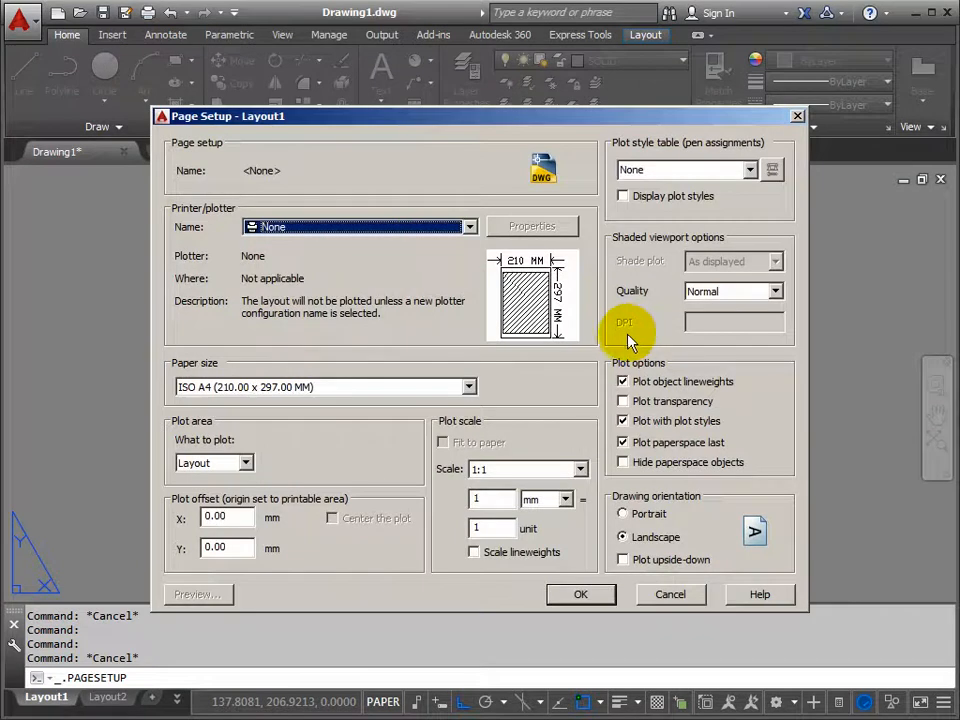
{"action": "mouse_move", "coordinate": [468, 226]}
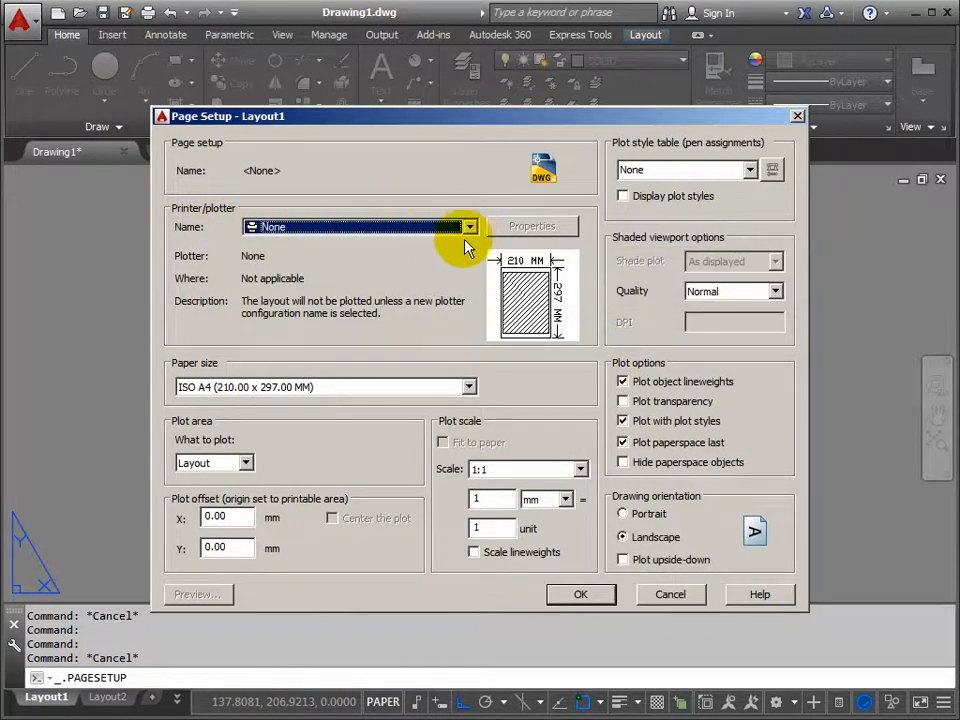
Choose the DWG To PDF.pc3 plotter and ISO A3 (420 x 297 mm) paper size
{"action": "left_click", "coordinate": [468, 226]}
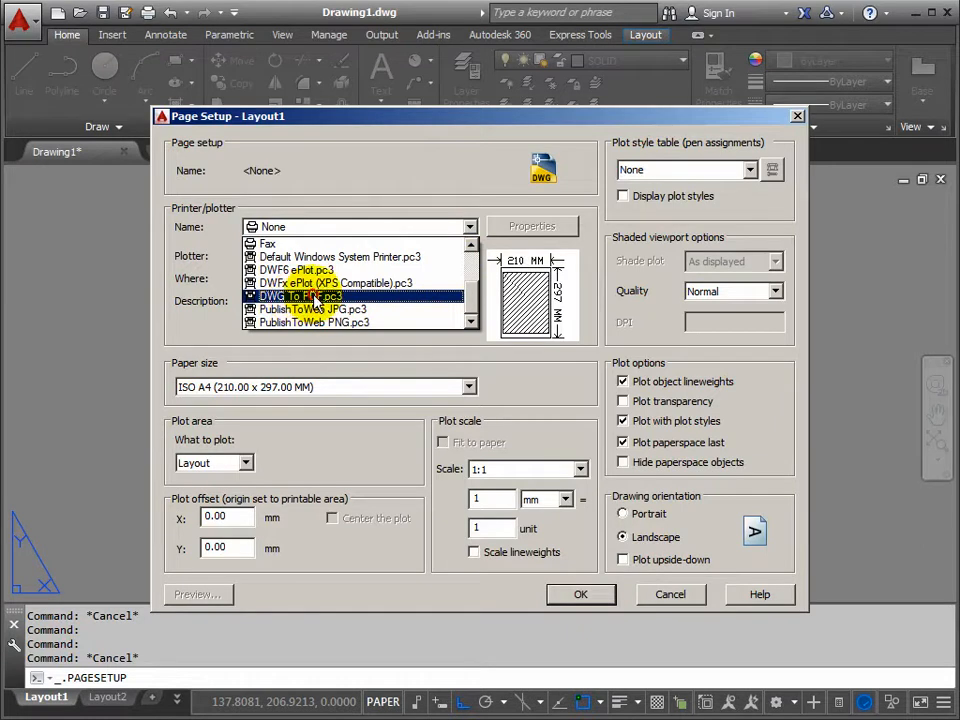
{"action": "left_click", "coordinate": [300, 296]}
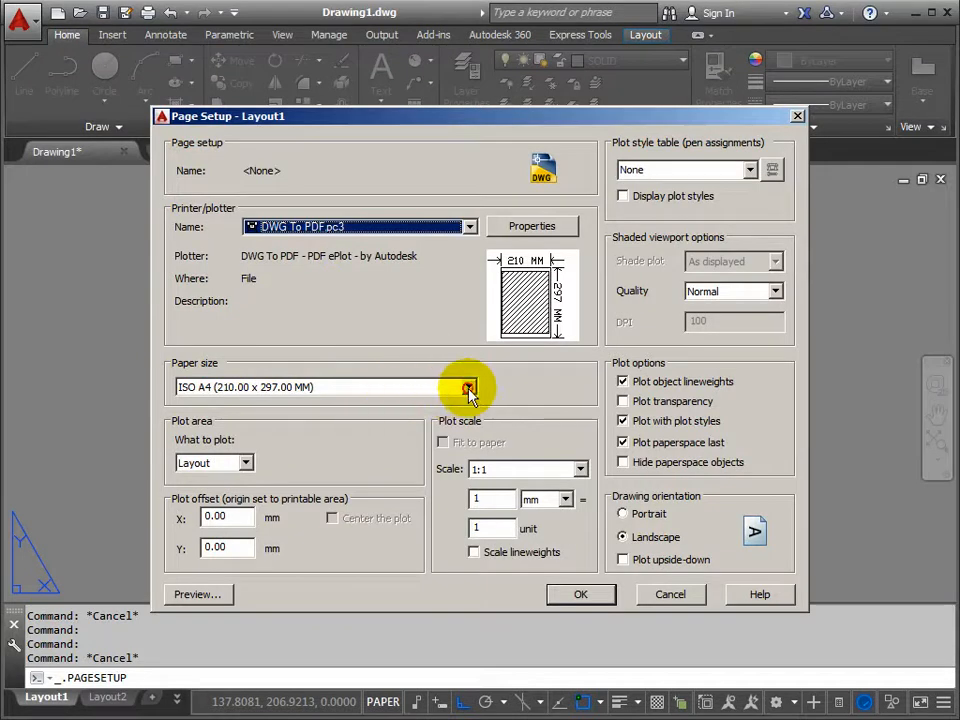
{"action": "left_click", "coordinate": [468, 388]}
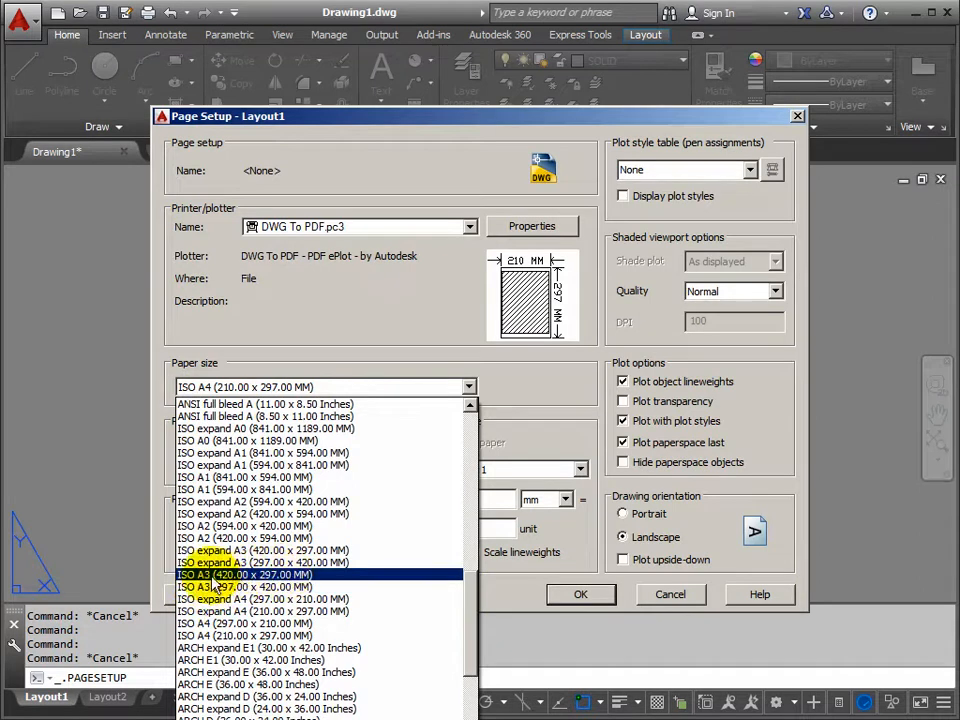
{"action": "left_click", "coordinate": [244, 574]}
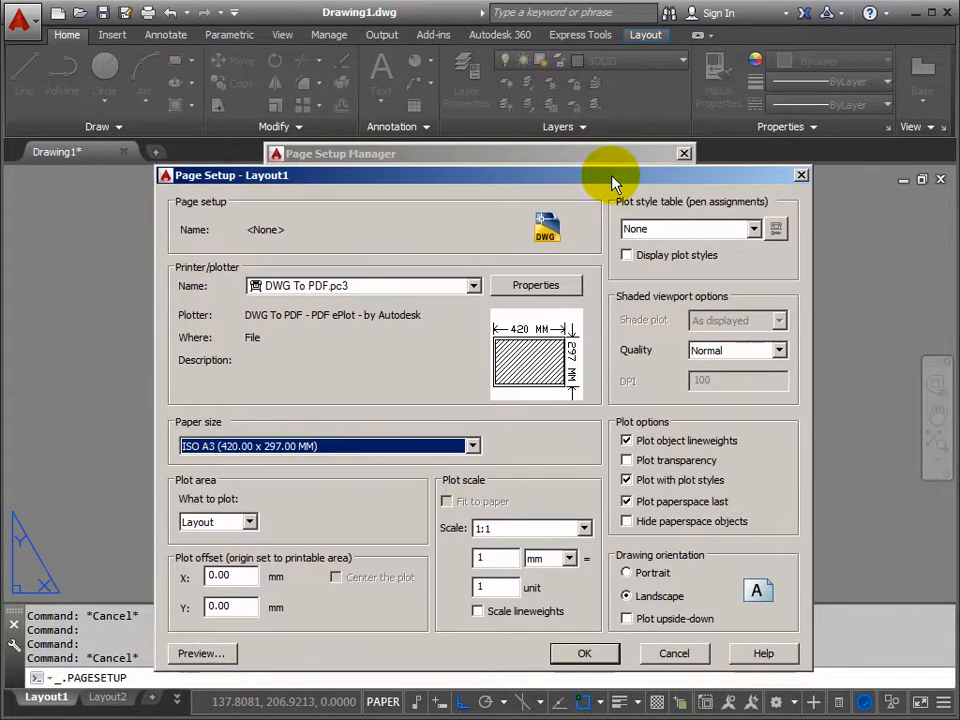
Assign the acad.ctb plot style table to the Layout1 page setup
{"action": "left_click_drag", "start_coordinate": [616, 176], "coordinate": [610, 272]}
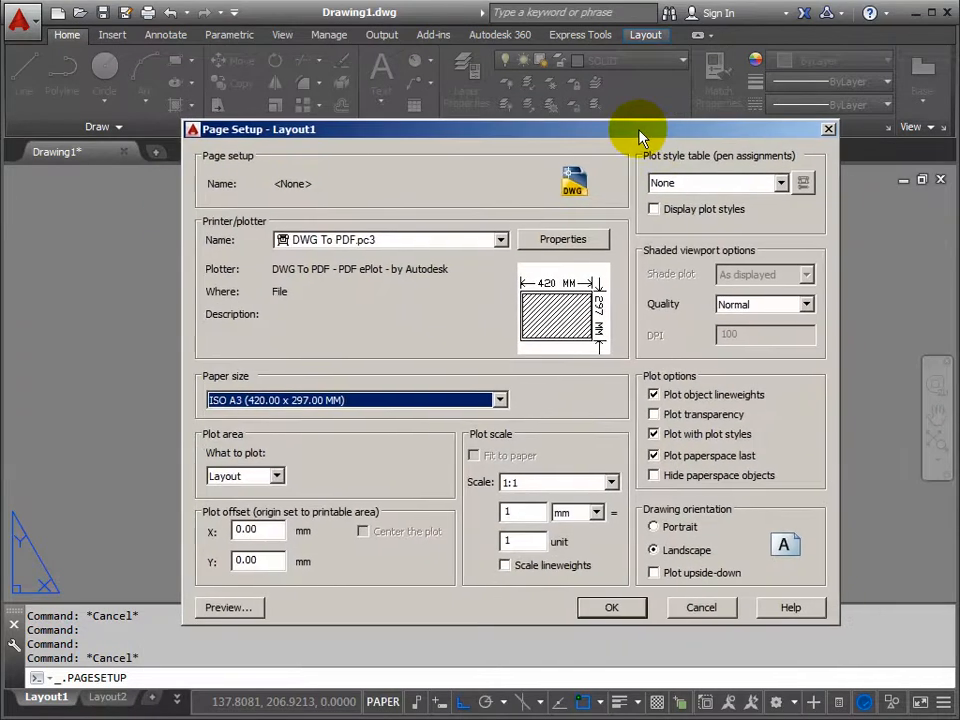
{"action": "mouse_move", "coordinate": [762, 192]}
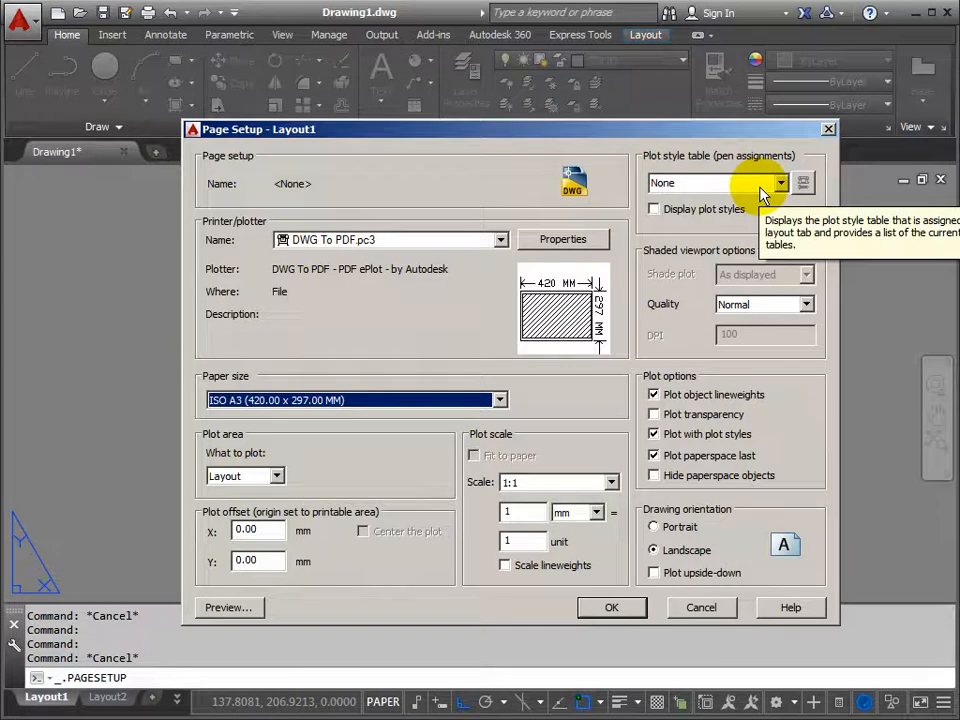
{"action": "mouse_move", "coordinate": [780, 188]}
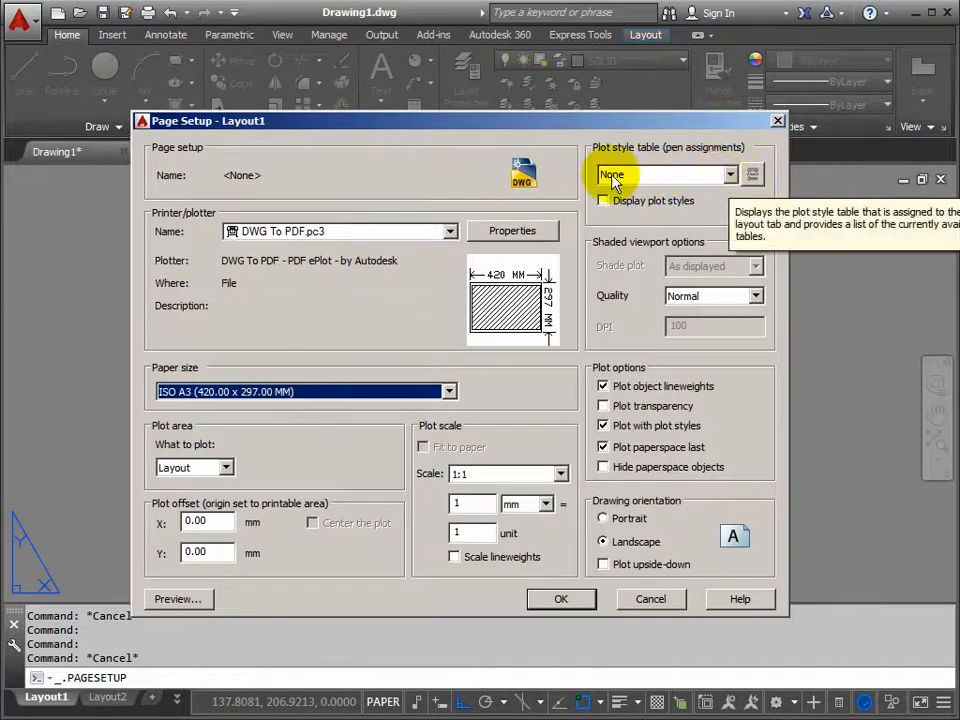
{"action": "left_click", "coordinate": [728, 174]}
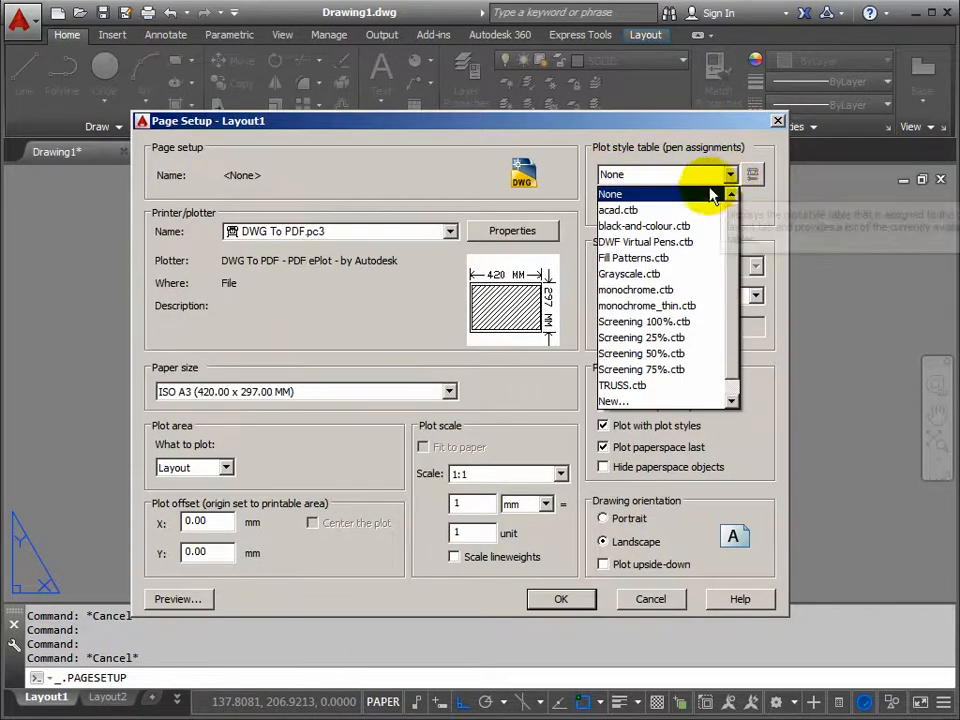
{"action": "mouse_move", "coordinate": [618, 210]}
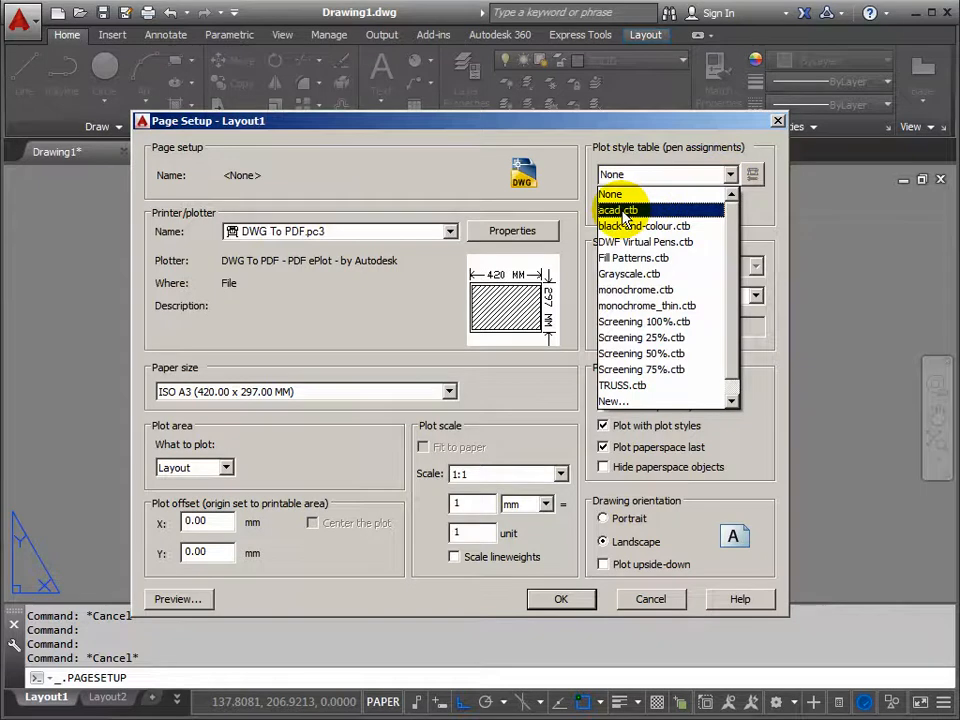
{"action": "left_click", "coordinate": [618, 210]}
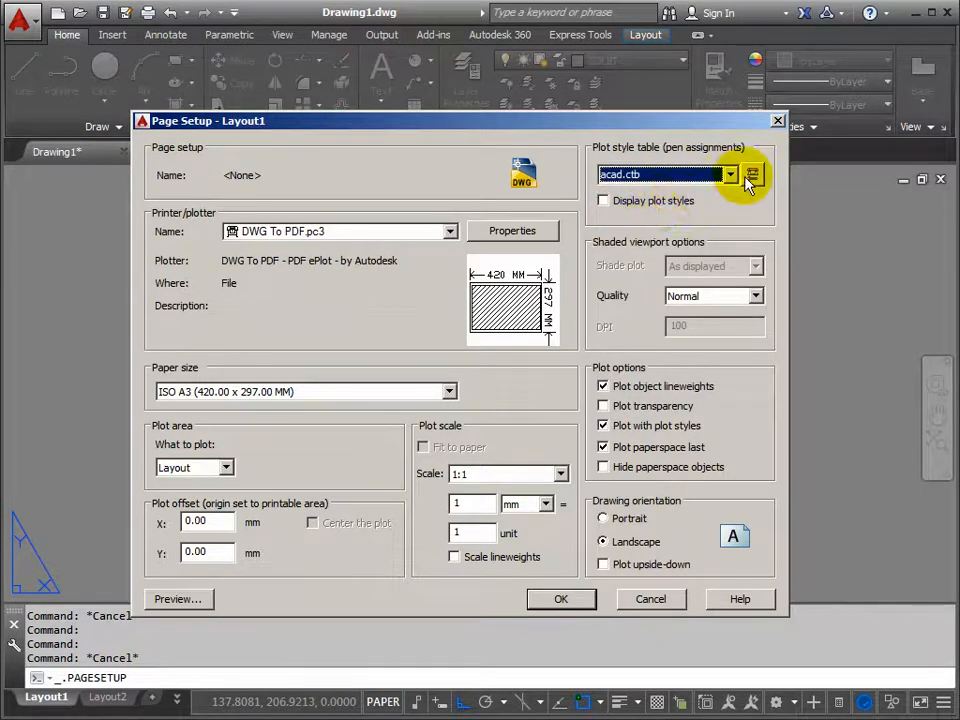
{"action": "mouse_move", "coordinate": [752, 176]}
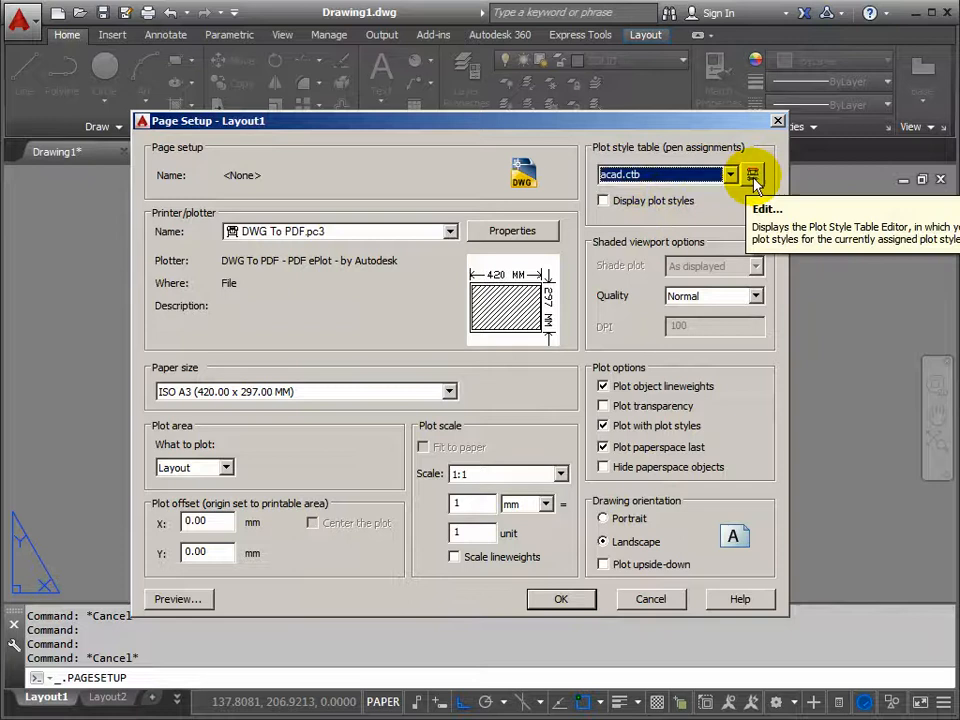
Edit acad.ctb and give all plot styles a 0.1000 mm lineweight
{"action": "left_click", "coordinate": [752, 174]}
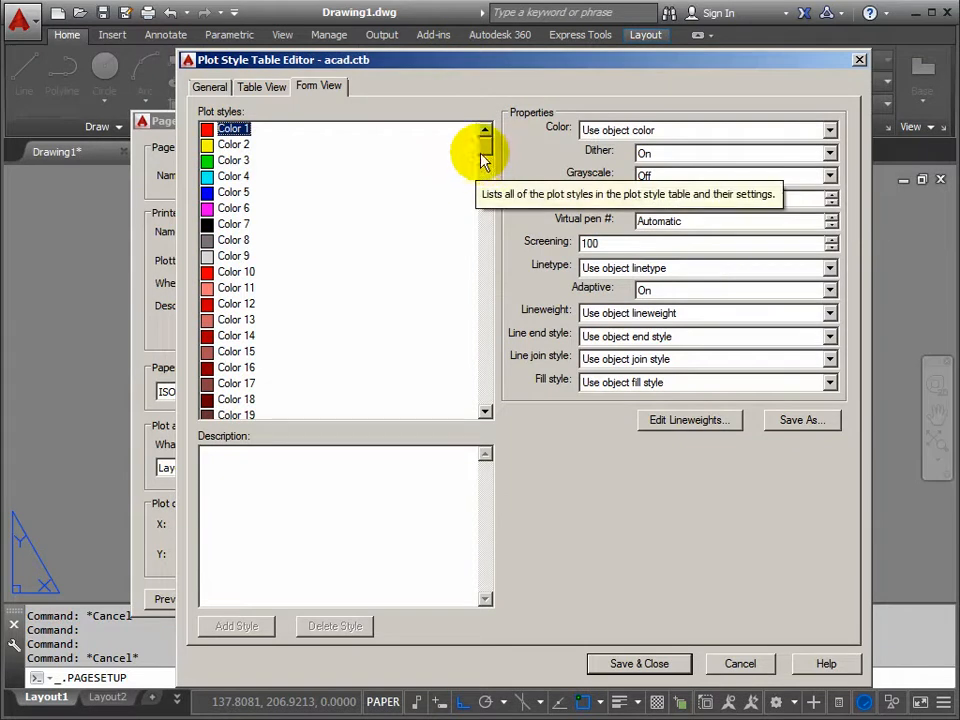
{"action": "mouse_move", "coordinate": [370, 330]}
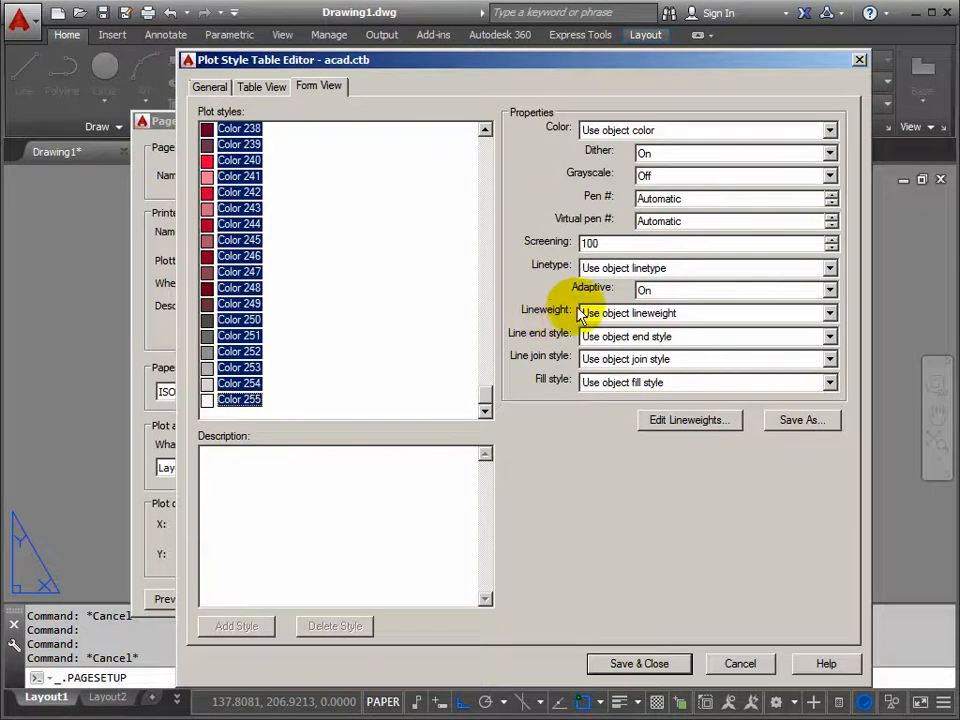
{"action": "left_click", "coordinate": [830, 312]}
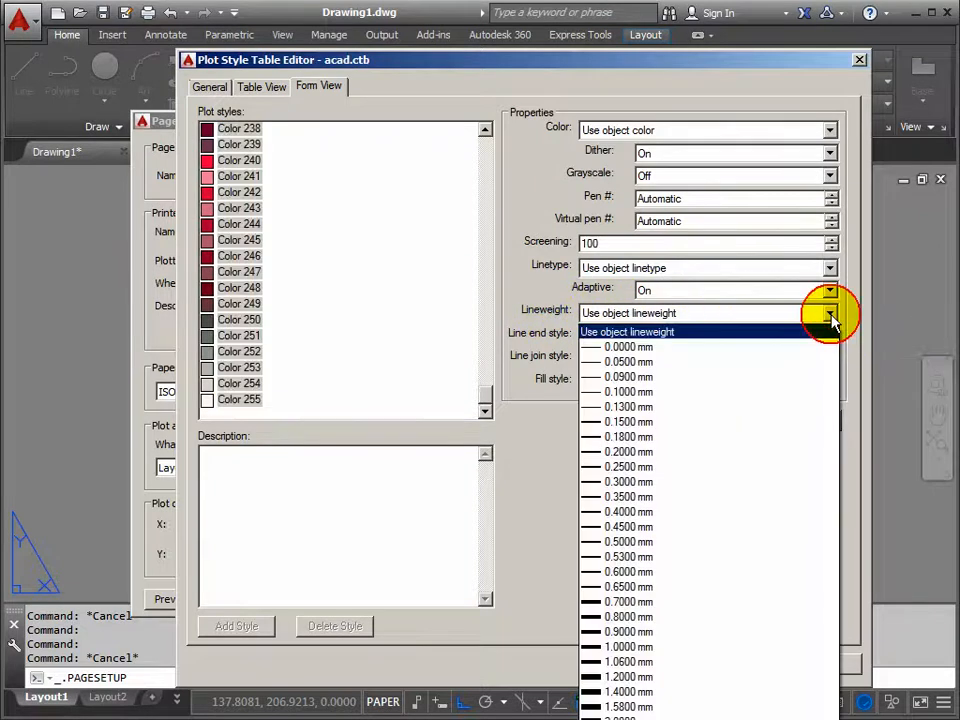
{"action": "mouse_move", "coordinate": [628, 390]}
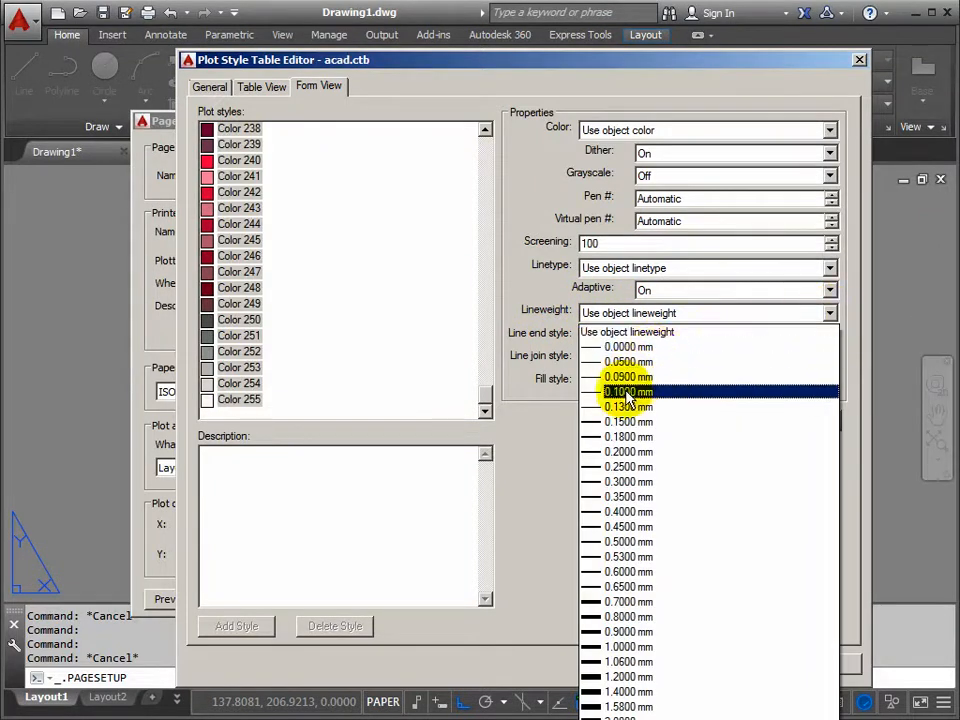
{"action": "left_click", "coordinate": [628, 390]}
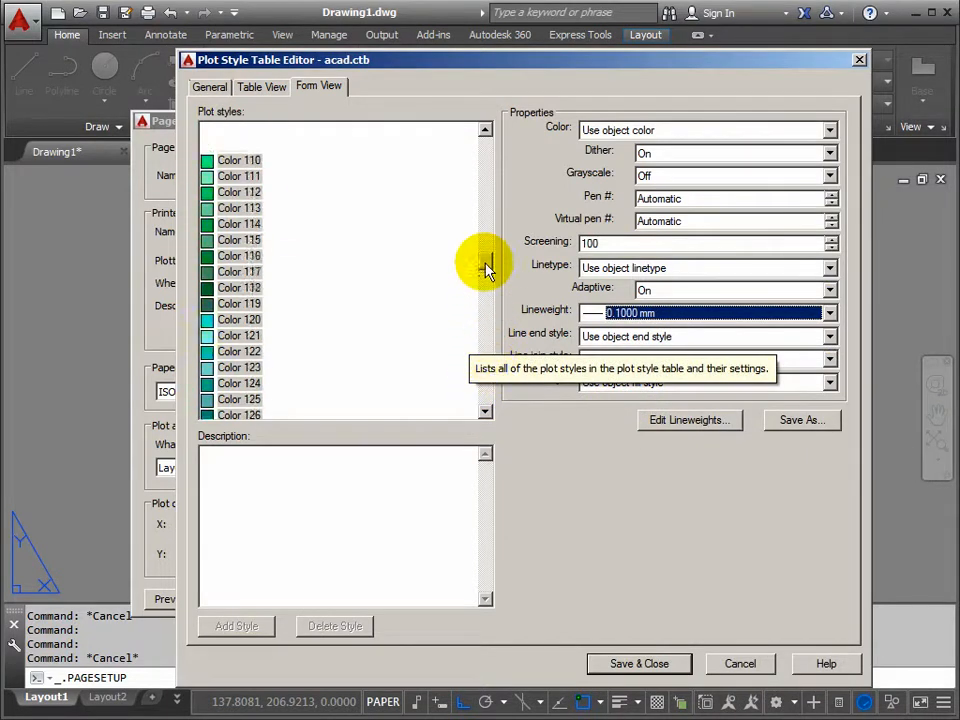
{"action": "left_click", "coordinate": [486, 128]}
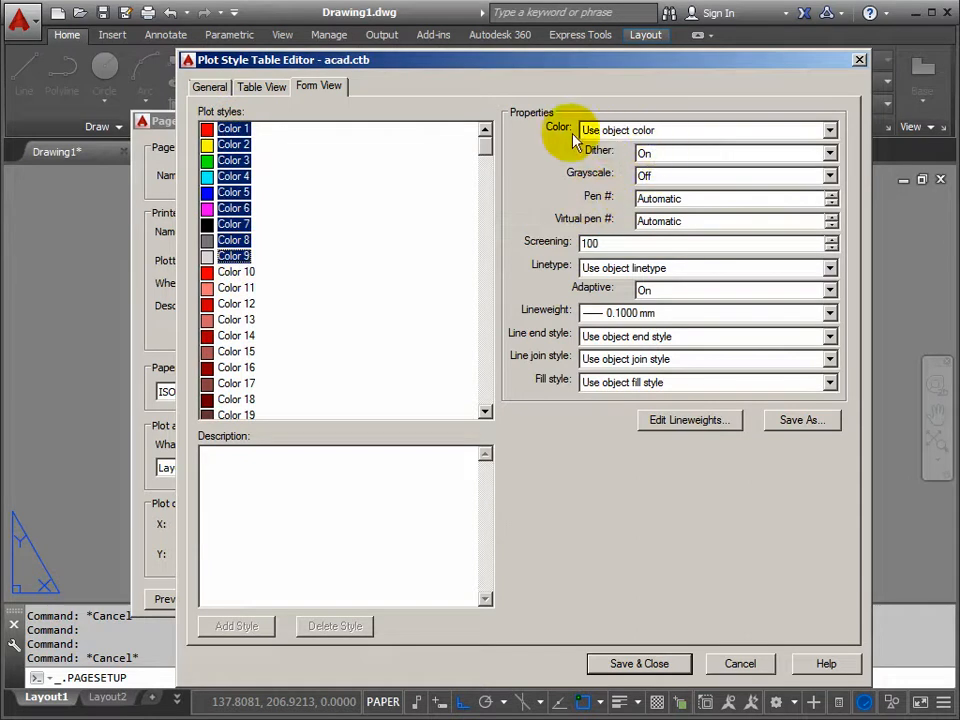
Set one plot colour for all styles and give Color 2 a 0.25 mm lineweight
{"action": "left_click", "coordinate": [828, 130]}
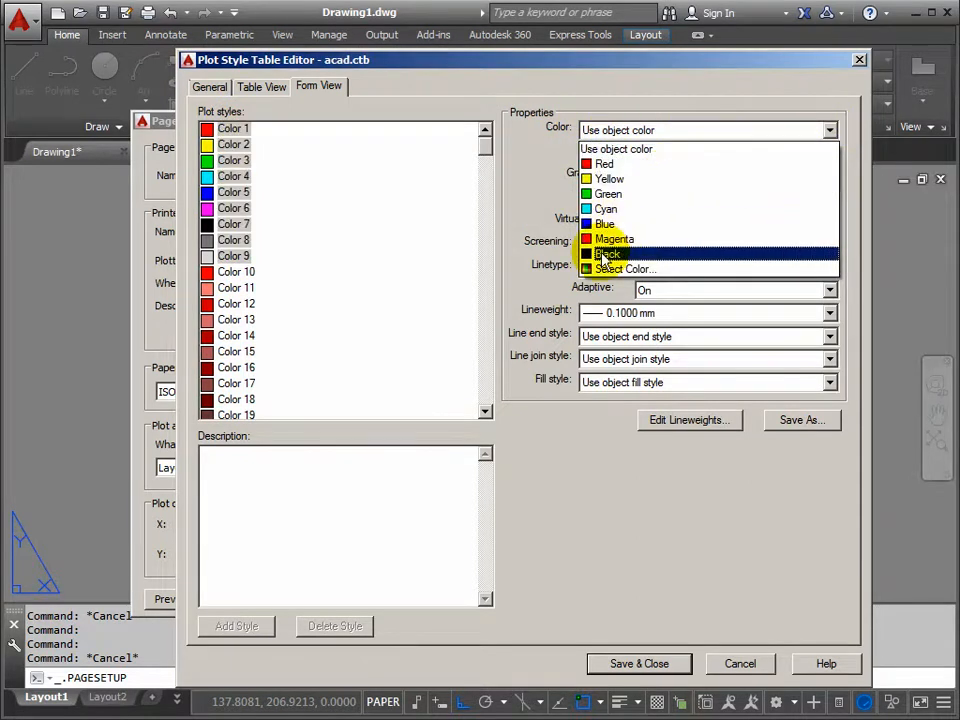
{"action": "left_click", "coordinate": [608, 254]}
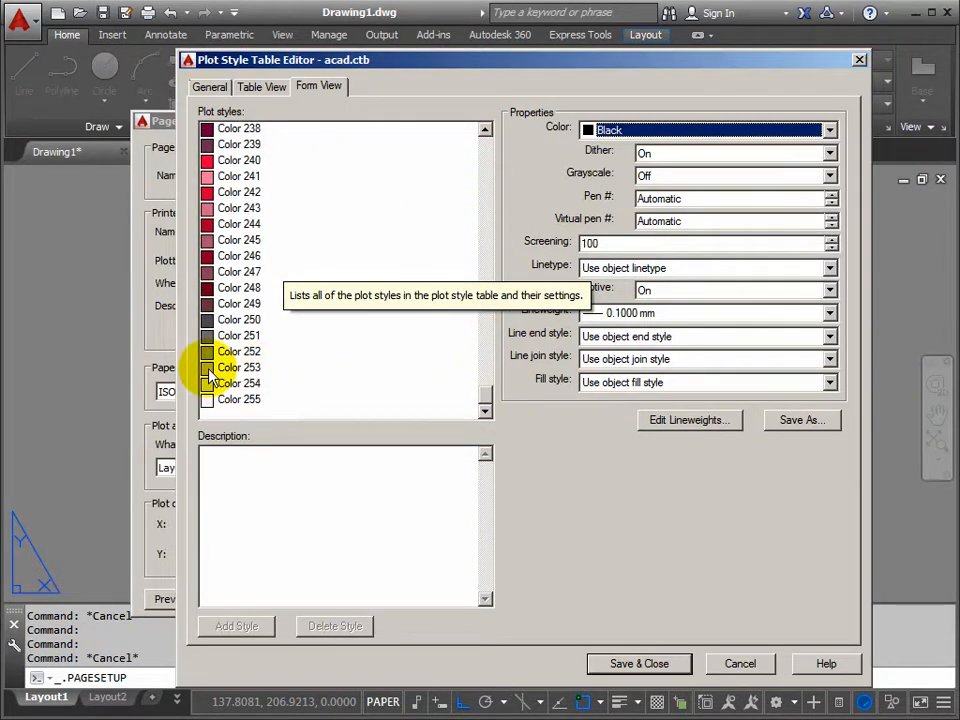
{"action": "left_click", "coordinate": [238, 352]}
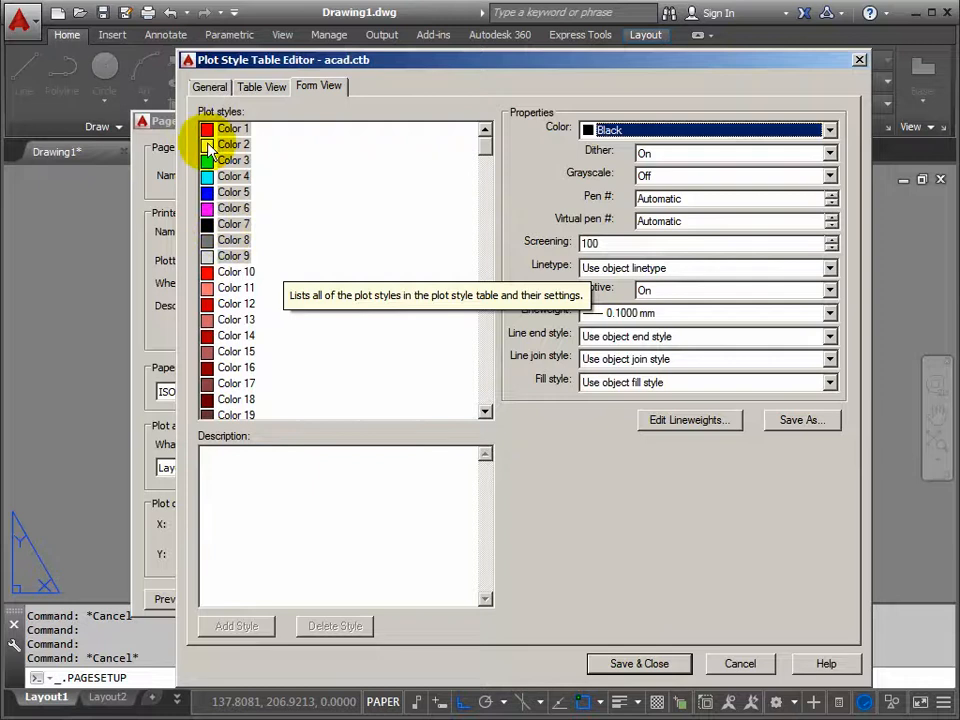
{"action": "left_click", "coordinate": [232, 144]}
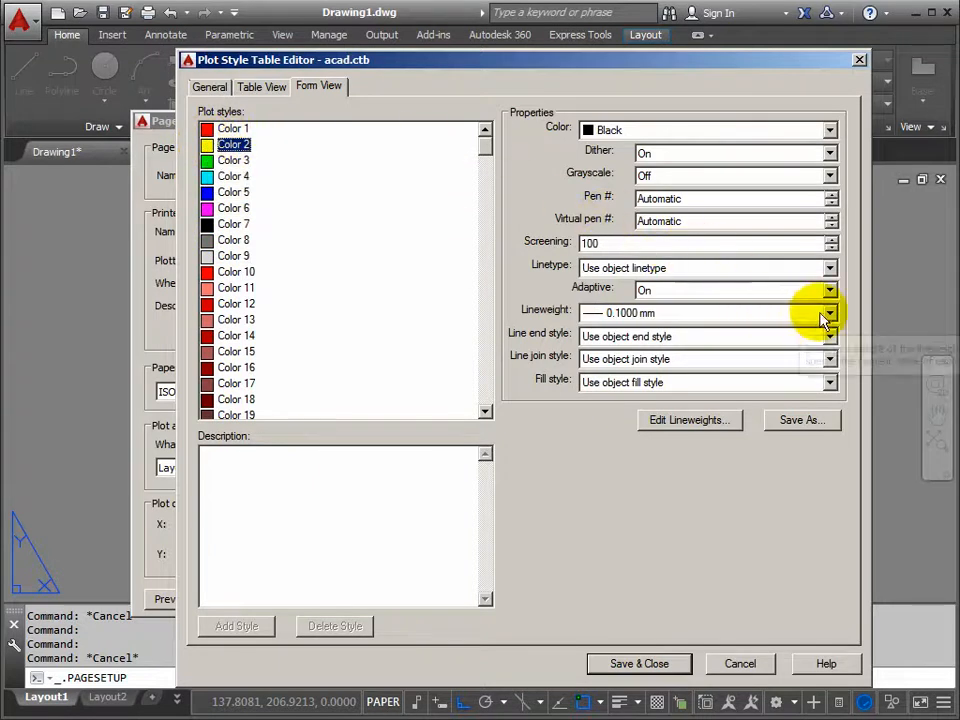
{"action": "left_click", "coordinate": [828, 312]}
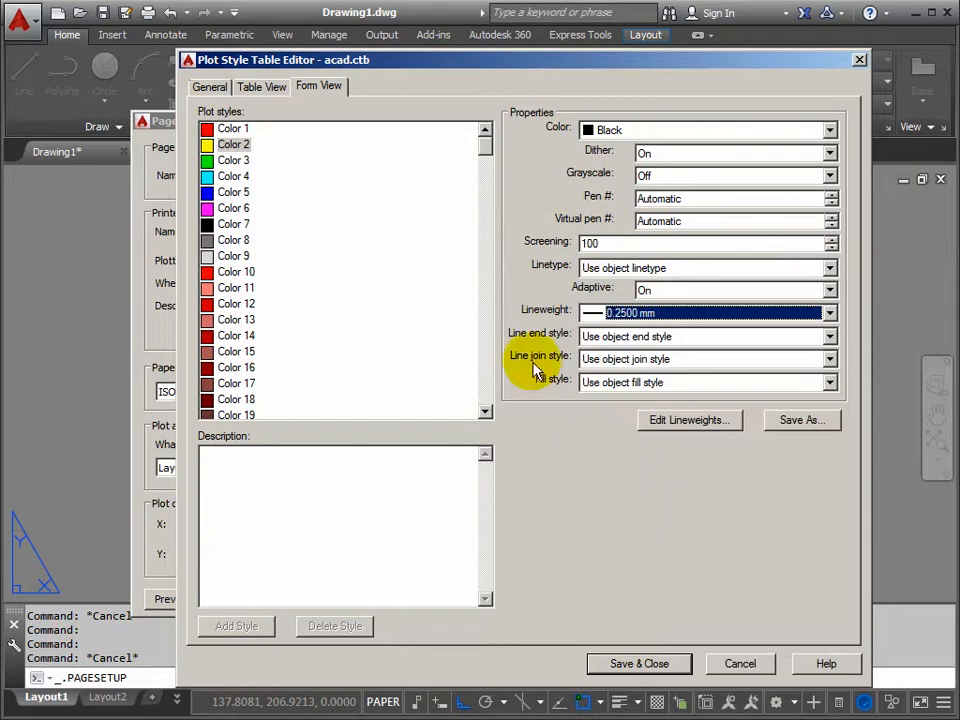
{"action": "mouse_move", "coordinate": [222, 212]}
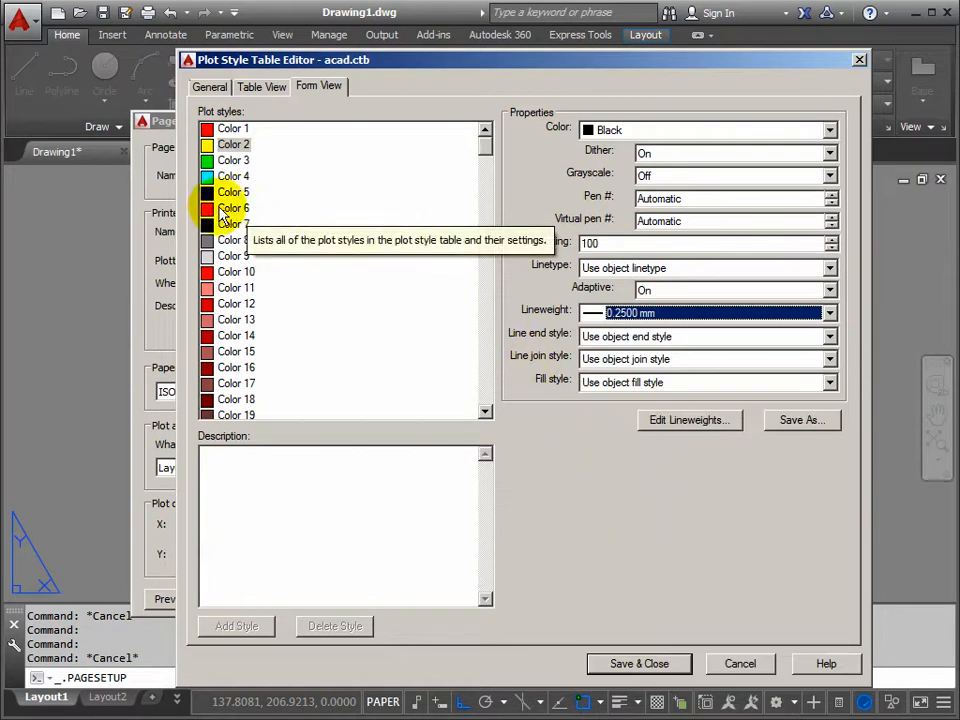
Give Color 6 a heavier lineweight and set Color 7 to 0.45 mm
{"action": "left_click", "coordinate": [232, 206]}
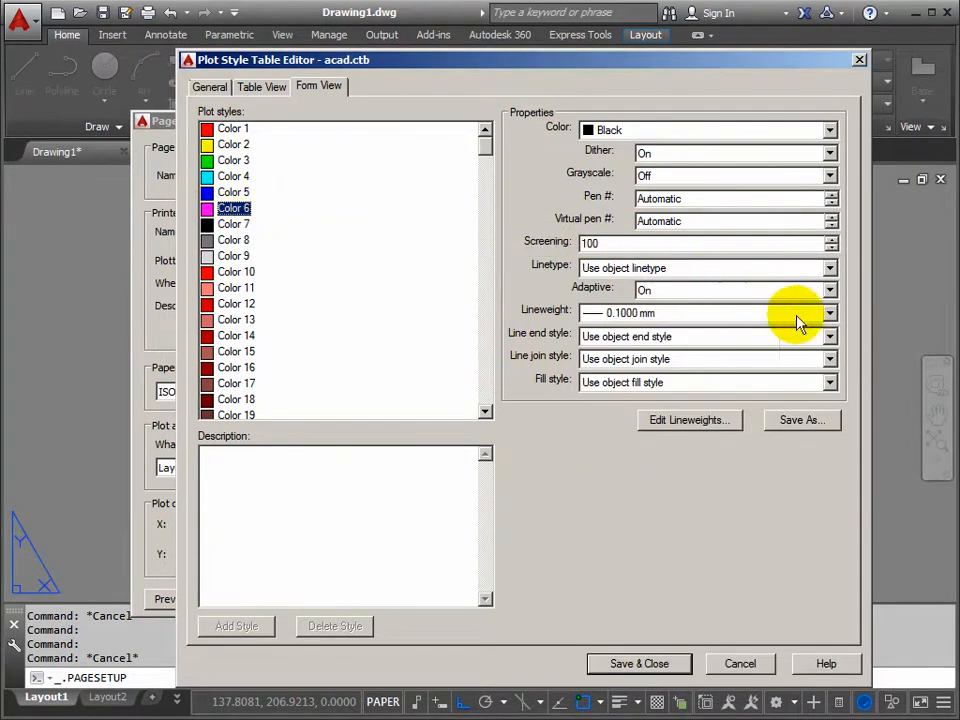
{"action": "left_click", "coordinate": [830, 312]}
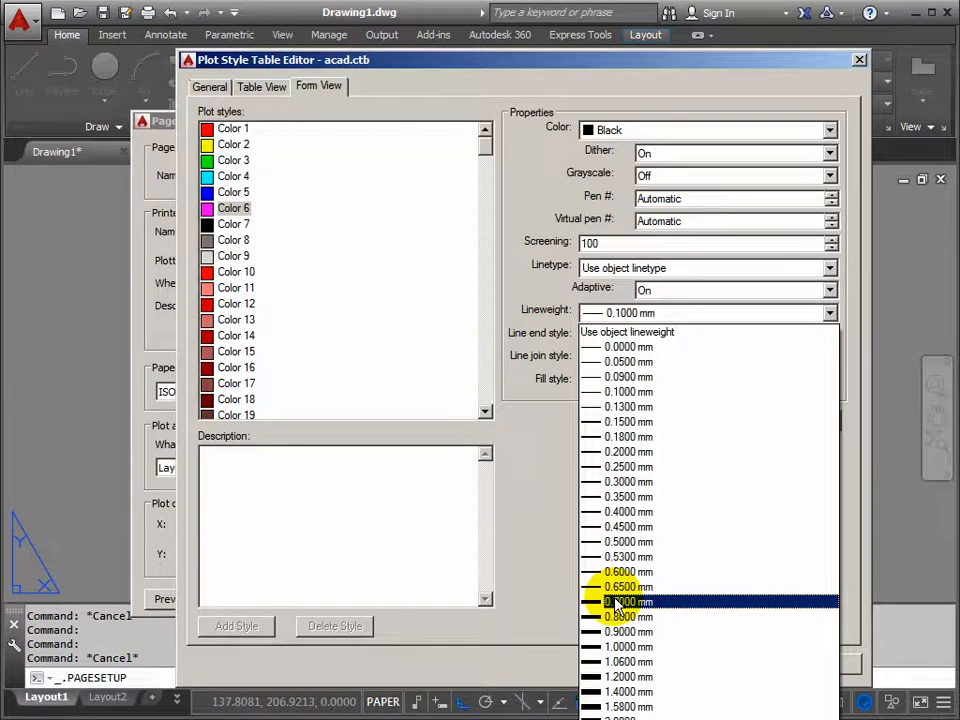
{"action": "left_click", "coordinate": [628, 600]}
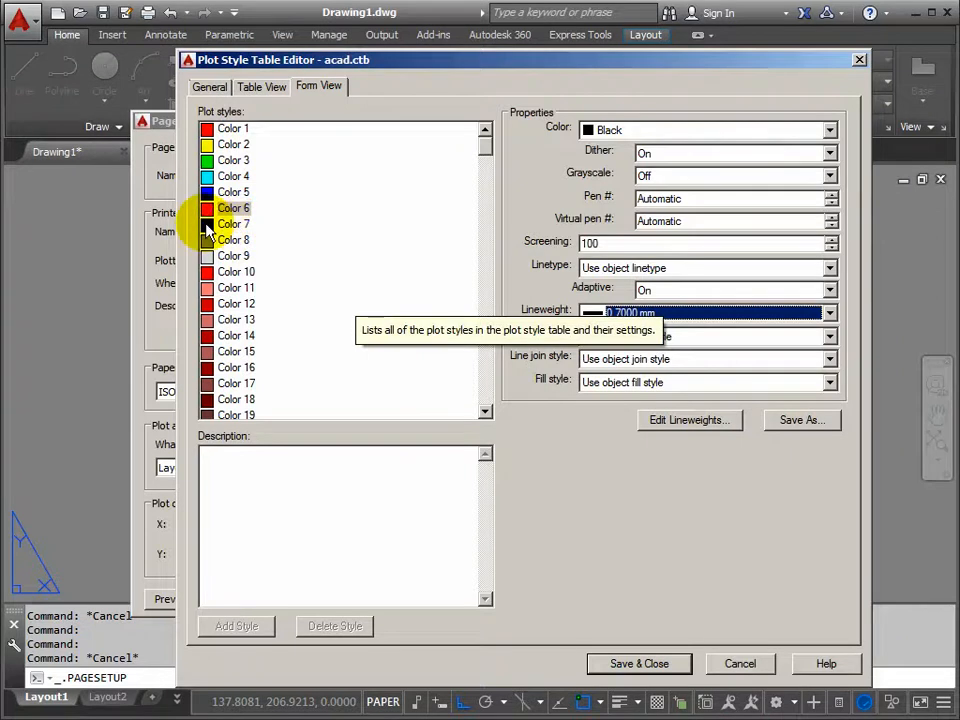
{"action": "left_click", "coordinate": [232, 224]}
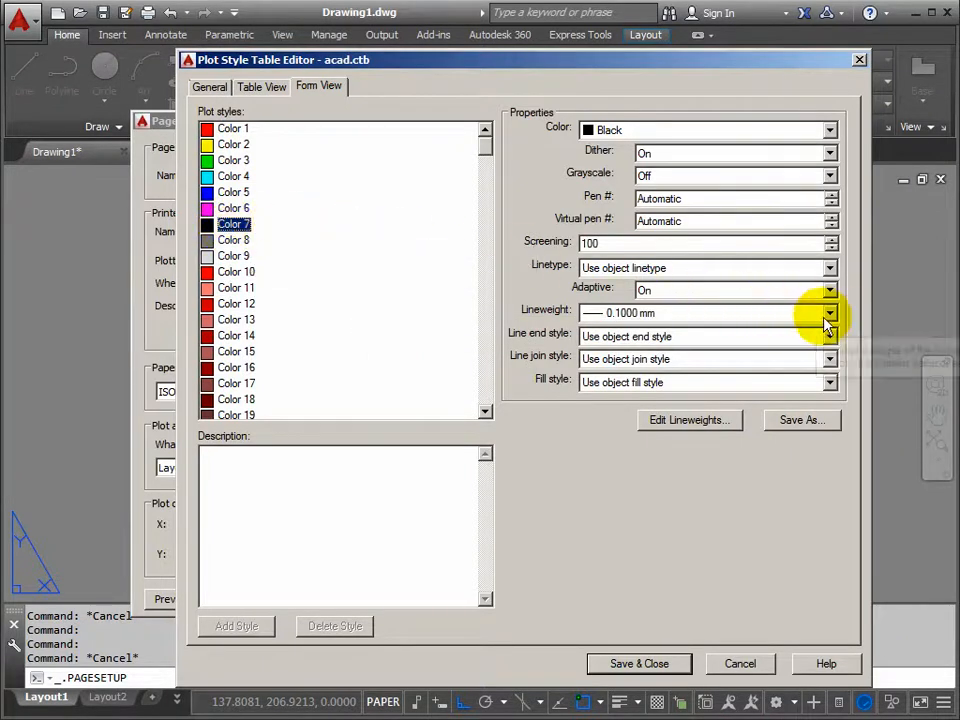
{"action": "left_click", "coordinate": [830, 312]}
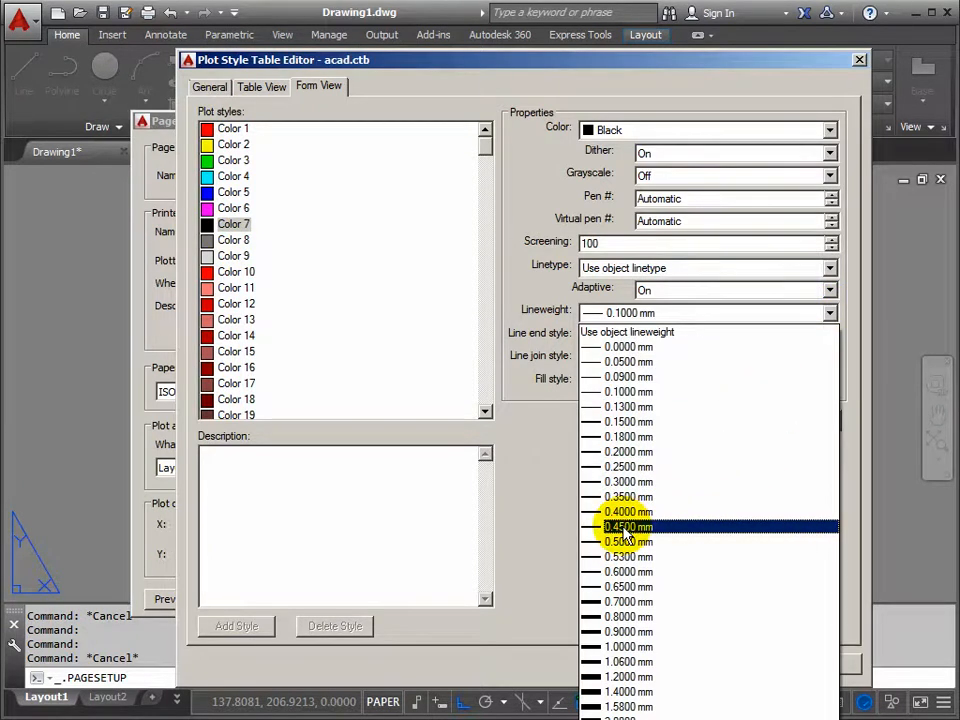
{"action": "left_click", "coordinate": [628, 526]}
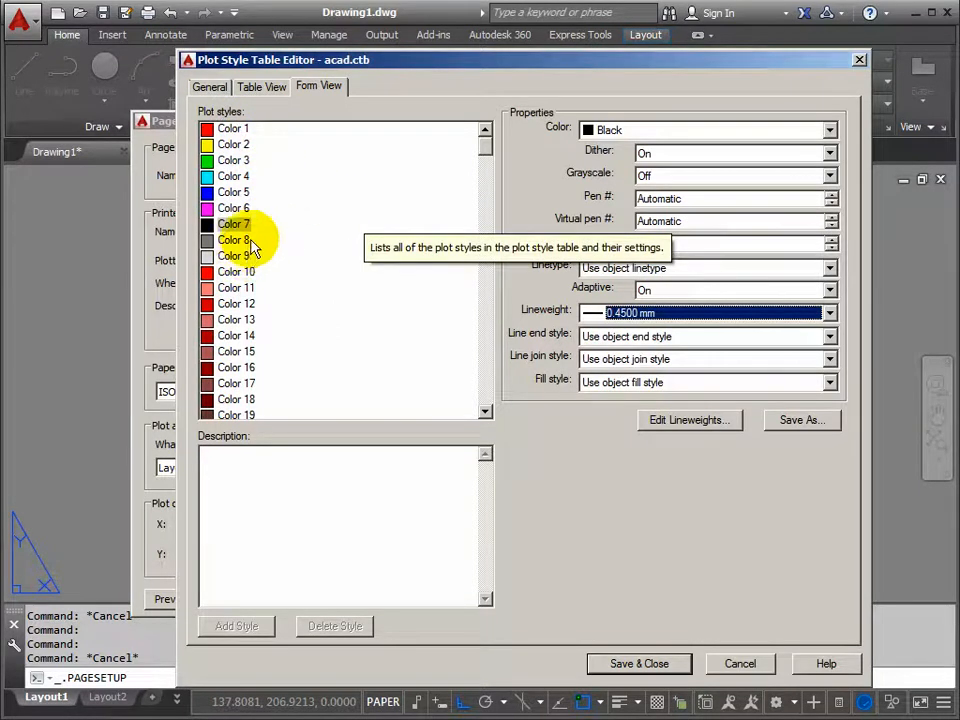
{"action": "left_click", "coordinate": [232, 144]}
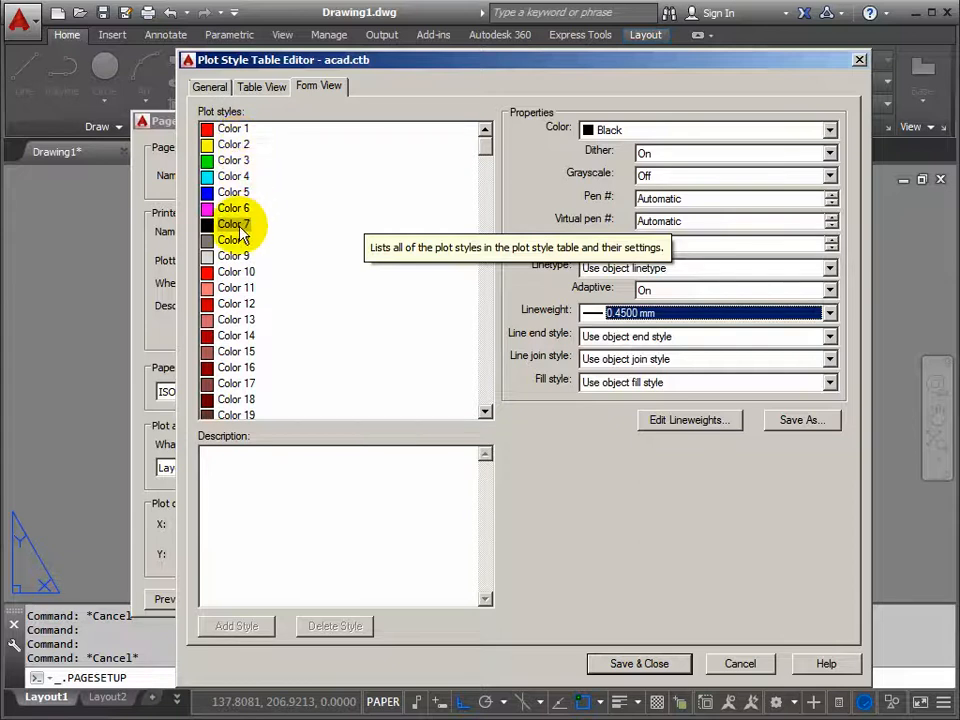
{"action": "left_click", "coordinate": [232, 208]}
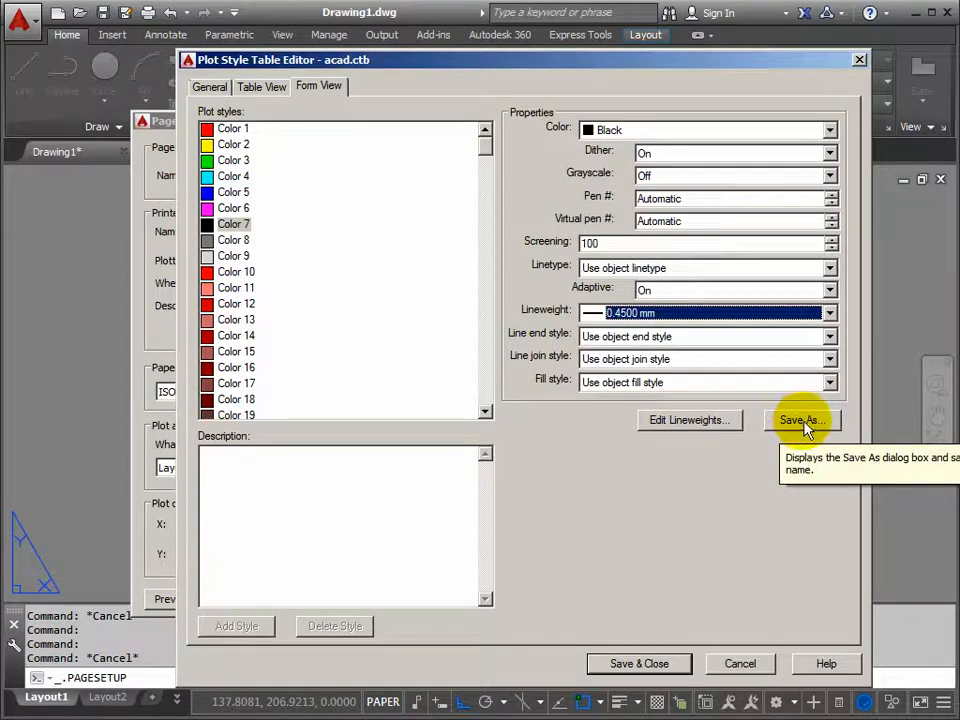
Save the edited pens as MY_PENS.ctb and close the plot style editor
{"action": "left_click", "coordinate": [800, 420]}
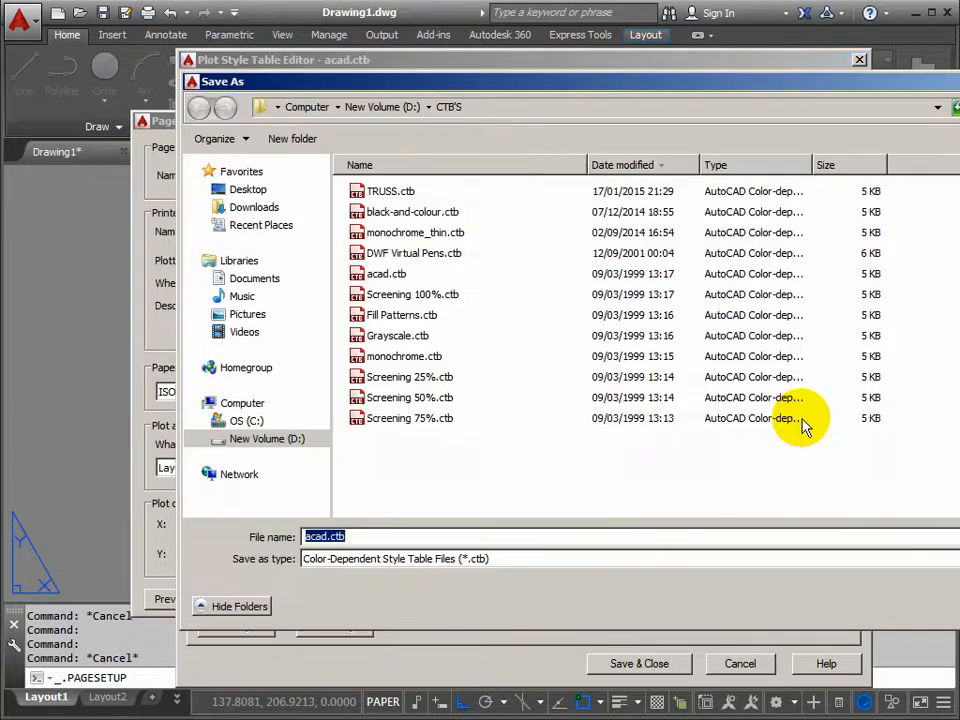
{"action": "left_click", "coordinate": [324, 536]}
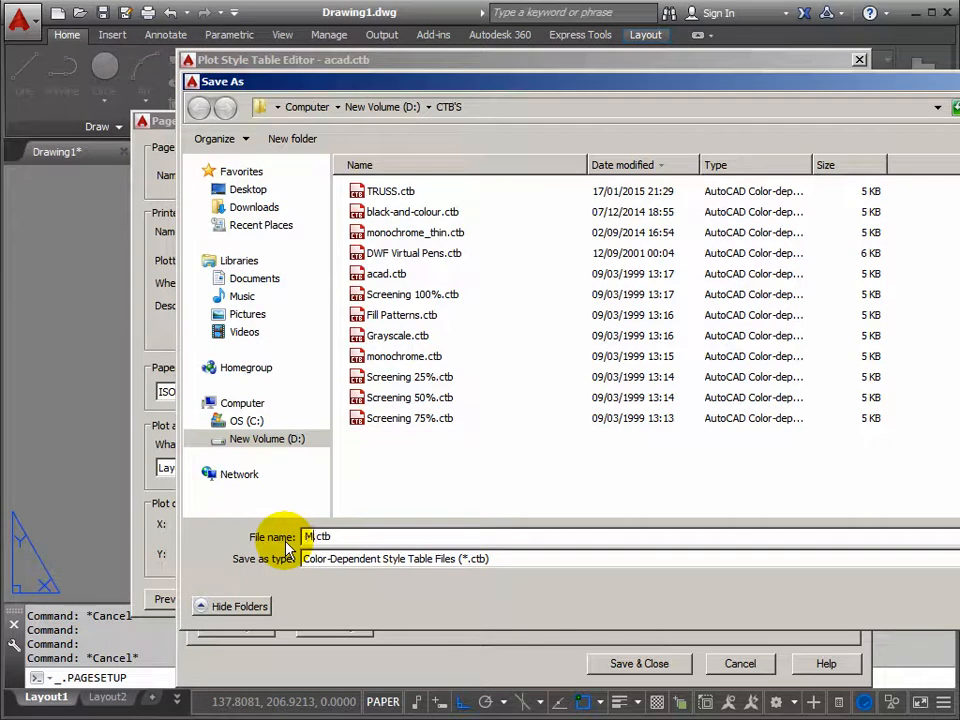
{"action": "type", "text": "MY_PENS"}
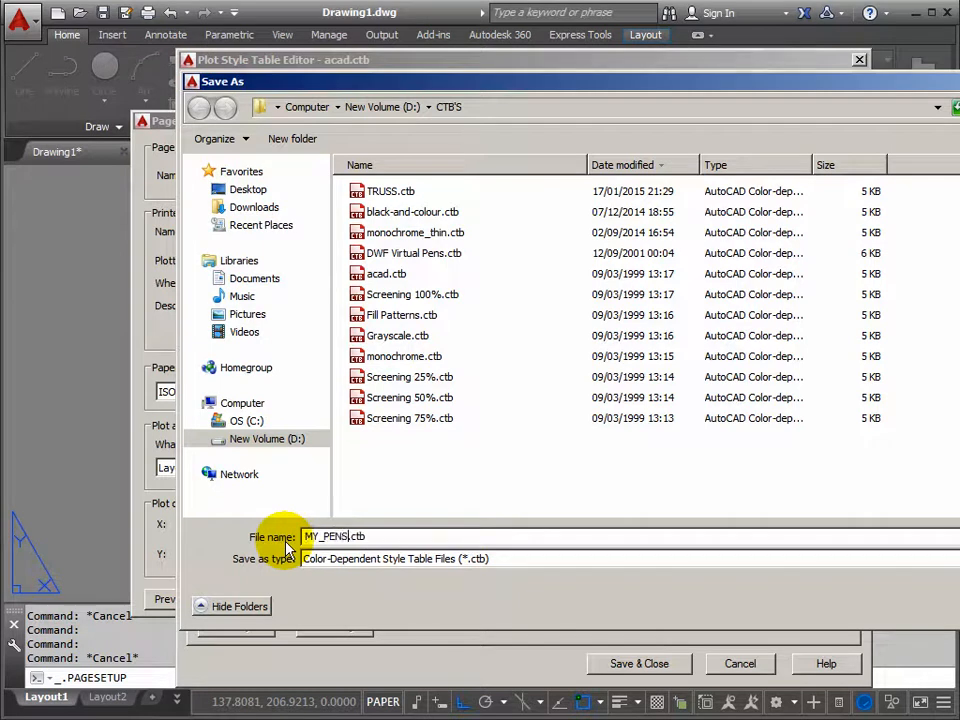
{"action": "mouse_move", "coordinate": [852, 608]}
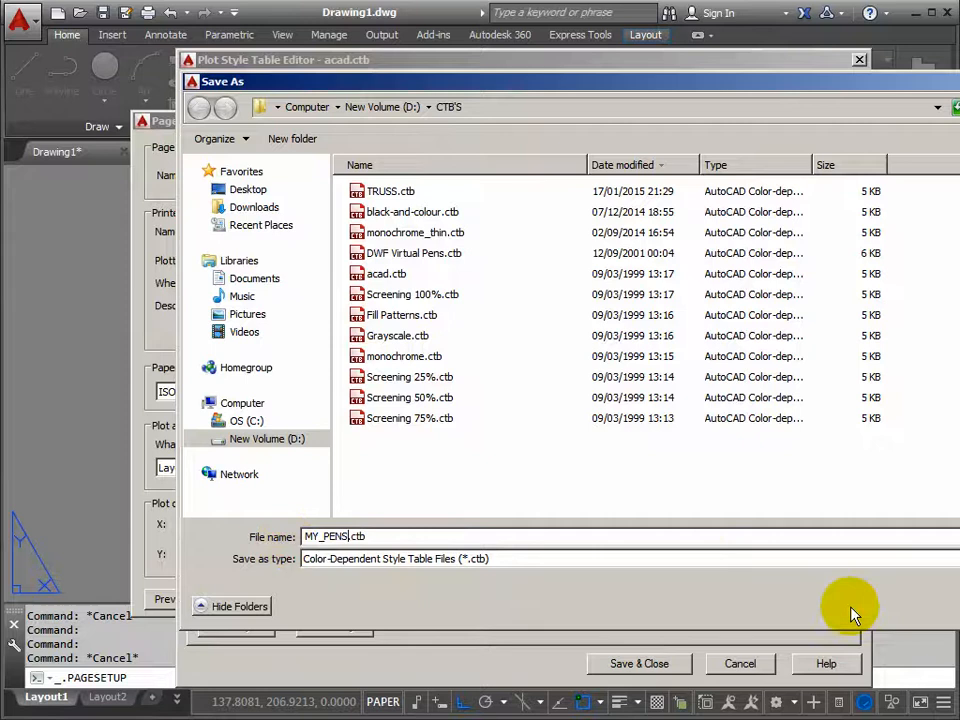
{"action": "mouse_move", "coordinate": [852, 608]}
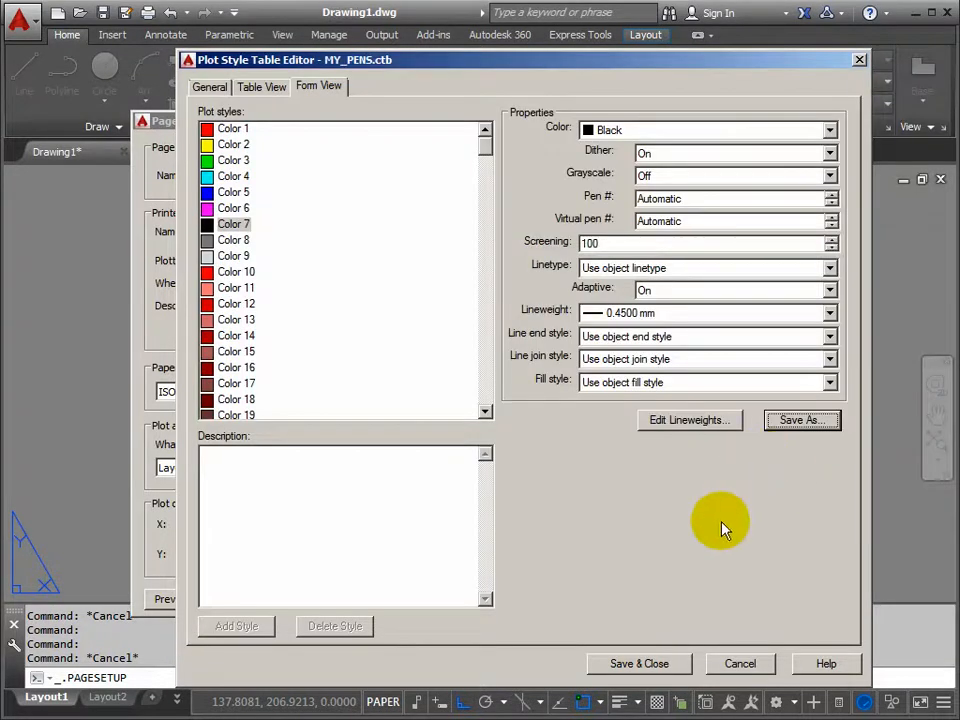
{"action": "left_click", "coordinate": [640, 664]}
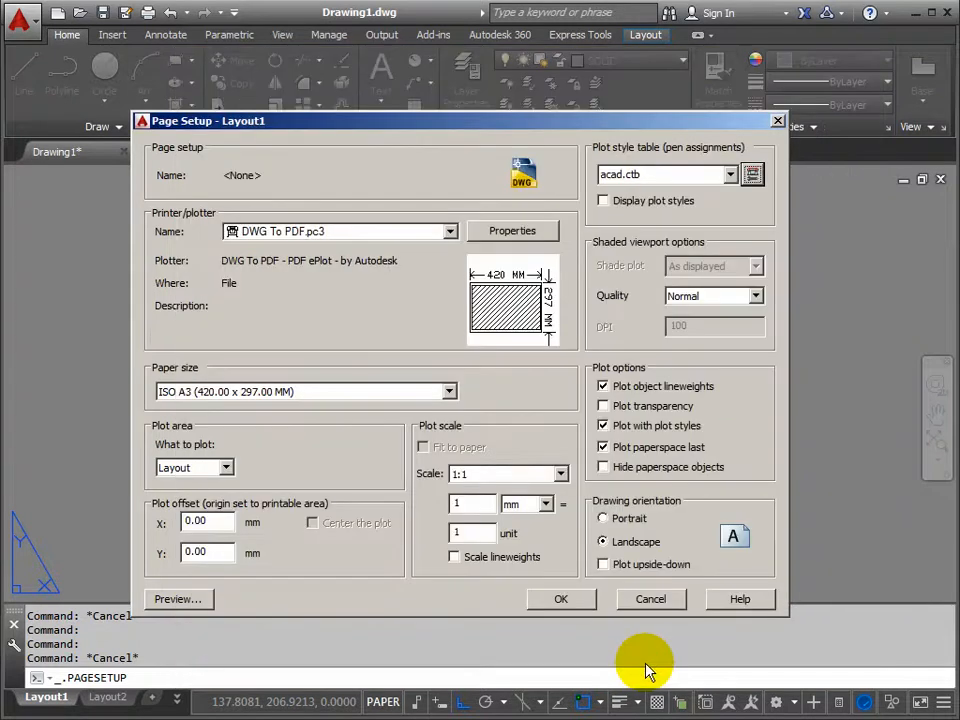
{"action": "mouse_move", "coordinate": [590, 180]}
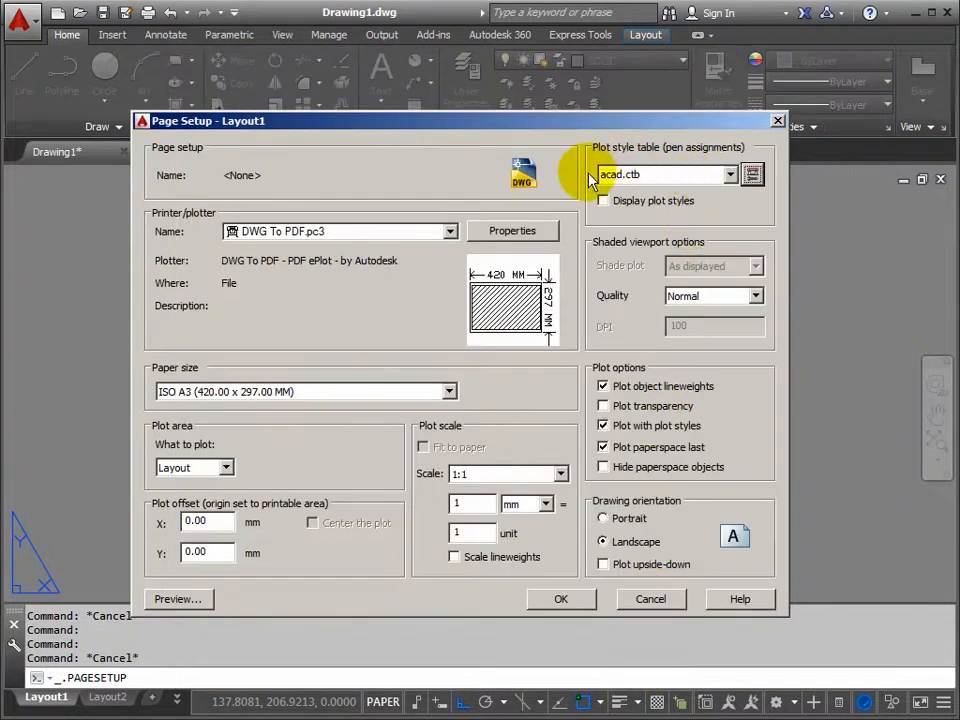
{"action": "mouse_move", "coordinate": [752, 174]}
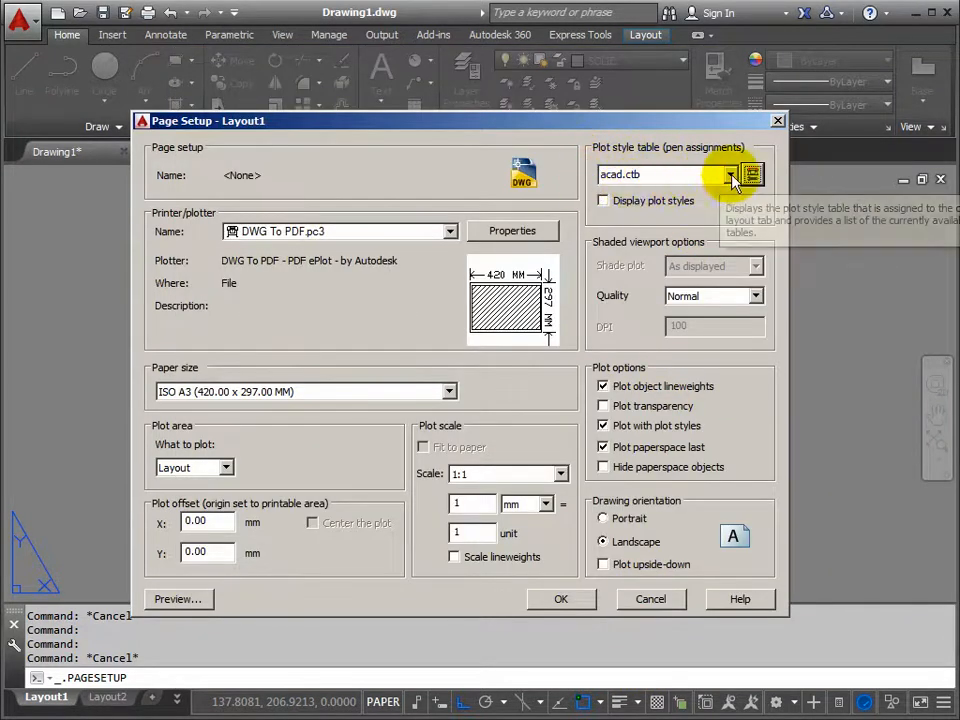
Select MY_PENS.ctb as Layout1's plot style table and confirm the page setup
{"action": "left_click", "coordinate": [752, 174]}
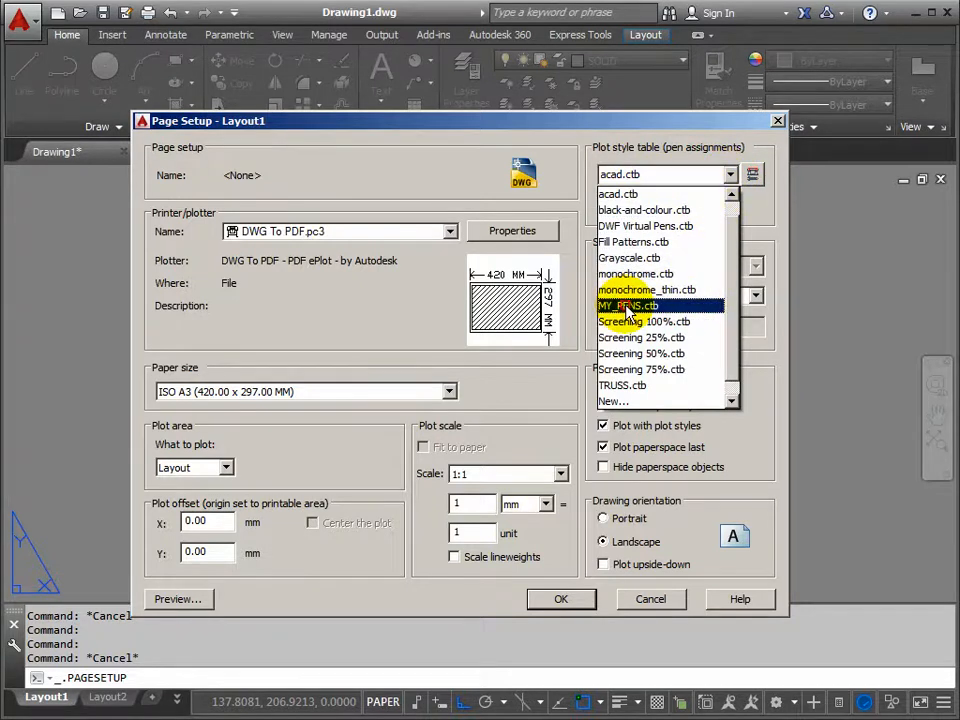
{"action": "left_click", "coordinate": [628, 304]}
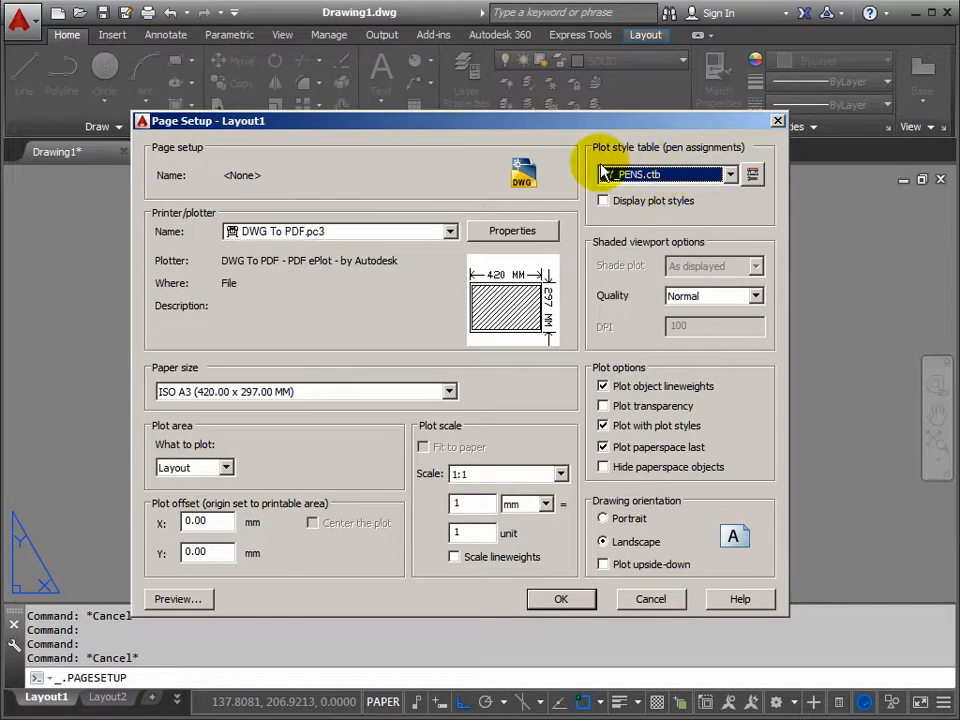
{"action": "left_click", "coordinate": [660, 174]}
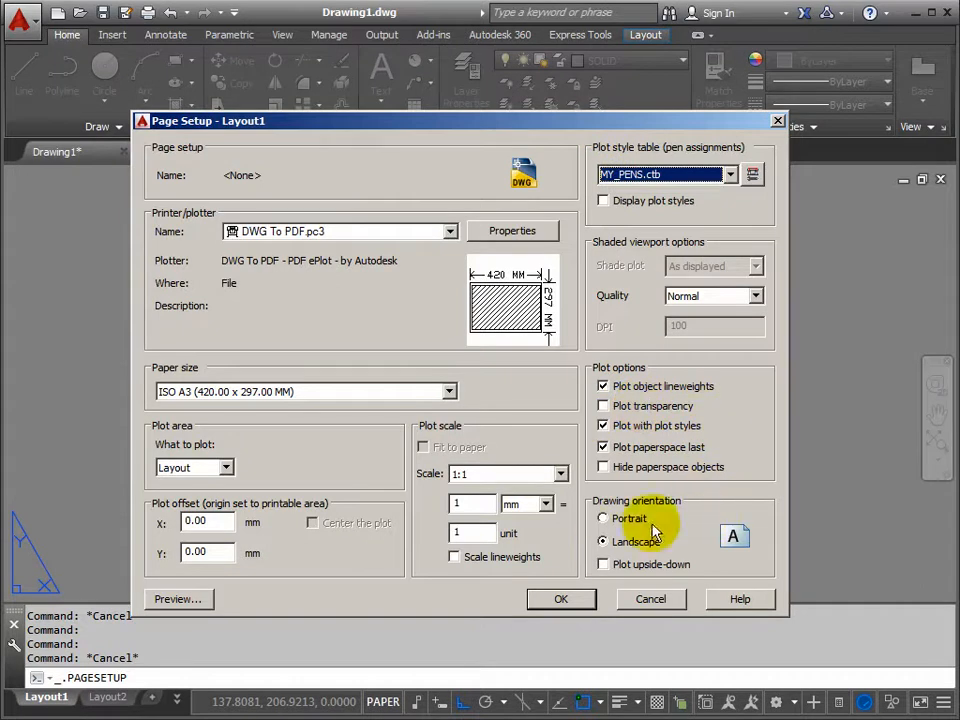
{"action": "mouse_move", "coordinate": [648, 518]}
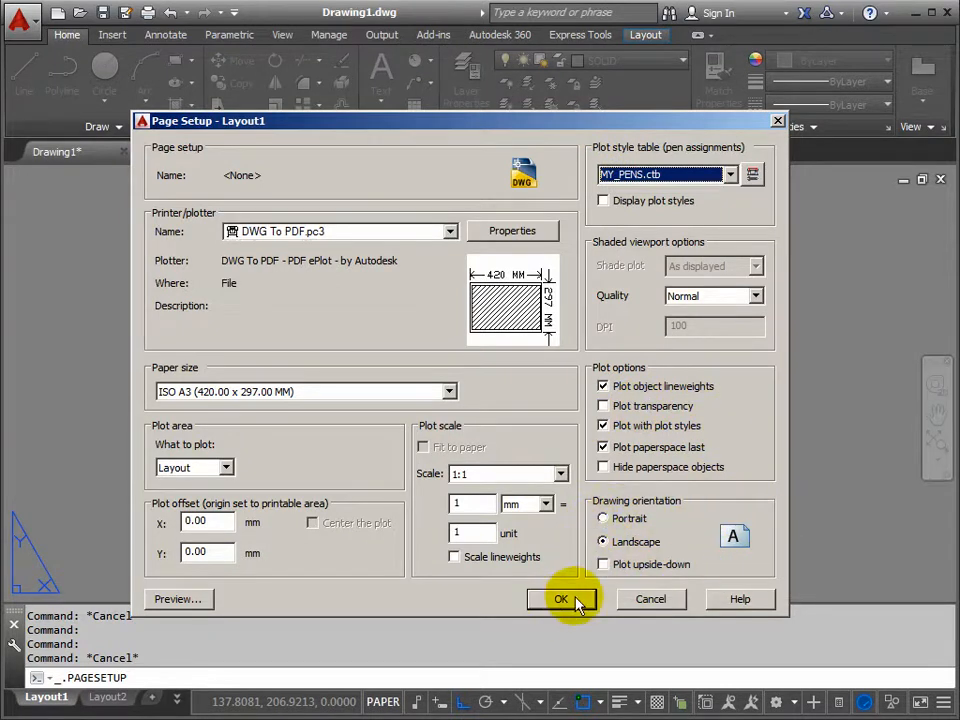
{"action": "left_click", "coordinate": [560, 598]}
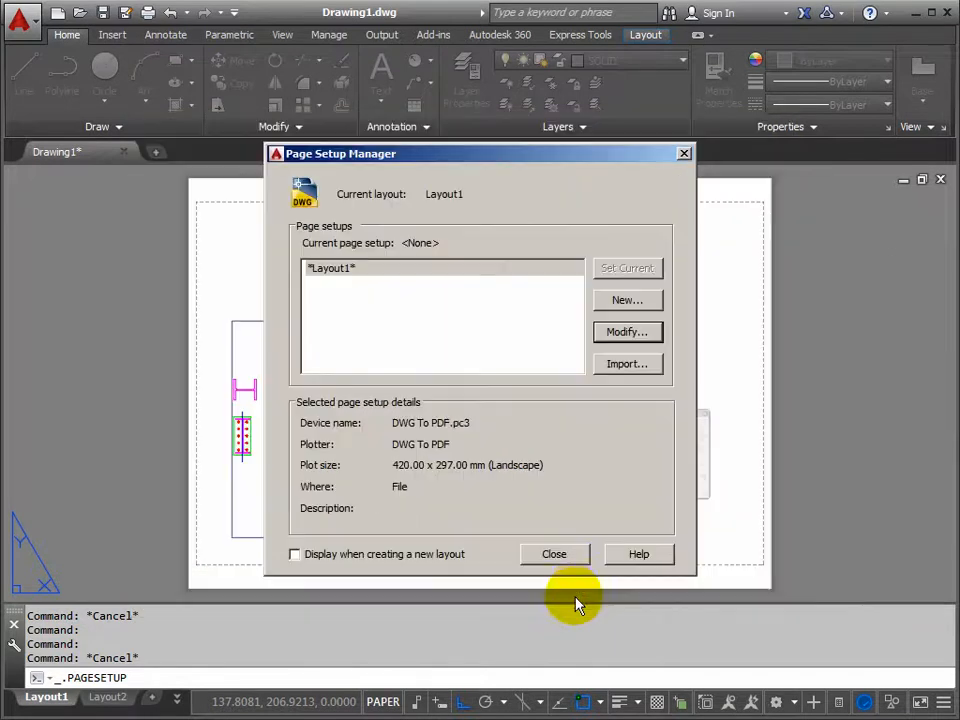
Close the Page Setup Manager and stretch the viewport corner toward the sheet edge
{"action": "left_click", "coordinate": [554, 554]}
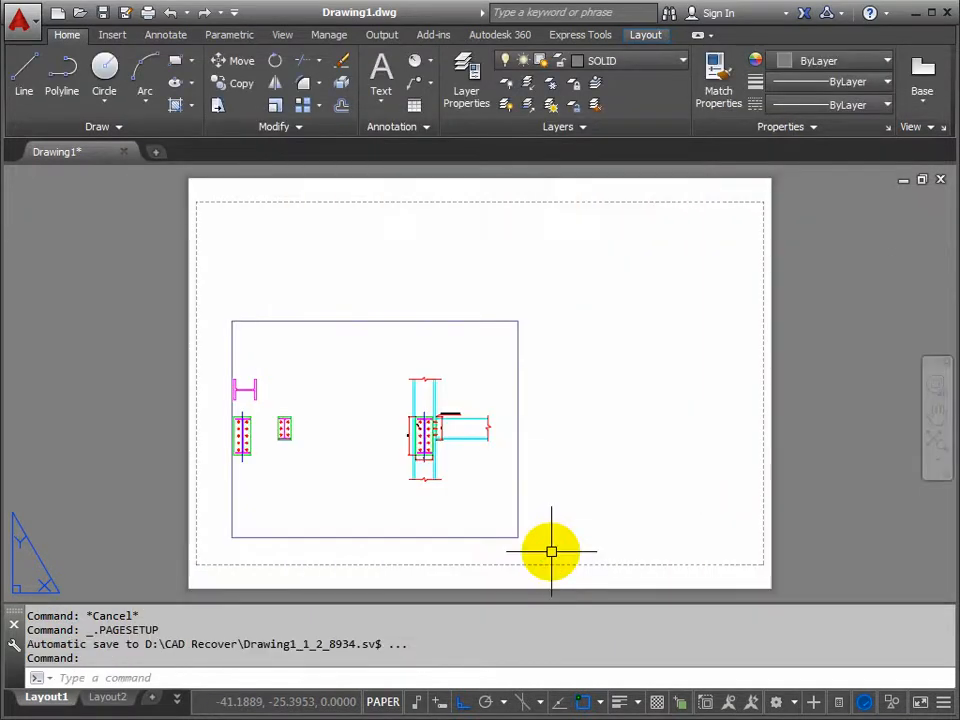
{"action": "mouse_move", "coordinate": [296, 304]}
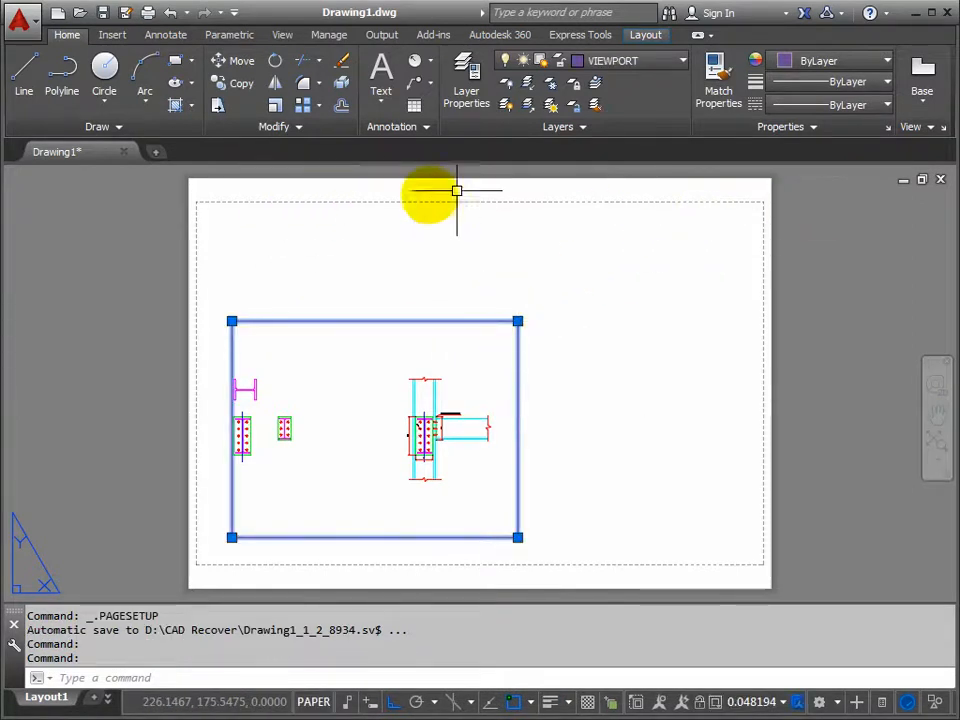
{"action": "mouse_move", "coordinate": [384, 320]}
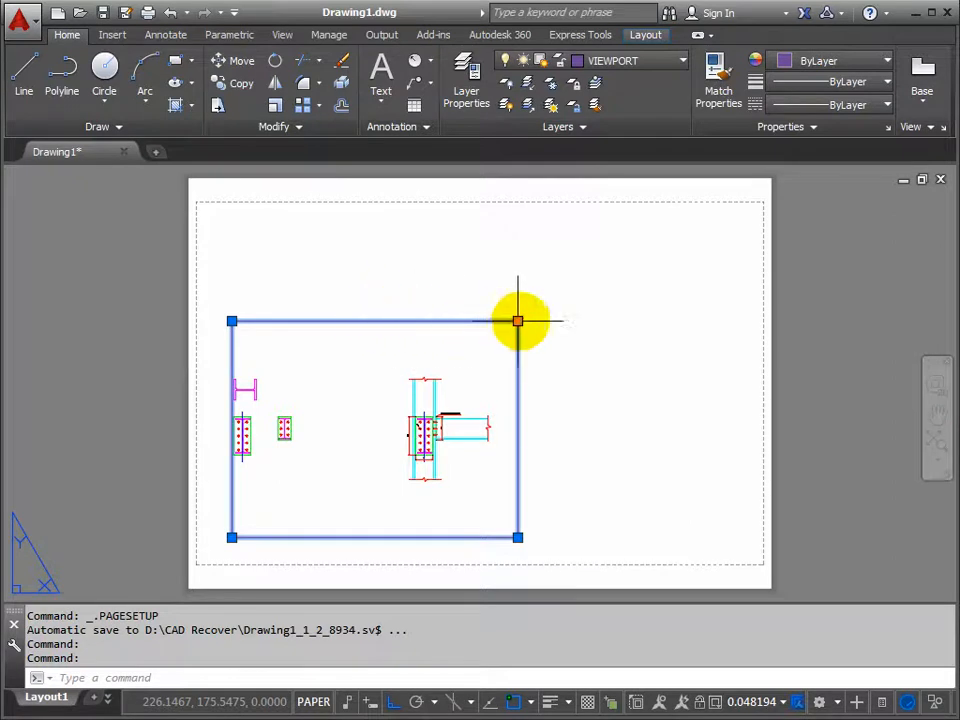
{"action": "left_click", "coordinate": [516, 320]}
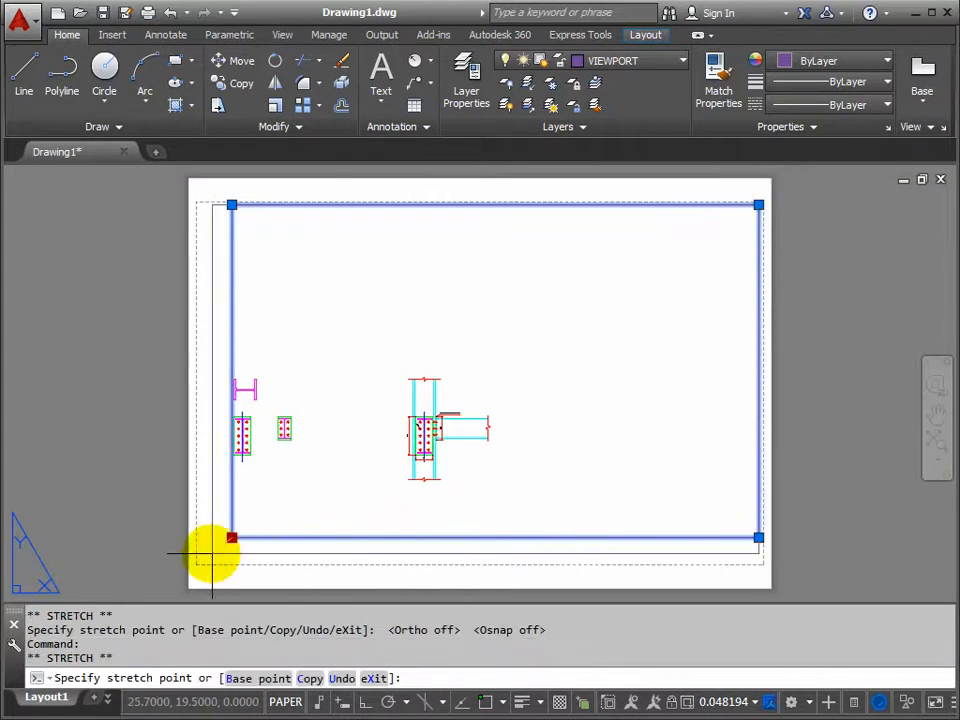
{"action": "mouse_move", "coordinate": [204, 560]}
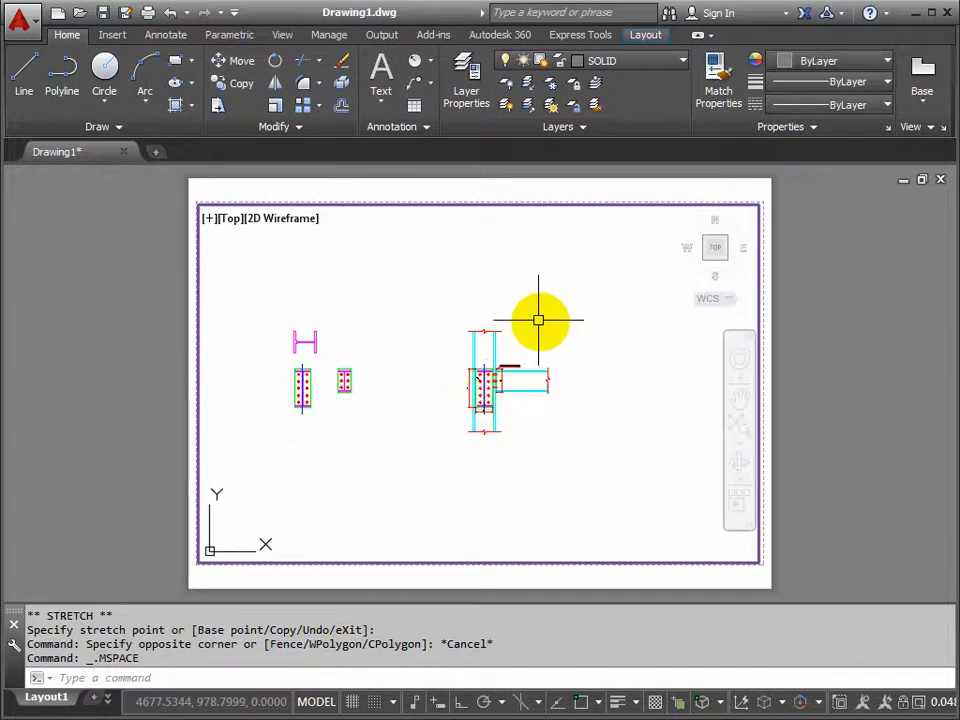
{"action": "mouse_move", "coordinate": [570, 536]}
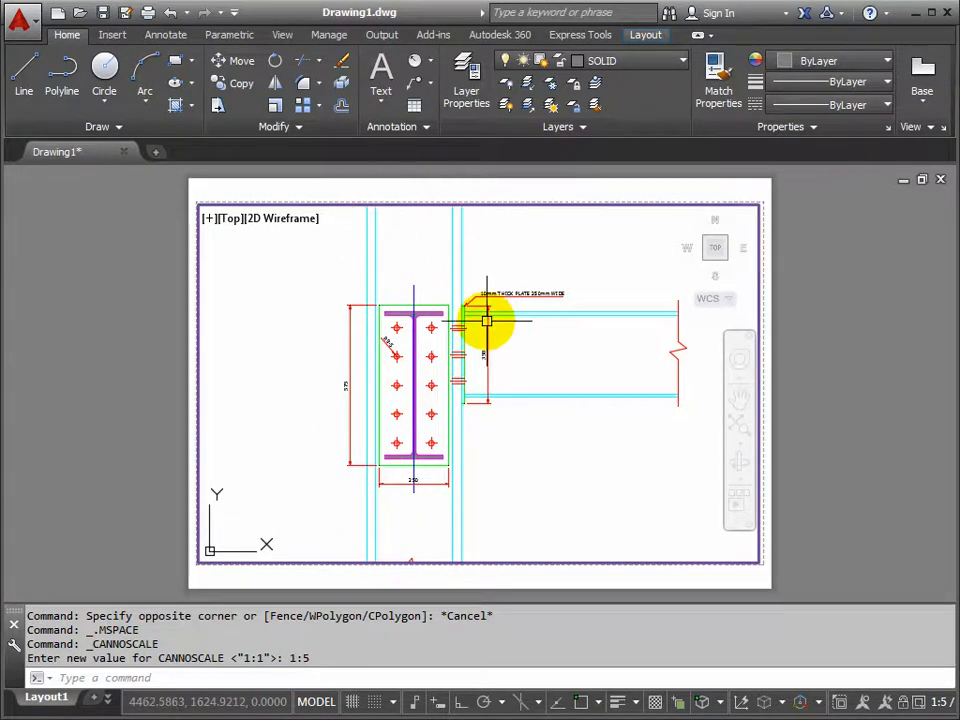
{"action": "mouse_move", "coordinate": [664, 370]}
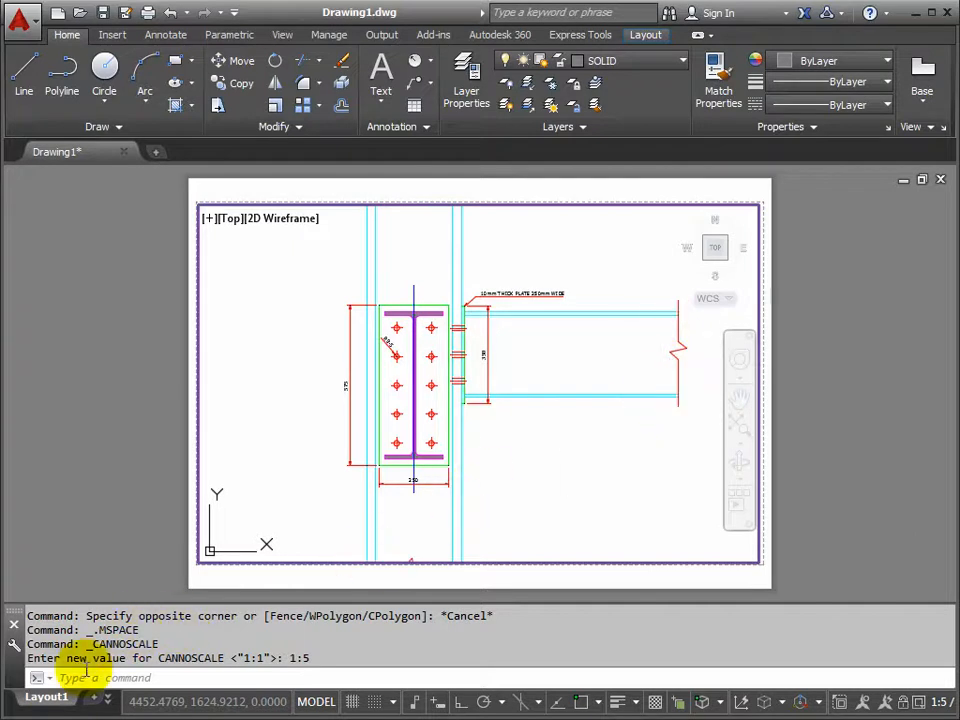
{"action": "mouse_move", "coordinate": [108, 696]}
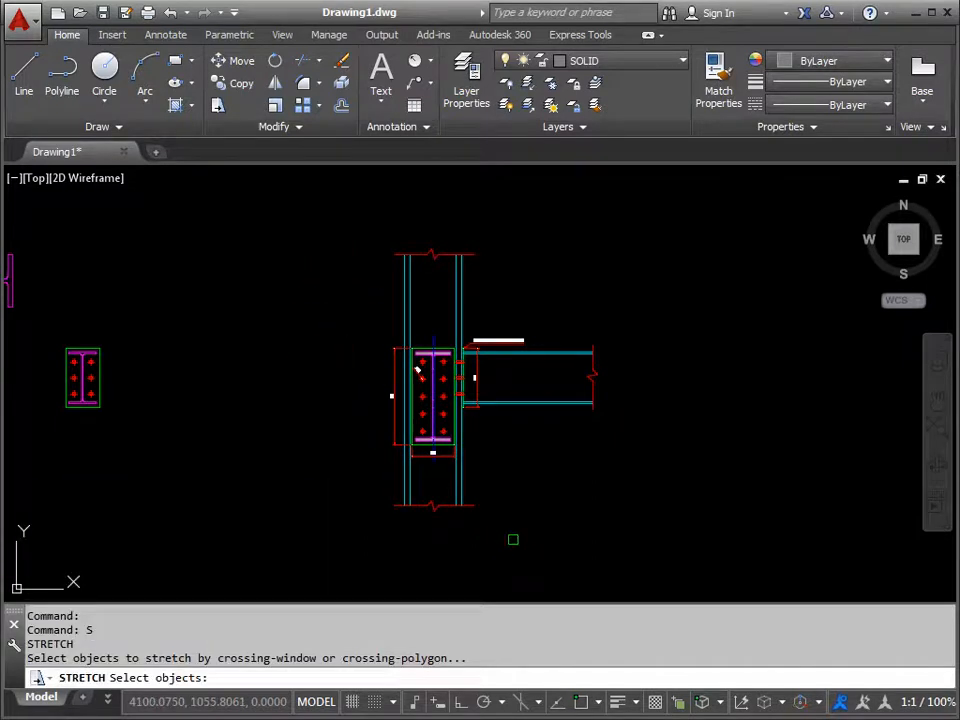
{"action": "mouse_move", "coordinate": [504, 548]}
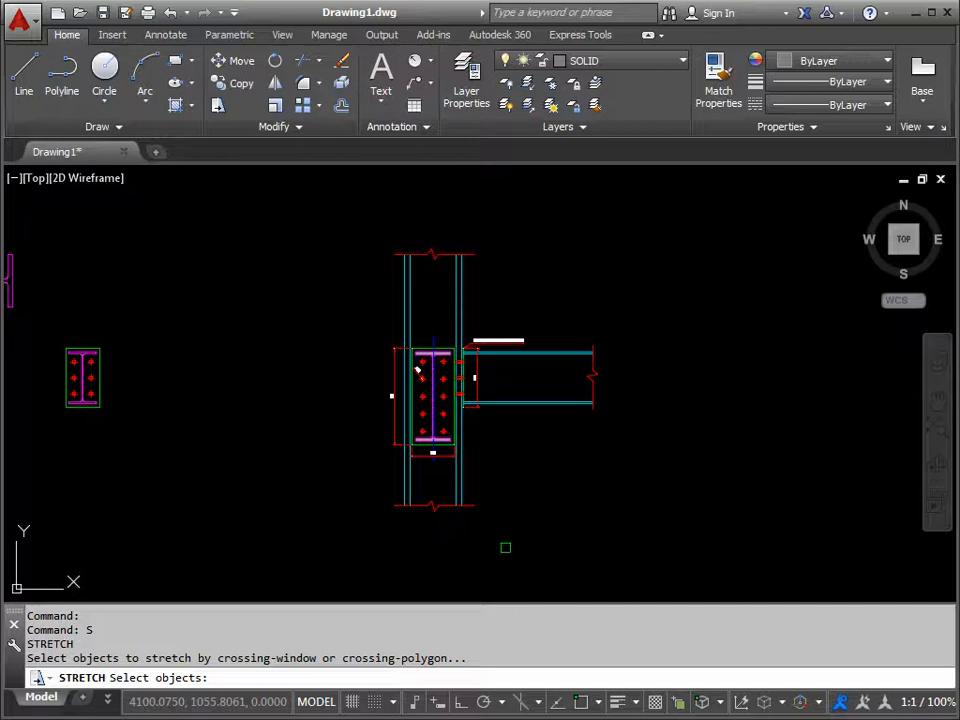
Crossing-select the column end, pick a stretch base point and start selecting the other end
{"action": "left_click_drag", "start_coordinate": [504, 548], "coordinate": [370, 476]}
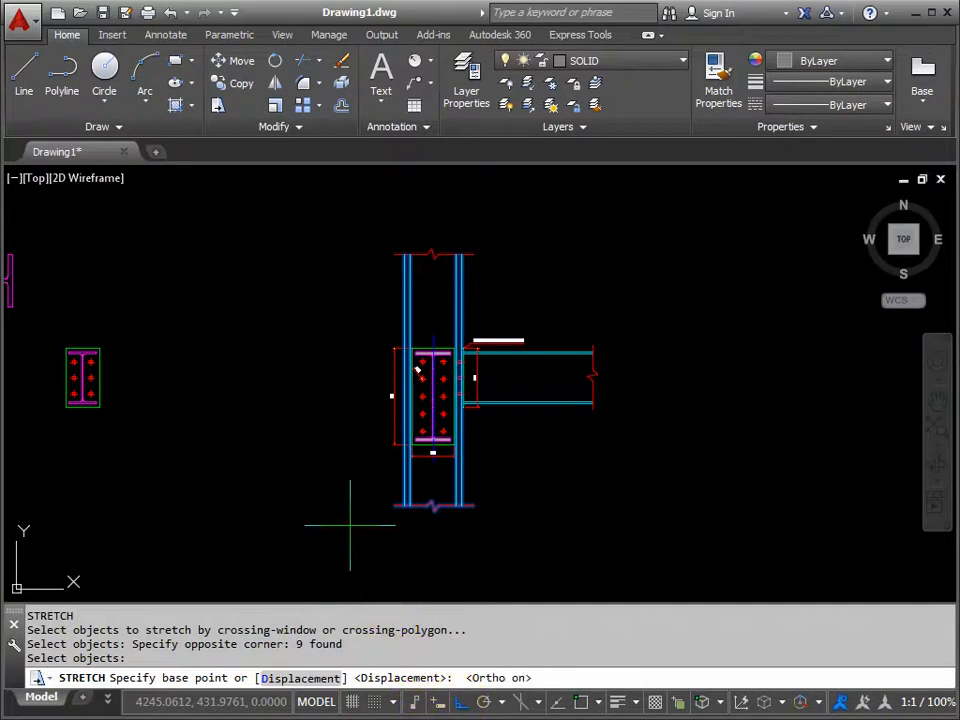
{"action": "left_click", "coordinate": [350, 528]}
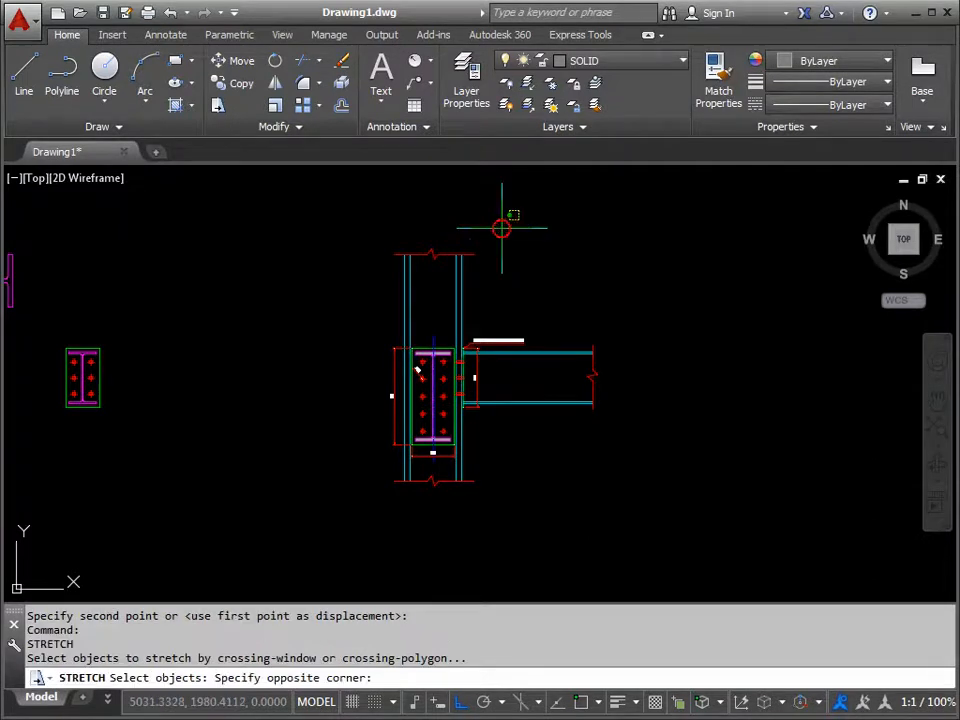
{"action": "left_click", "coordinate": [502, 228]}
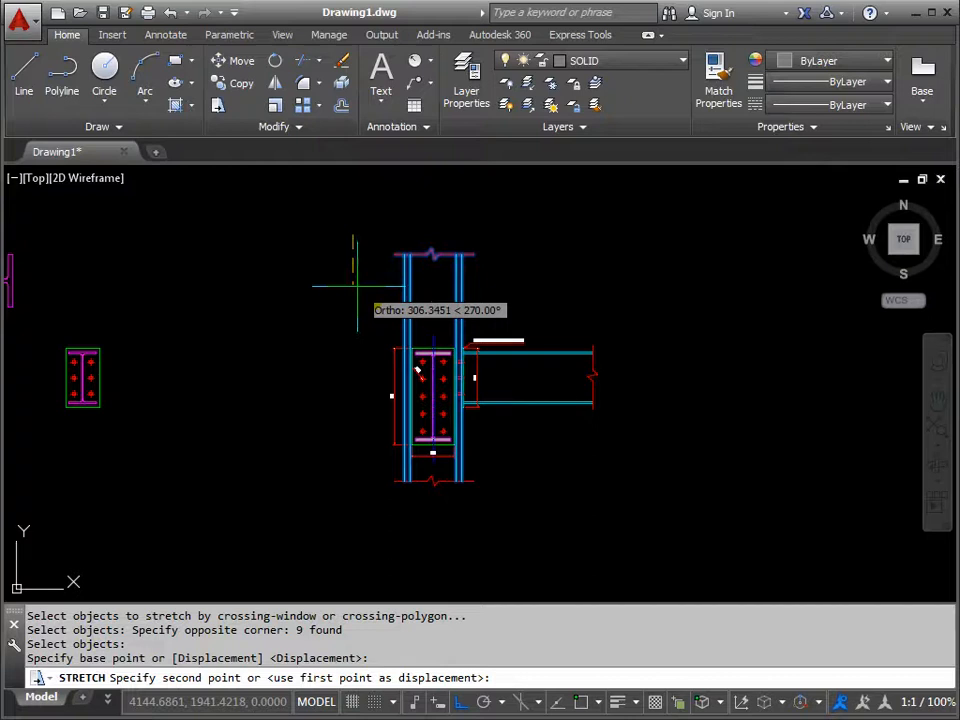
{"action": "mouse_move", "coordinate": [344, 280]}
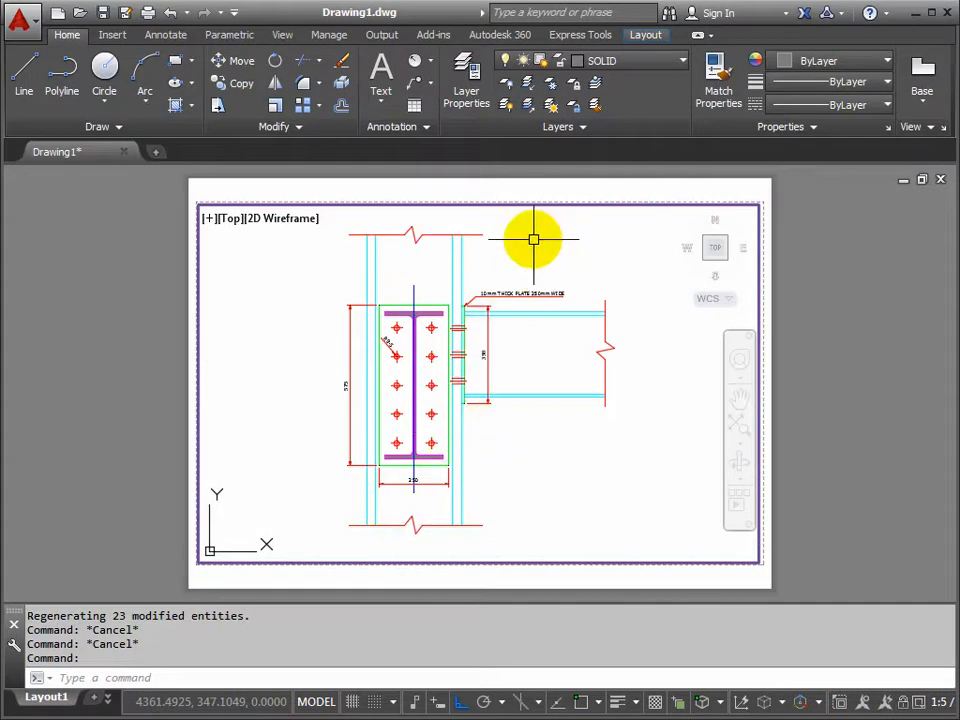
{"action": "mouse_move", "coordinate": [504, 348]}
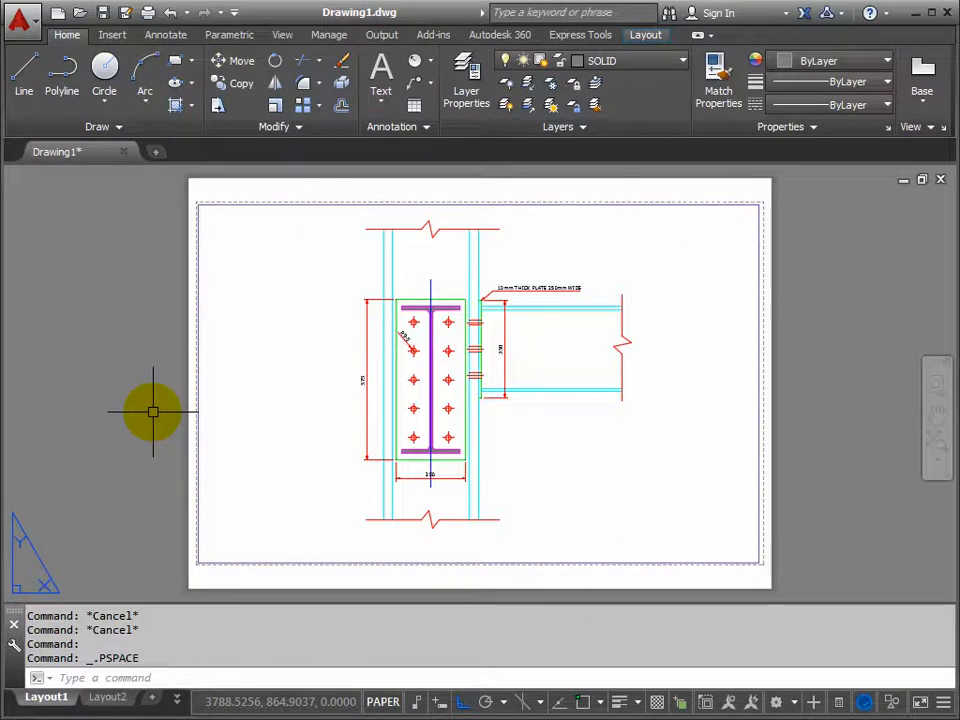
{"action": "mouse_move", "coordinate": [438, 408]}
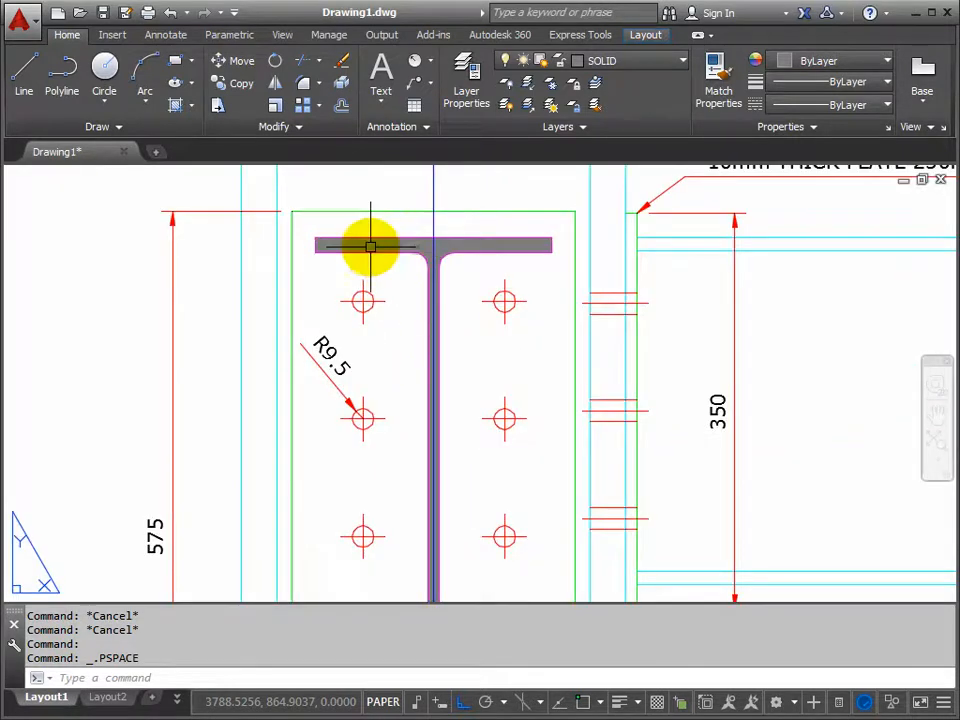
{"action": "mouse_move", "coordinate": [320, 252]}
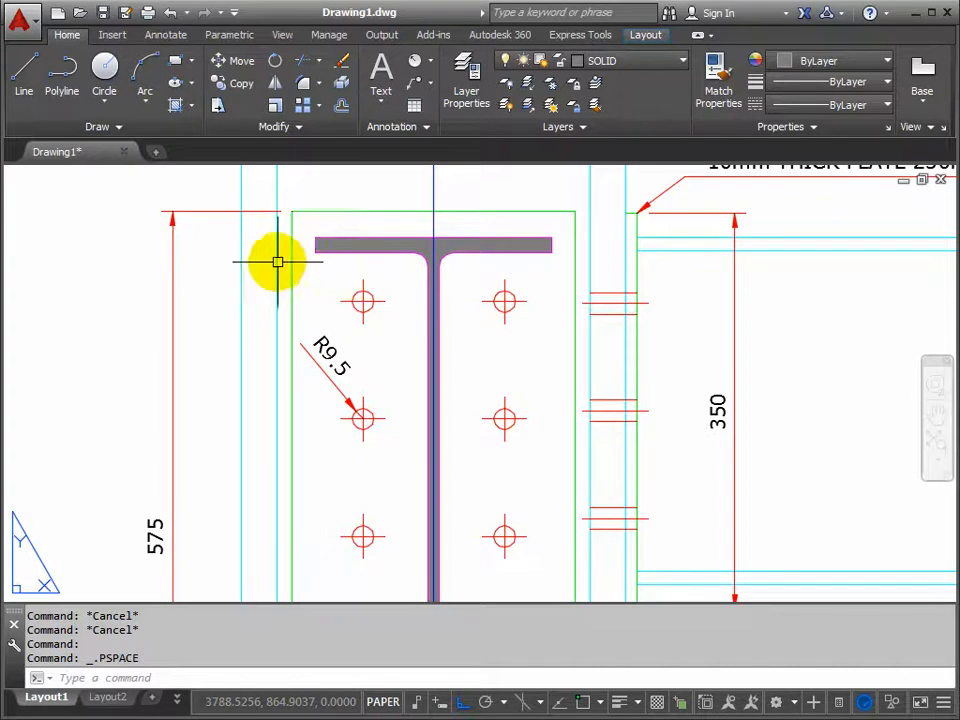
{"action": "mouse_move", "coordinate": [358, 284]}
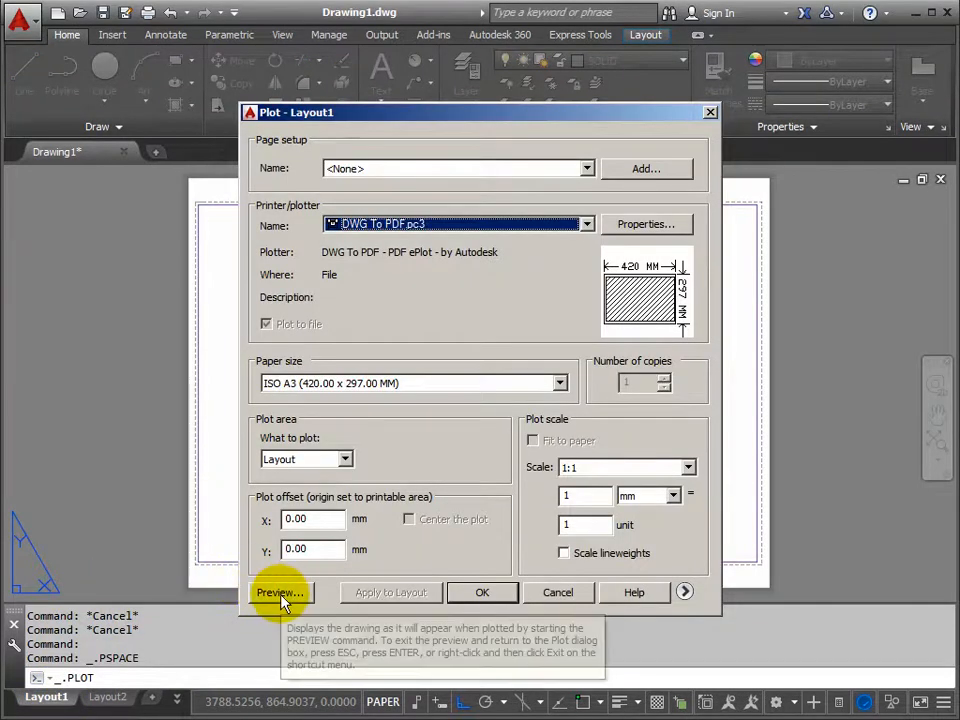
{"action": "left_click", "coordinate": [280, 592]}
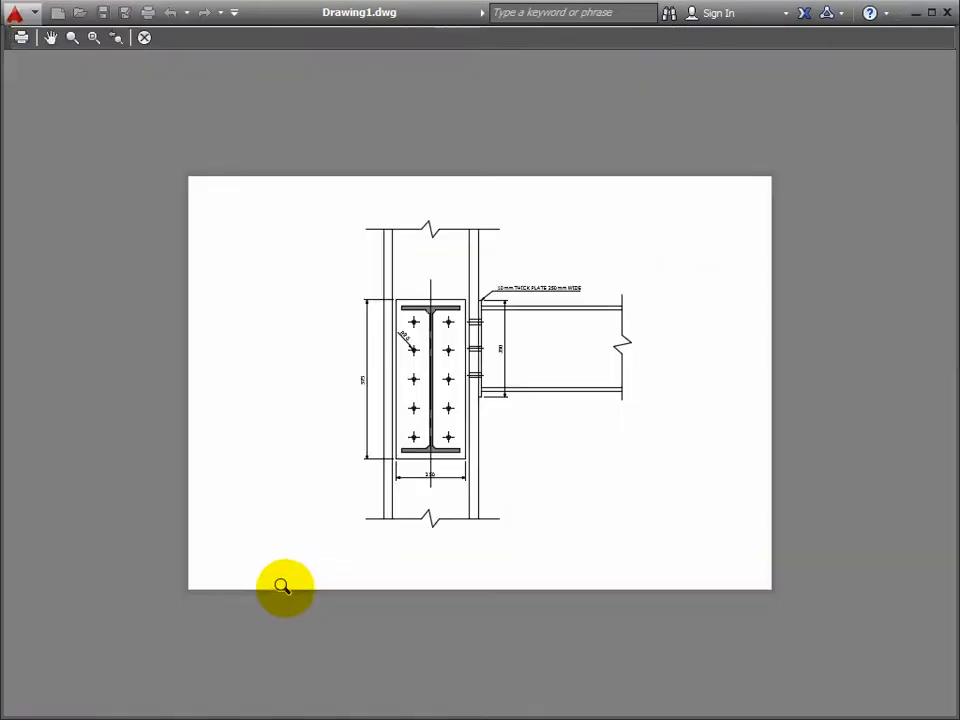
{"action": "mouse_move", "coordinate": [272, 200]}
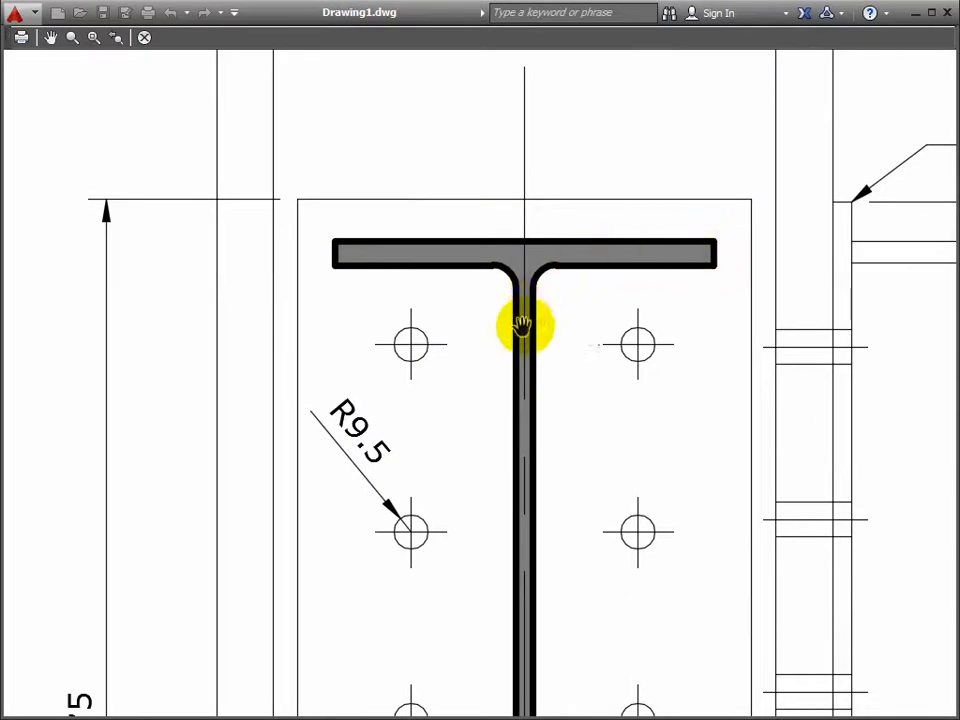
{"action": "mouse_move", "coordinate": [680, 260]}
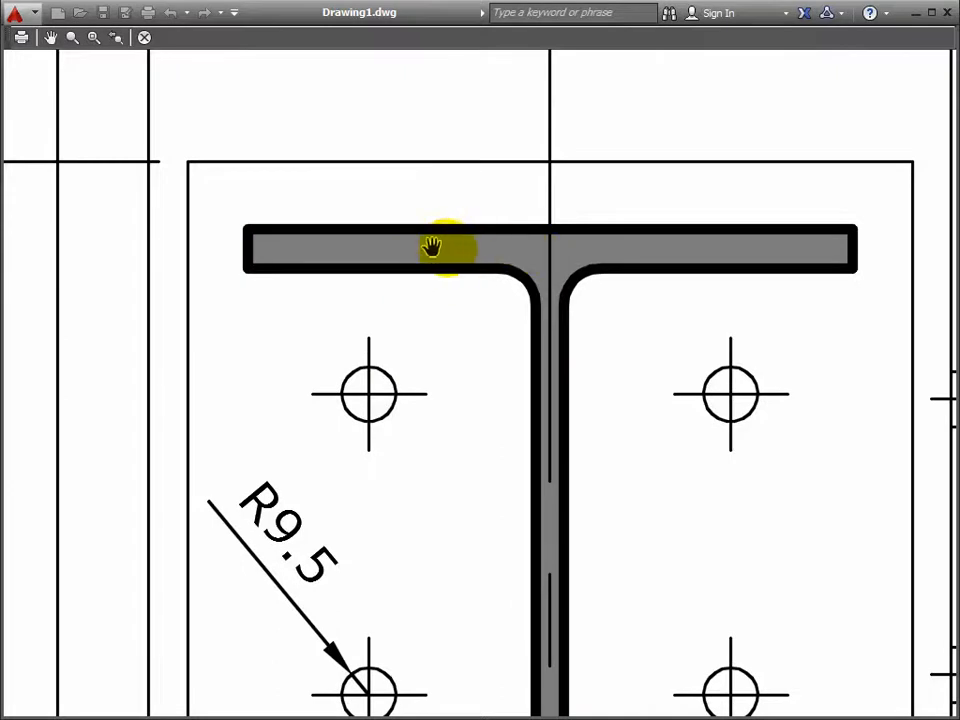
{"action": "scroll", "scroll_direction": "down", "scroll_amount": 3}
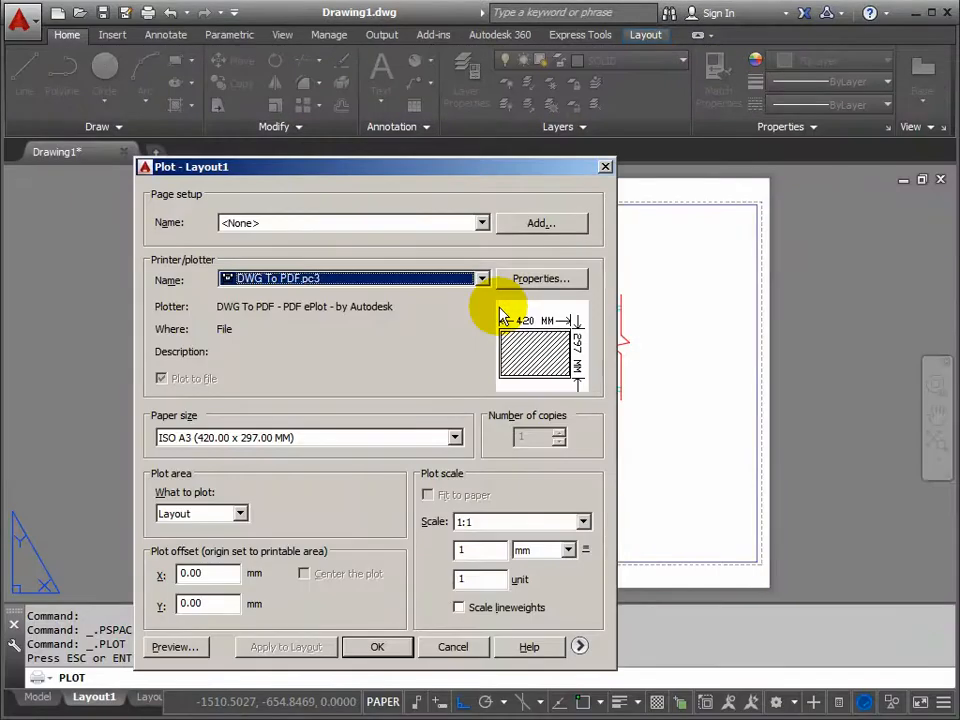
{"action": "left_click", "coordinate": [452, 646]}
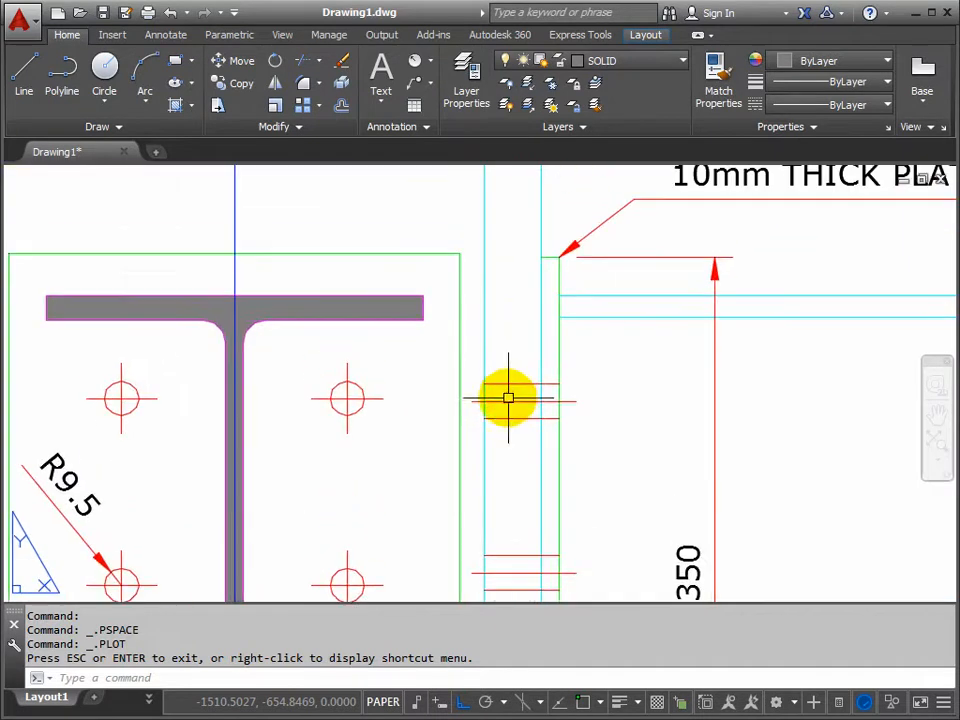
{"action": "mouse_move", "coordinate": [504, 404]}
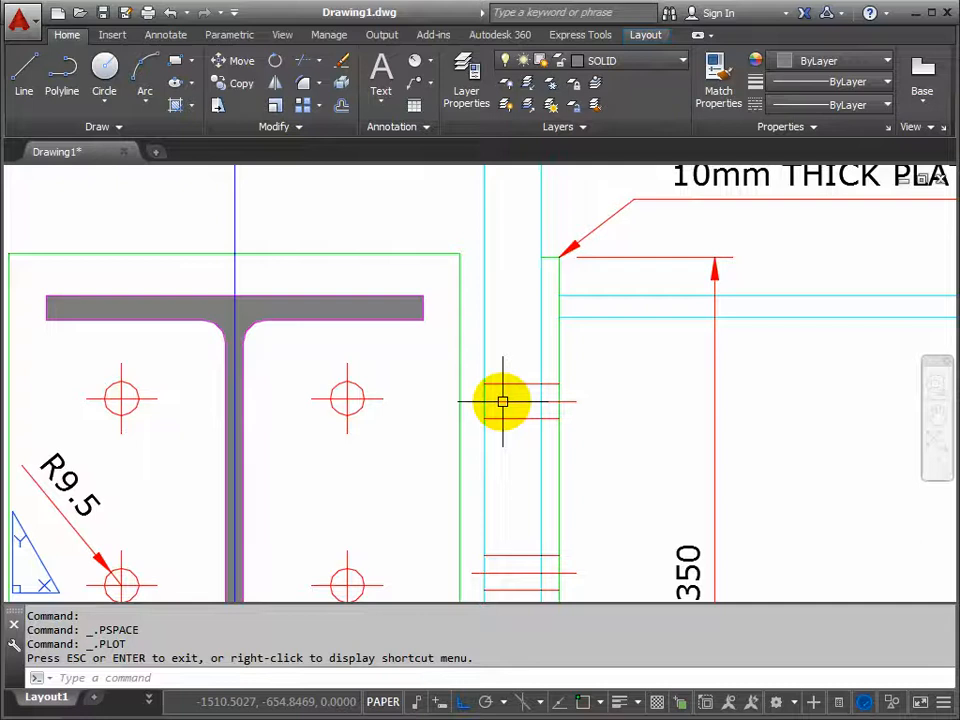
Set the linetype scale (LTS) to 0.5
{"action": "type", "text": "LTS"}
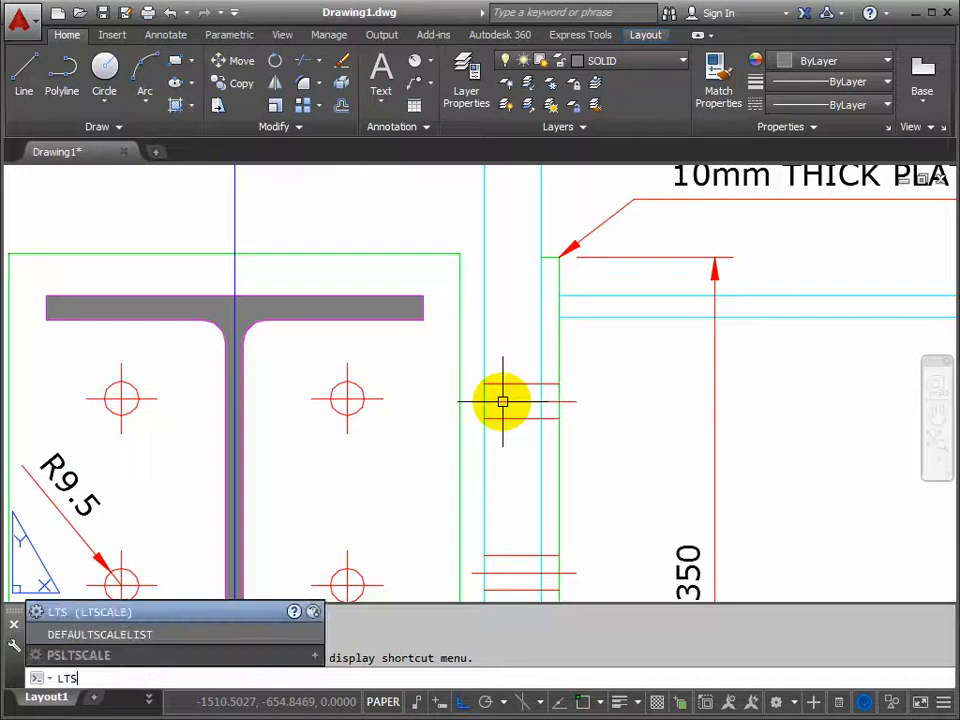
{"action": "key", "text": "Return"}
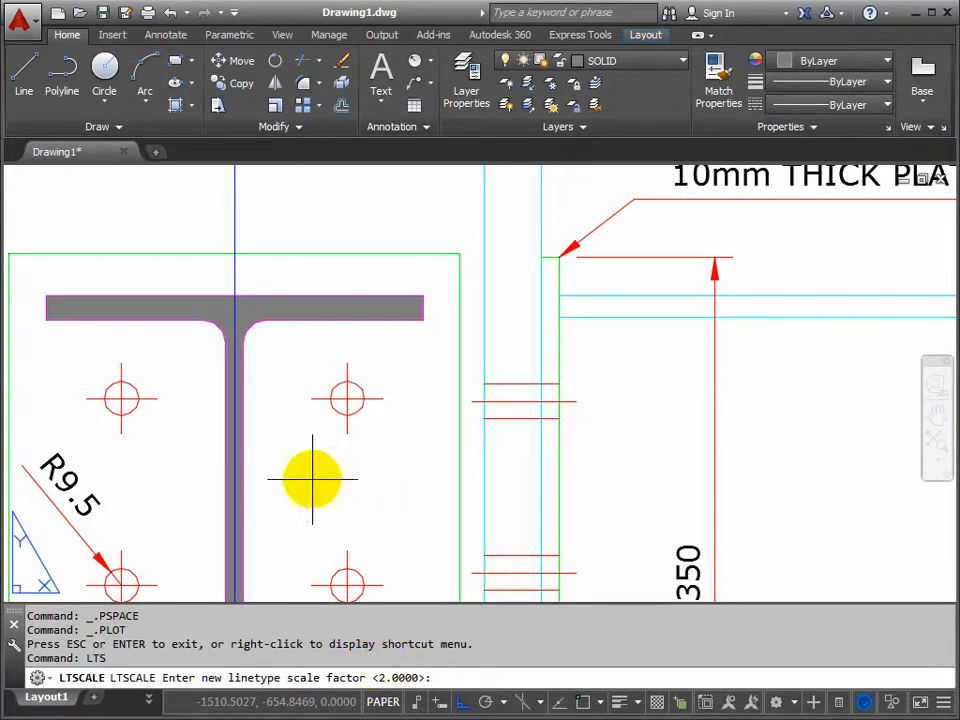
{"action": "type", "text": "0.5"}
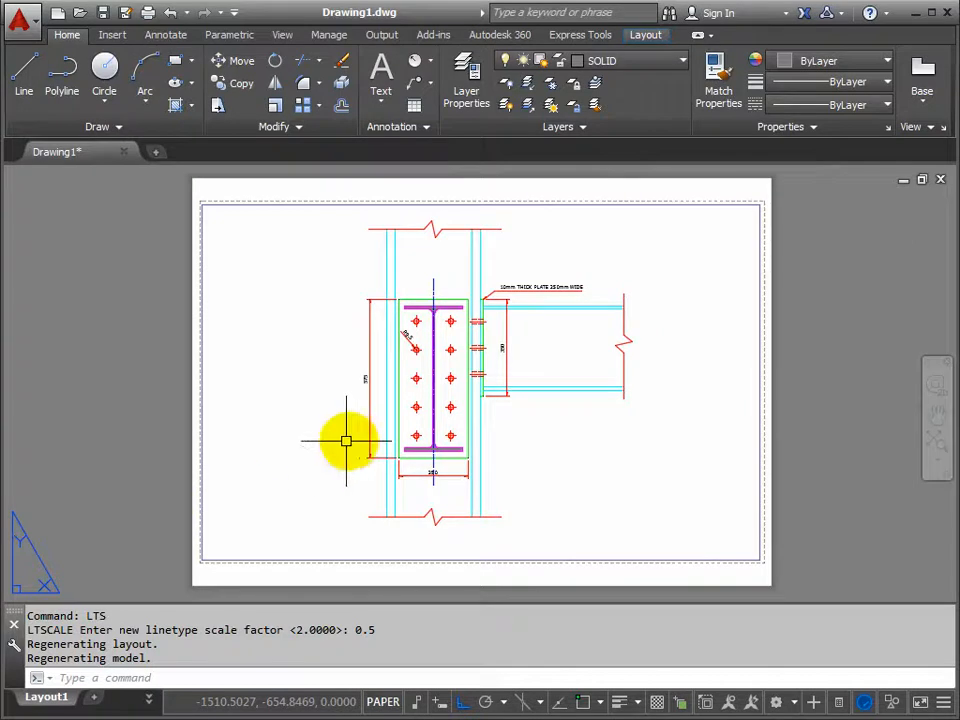
{"action": "mouse_move", "coordinate": [376, 240]}
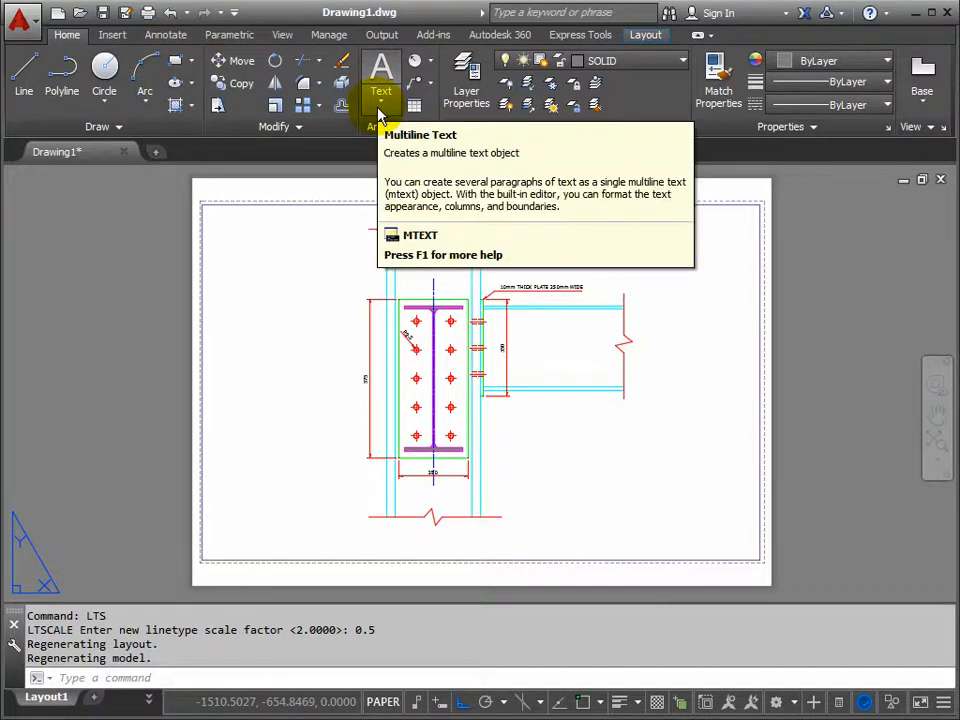
Place single-line text '533x210x83 UB' beside the beam section
{"action": "left_click", "coordinate": [380, 112]}
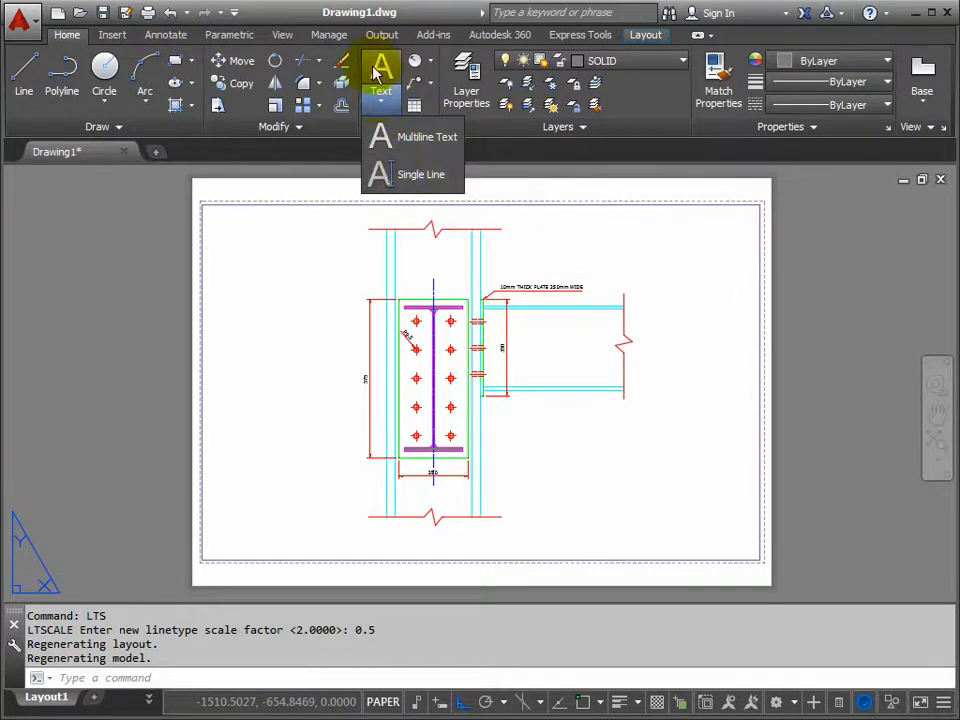
{"action": "mouse_move", "coordinate": [420, 174]}
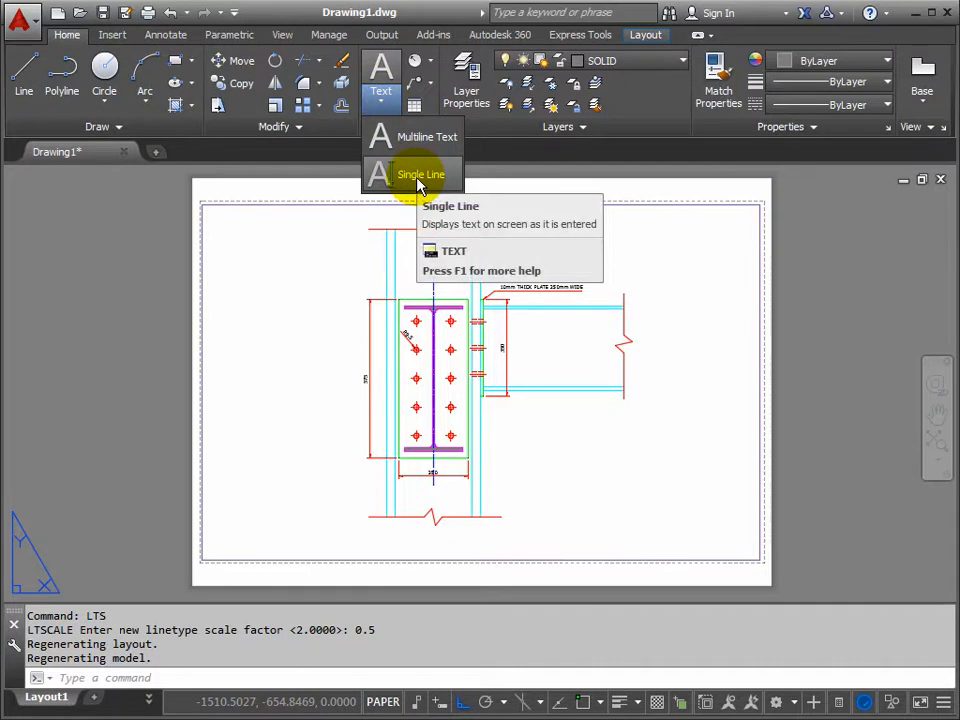
{"action": "left_click", "coordinate": [420, 174]}
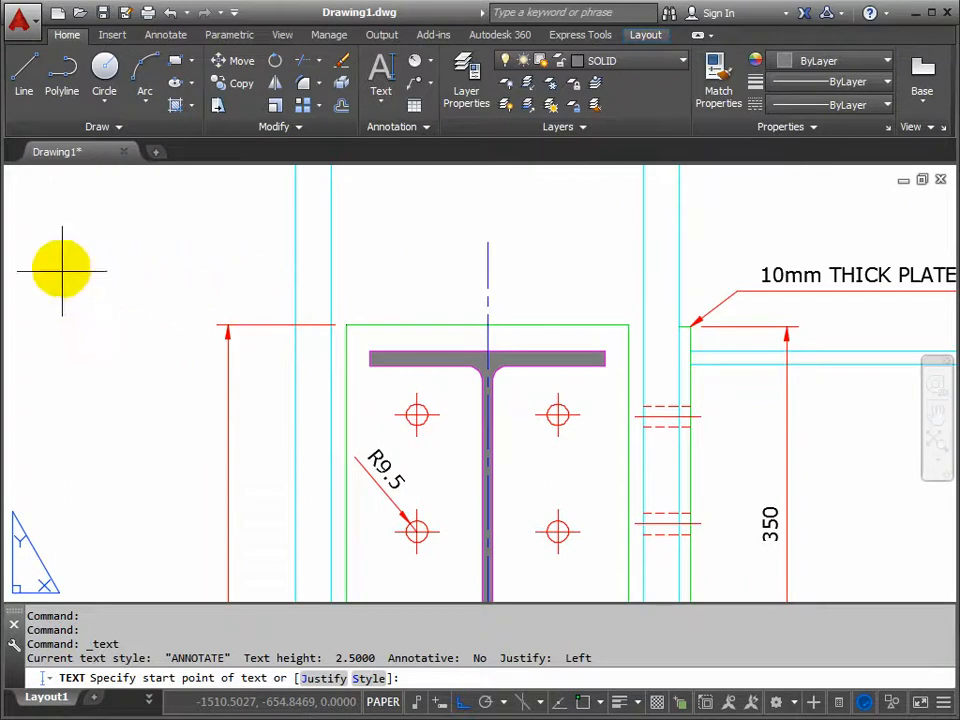
{"action": "mouse_move", "coordinate": [58, 280]}
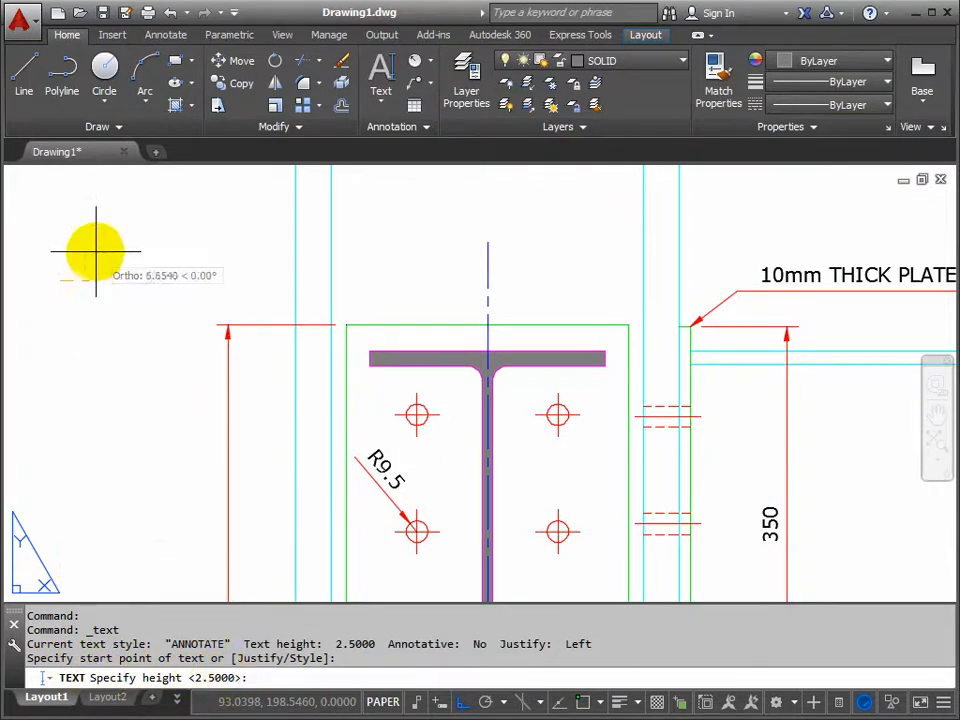
{"action": "mouse_move", "coordinate": [84, 250]}
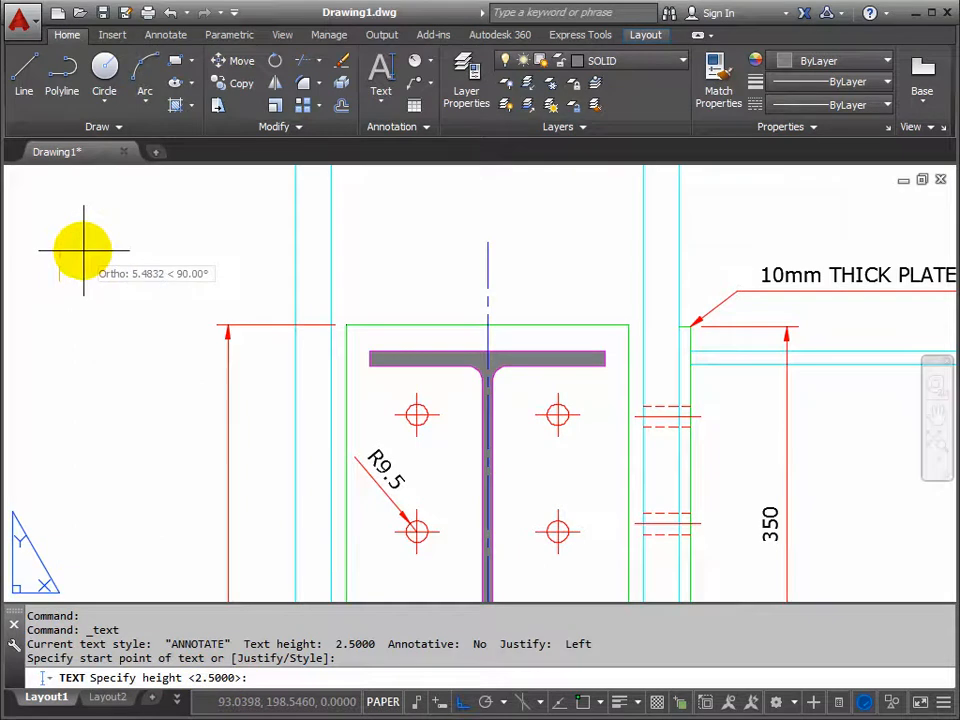
{"action": "mouse_move", "coordinate": [84, 250]}
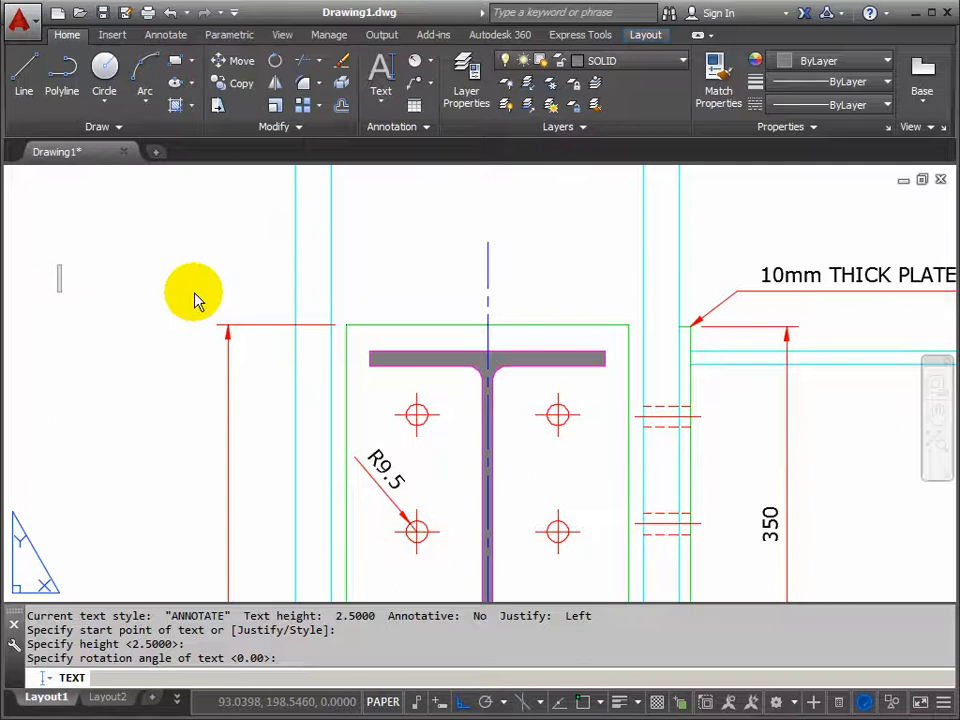
{"action": "type", "text": "533"}
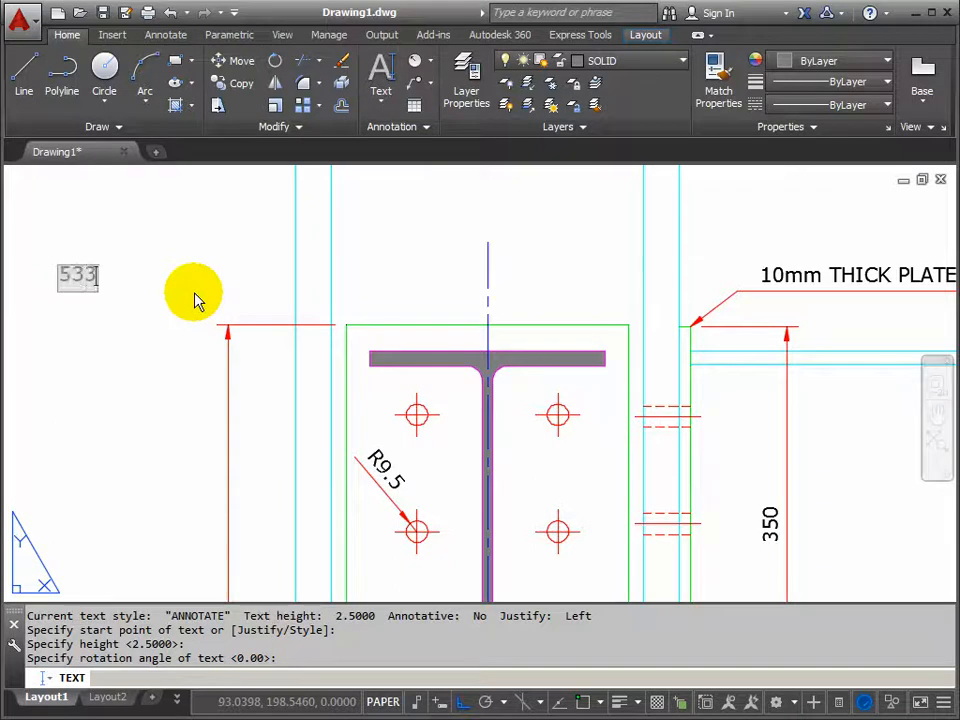
{"action": "type", "text": "x210"}
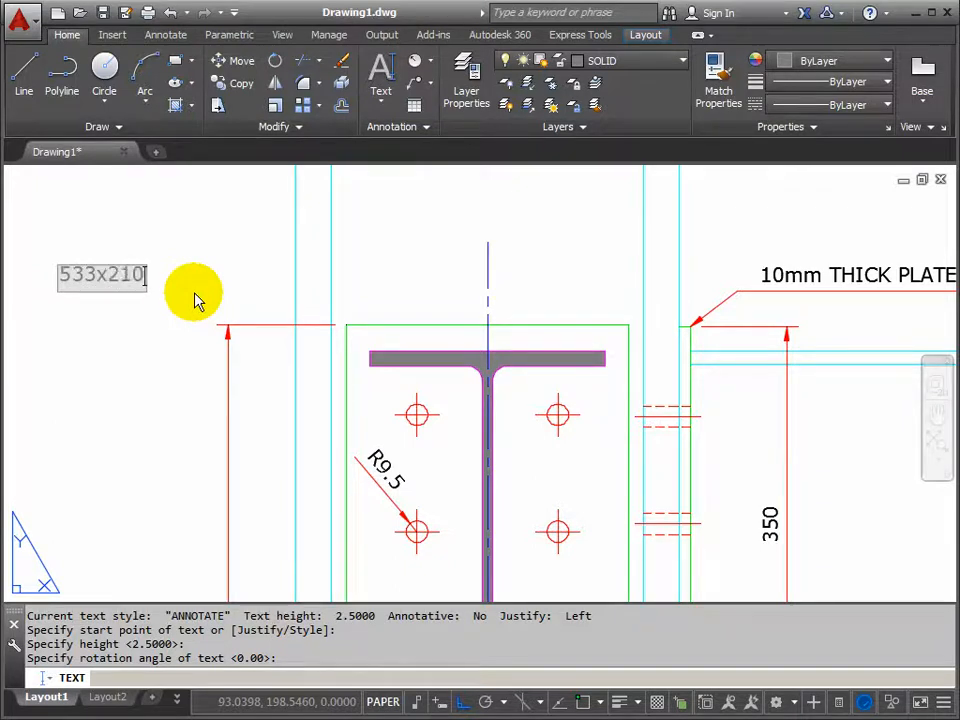
{"action": "type", "text": "83 U"}
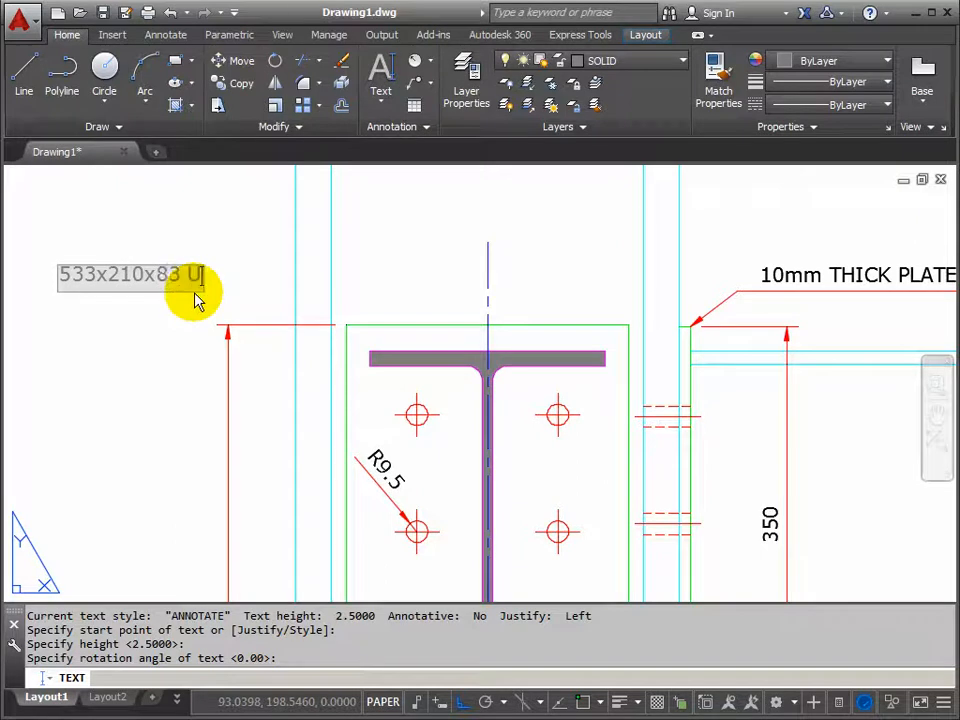
{"action": "type", "text": "B"}
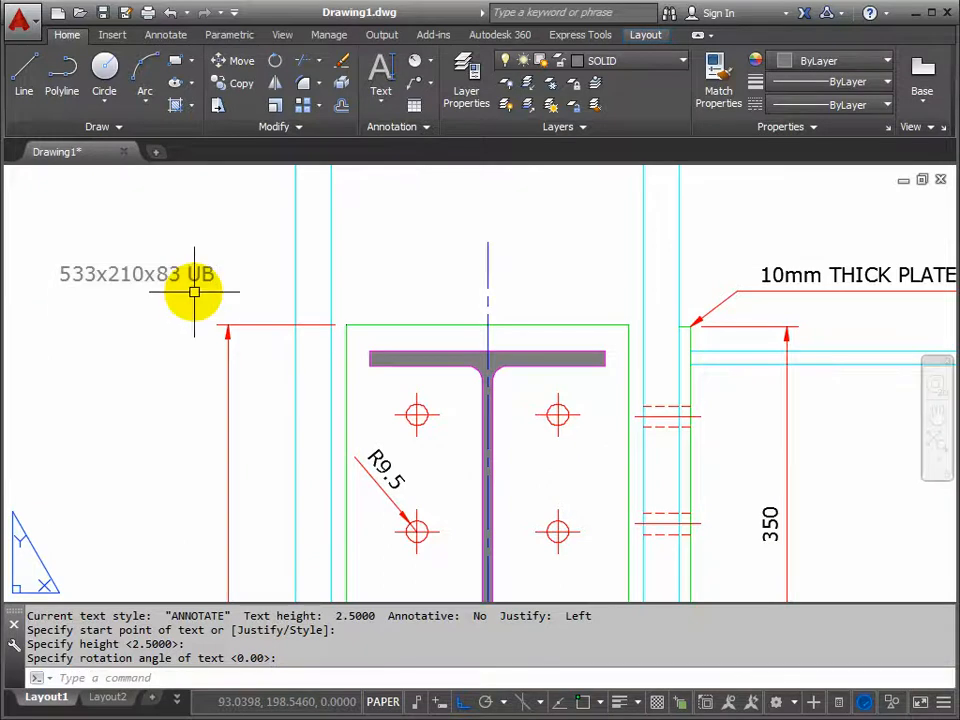
{"action": "mouse_move", "coordinate": [144, 276]}
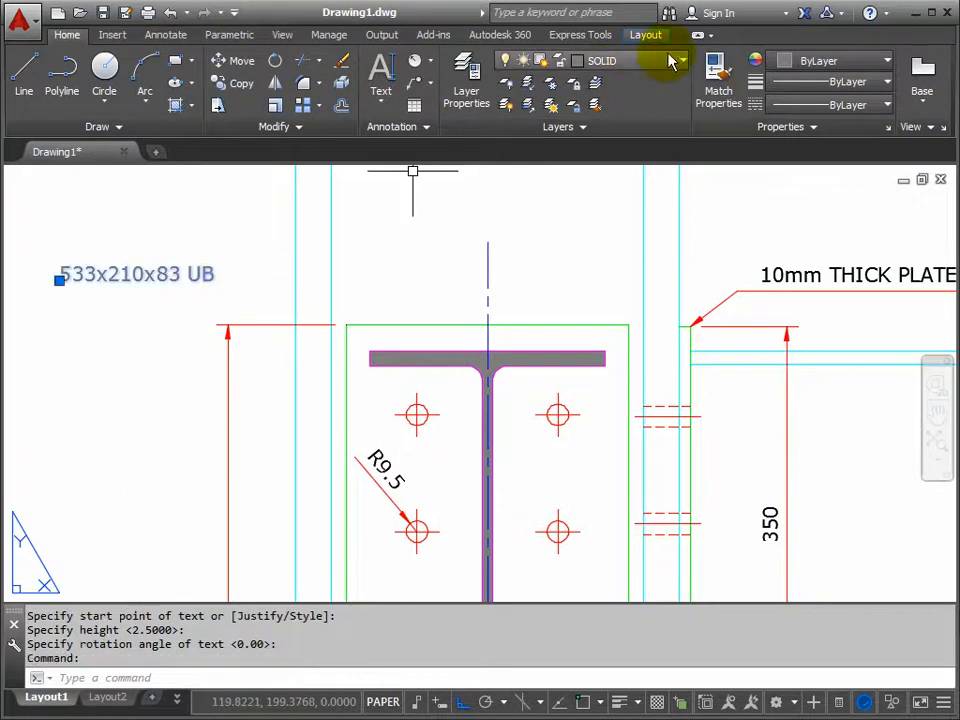
Choose ANNOTATE from the Home tab's Layer dropdown as the current layer
{"action": "left_click", "coordinate": [672, 60]}
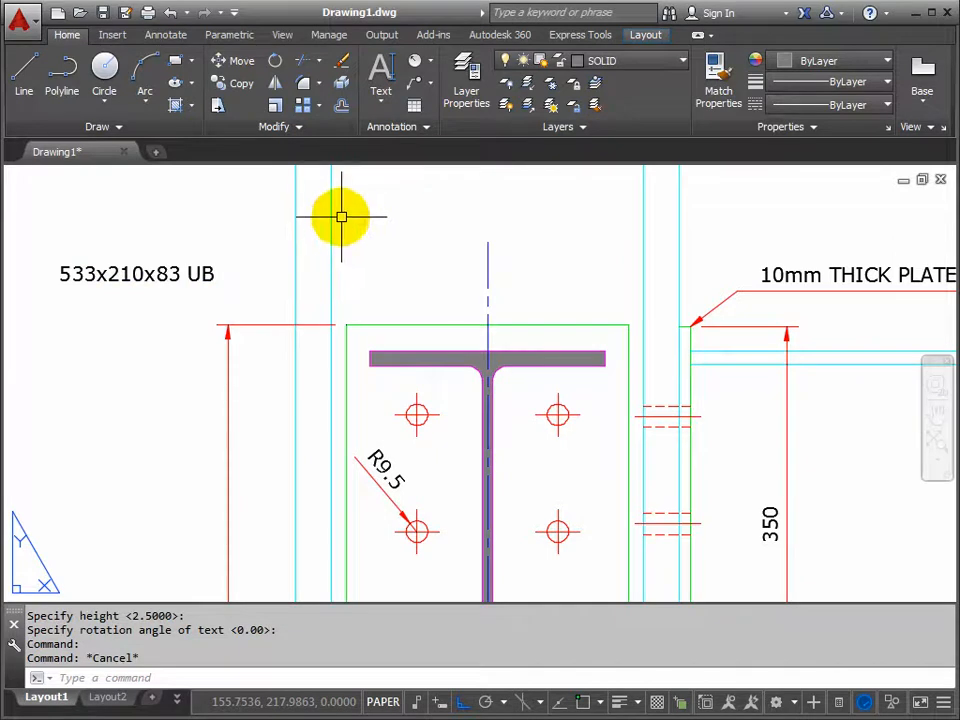
{"action": "left_click", "coordinate": [684, 60]}
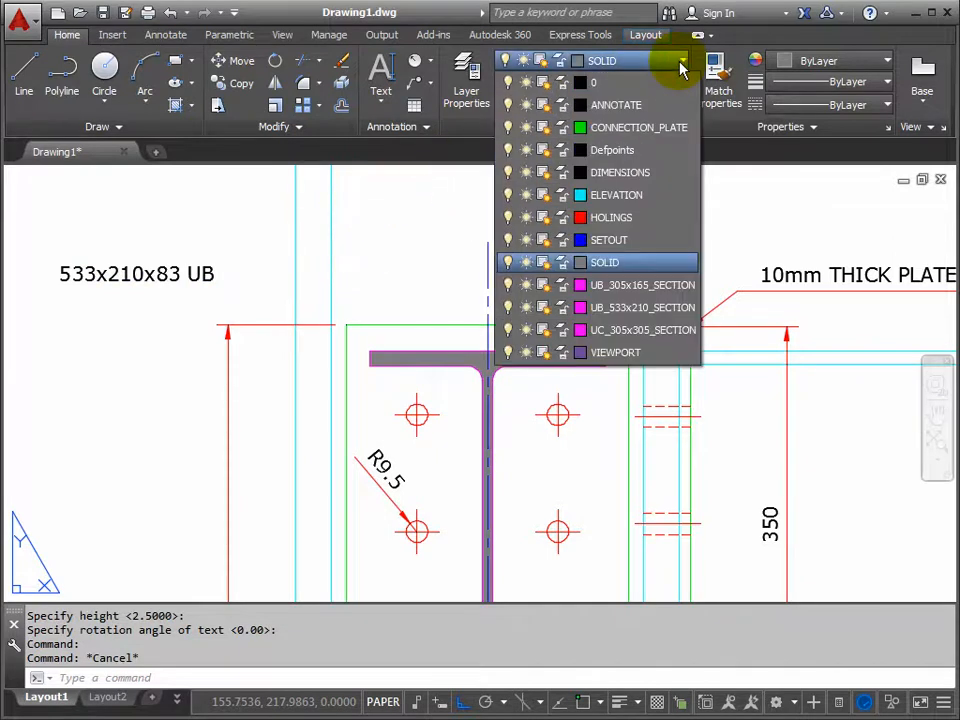
{"action": "mouse_move", "coordinate": [616, 104]}
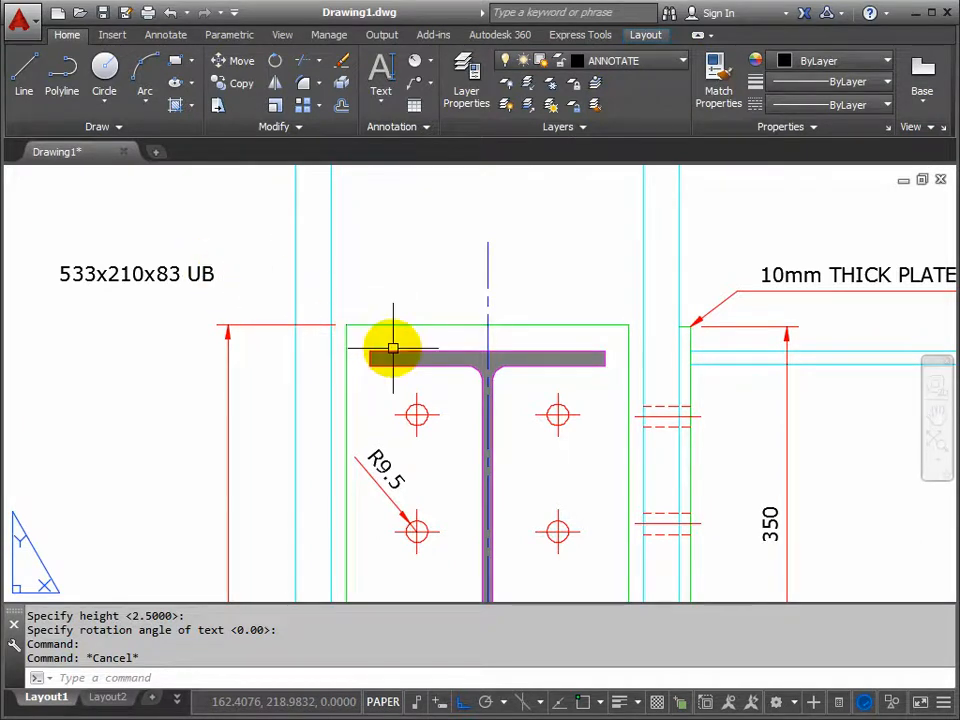
{"action": "mouse_move", "coordinate": [412, 352]}
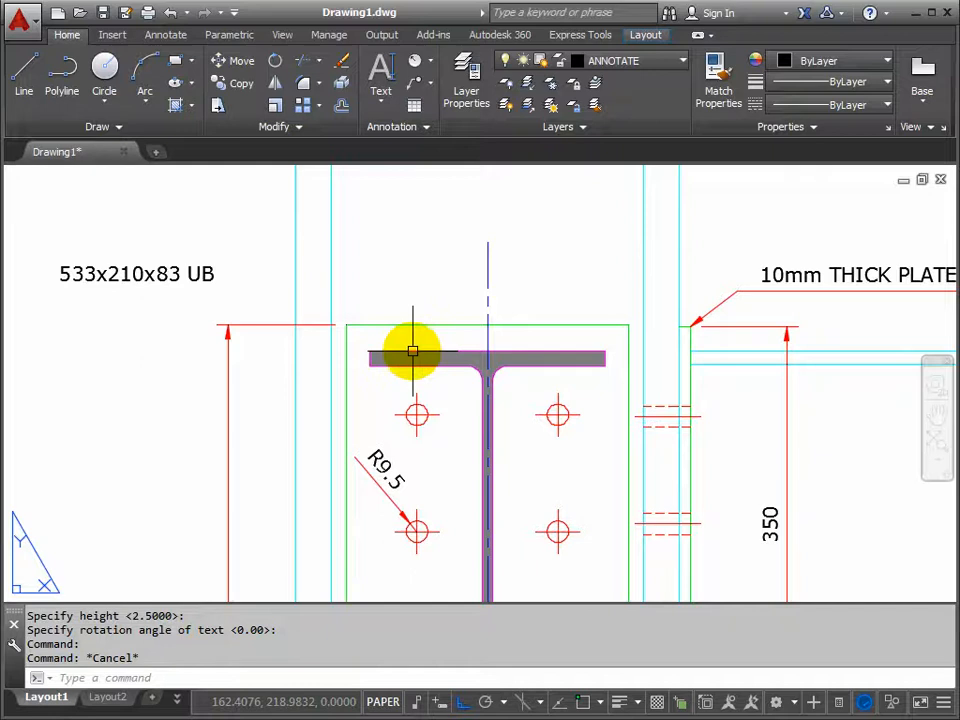
{"action": "mouse_move", "coordinate": [230, 268]}
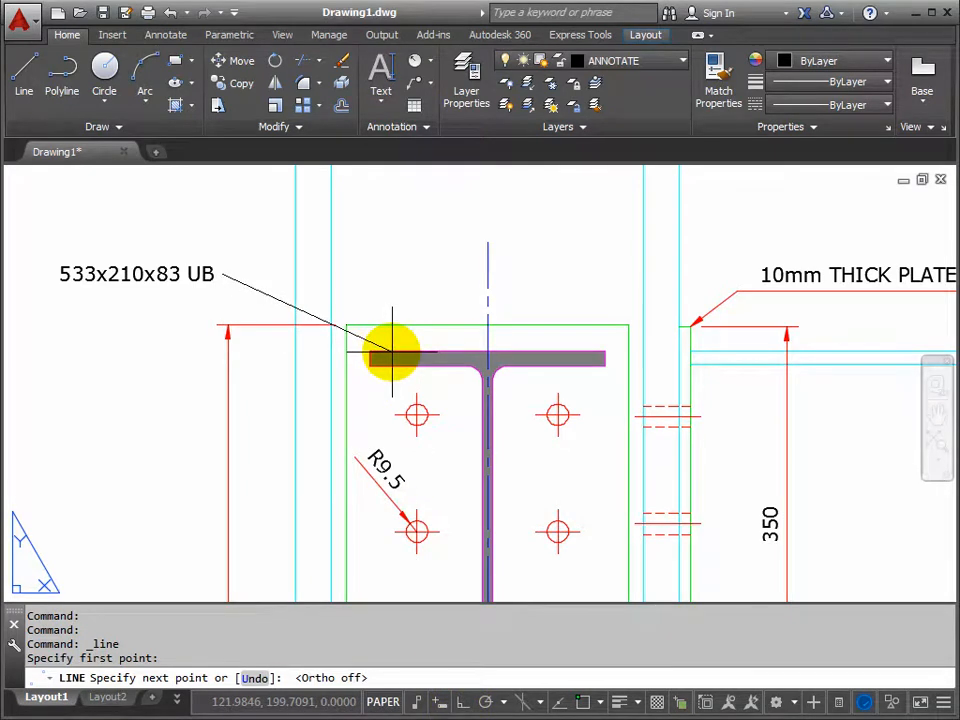
{"action": "mouse_move", "coordinate": [432, 356]}
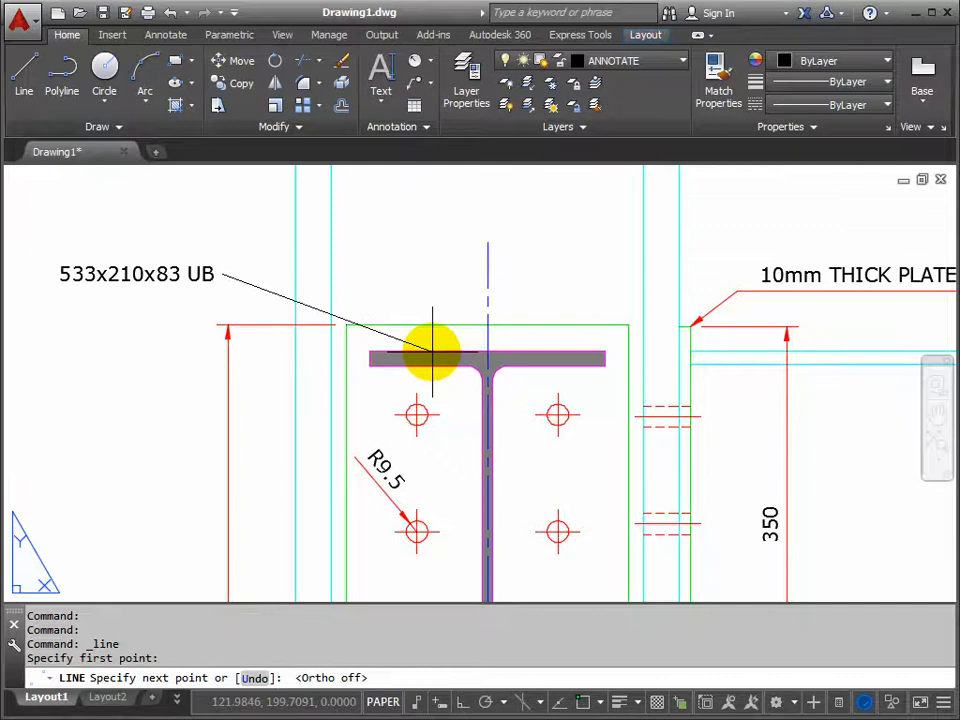
Draw a leader line from the beam flange to the UB label and colour it Red
{"action": "left_click", "coordinate": [432, 356]}
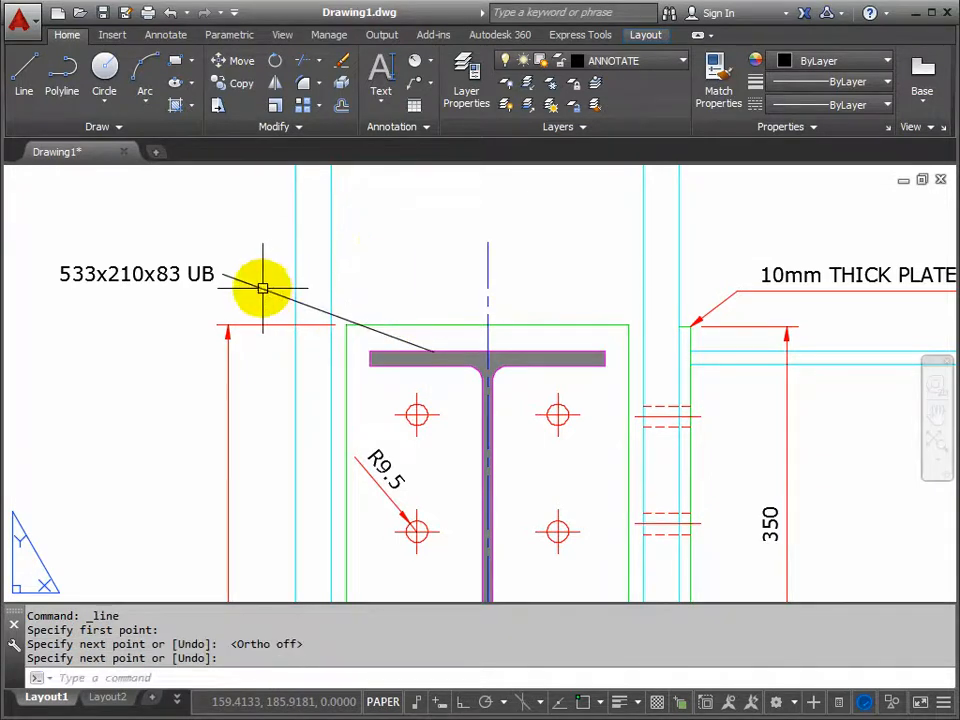
{"action": "mouse_move", "coordinate": [742, 304]}
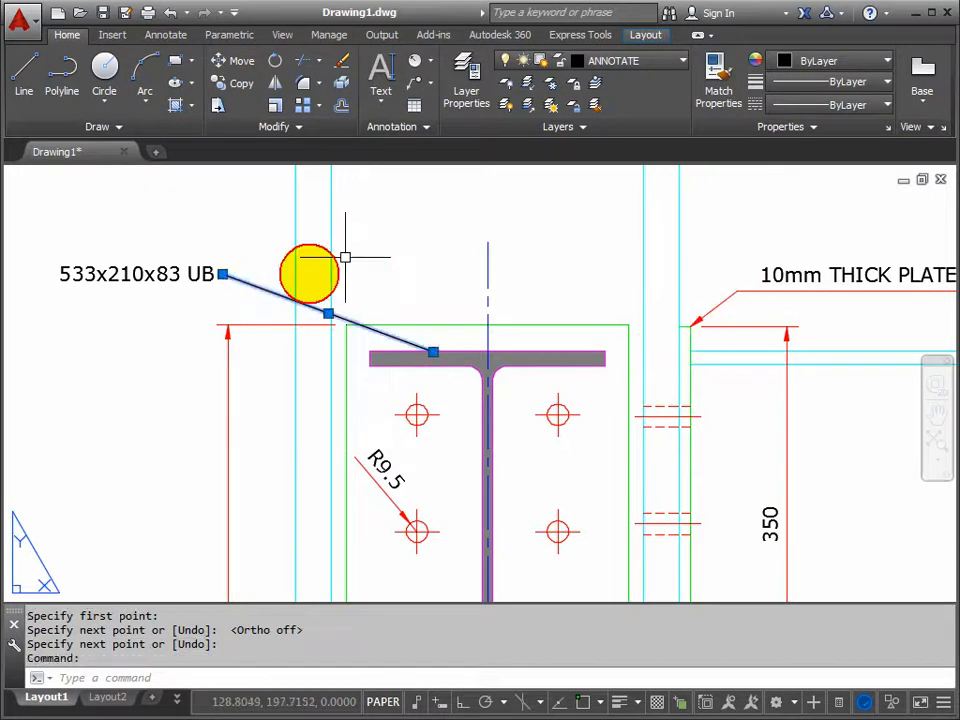
{"action": "mouse_move", "coordinate": [882, 66]}
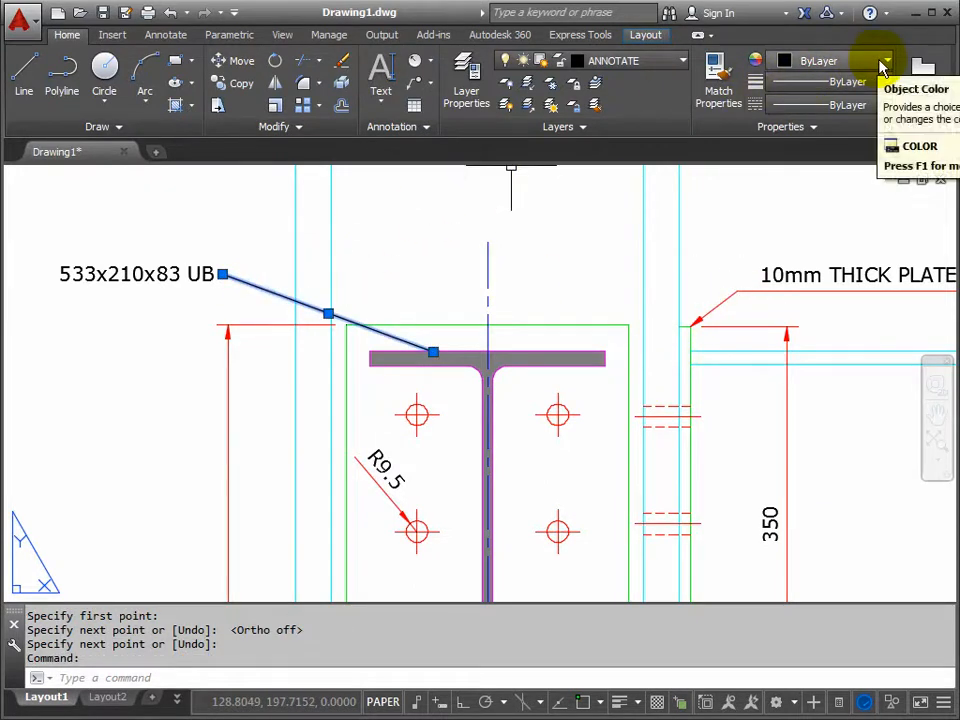
{"action": "left_click", "coordinate": [884, 60]}
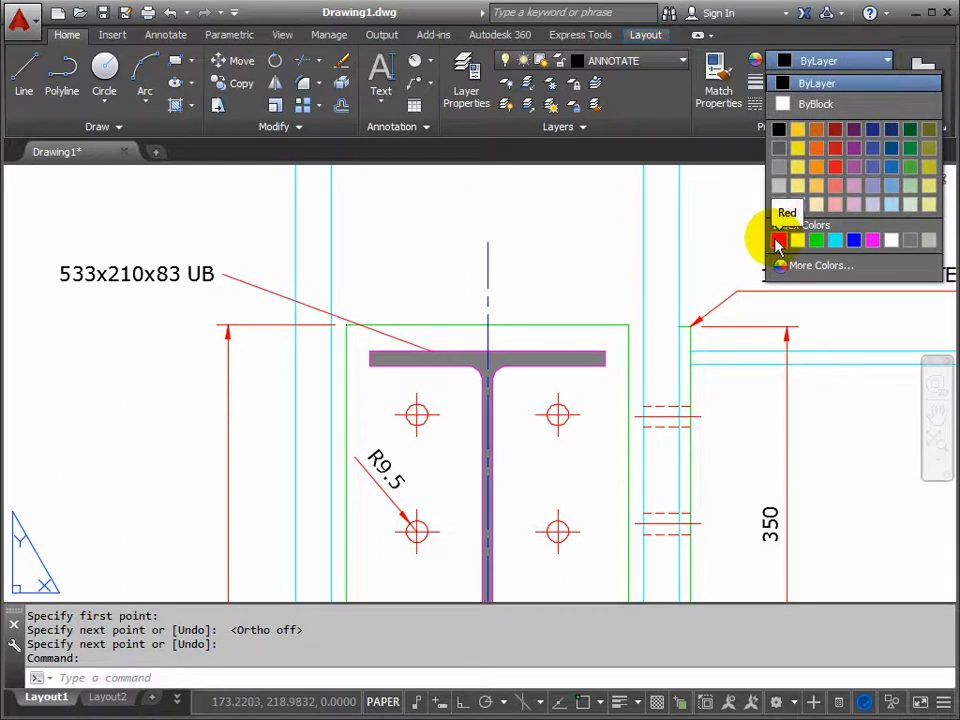
{"action": "left_click", "coordinate": [780, 240]}
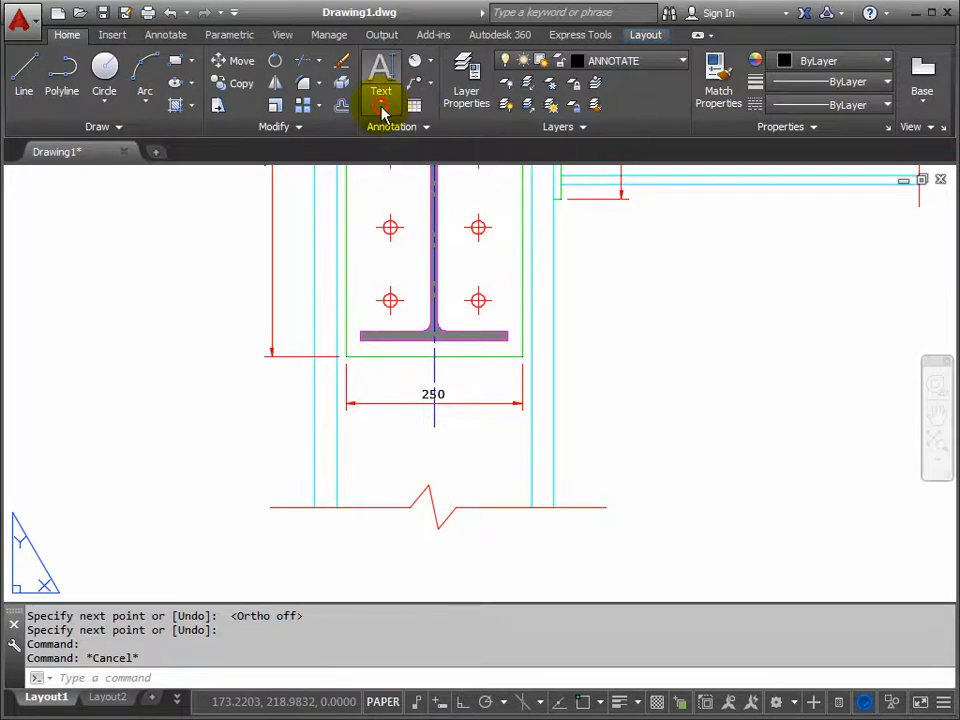
Place single-line text '305x605x198 UC' below the column's 250 dimension
{"action": "left_click", "coordinate": [380, 76]}
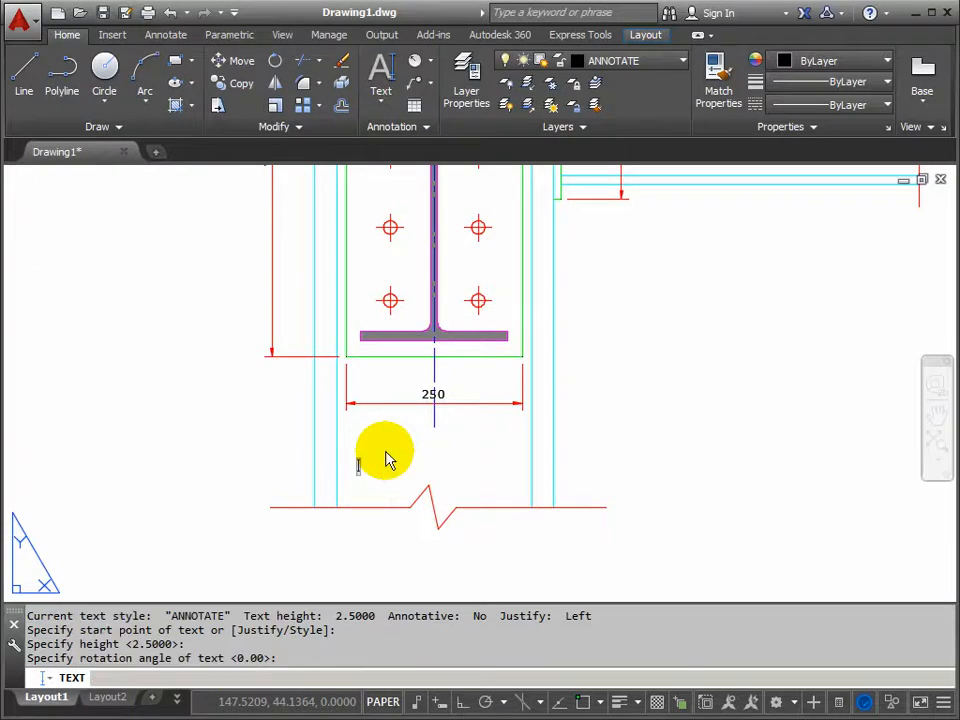
{"action": "type", "text": "305x305x198 U"}
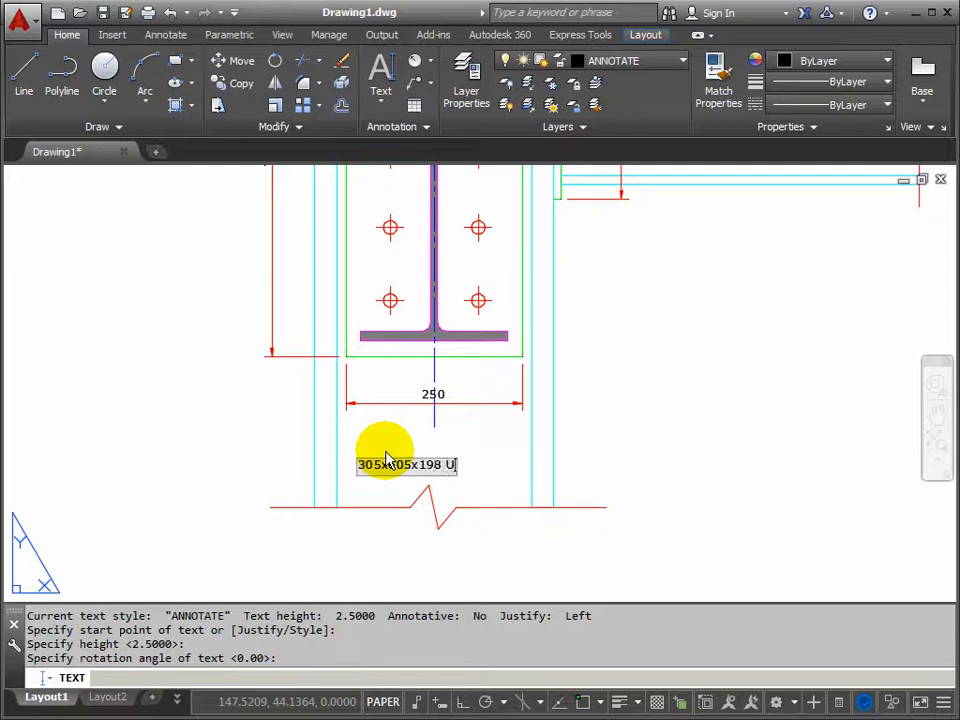
{"action": "type", "text": "C"}
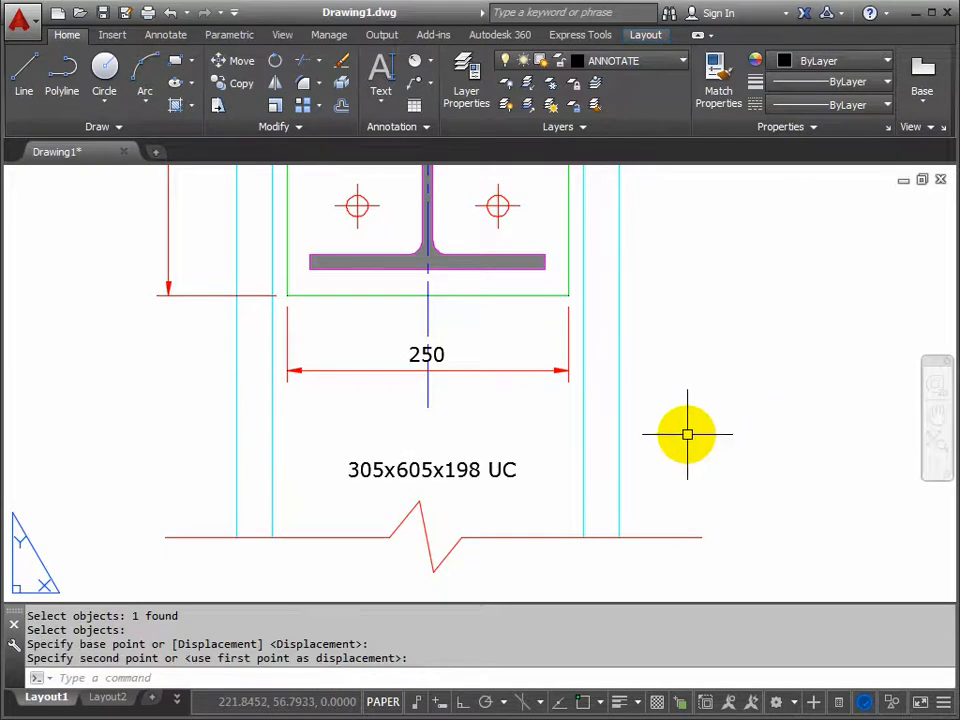
{"action": "mouse_move", "coordinate": [672, 410]}
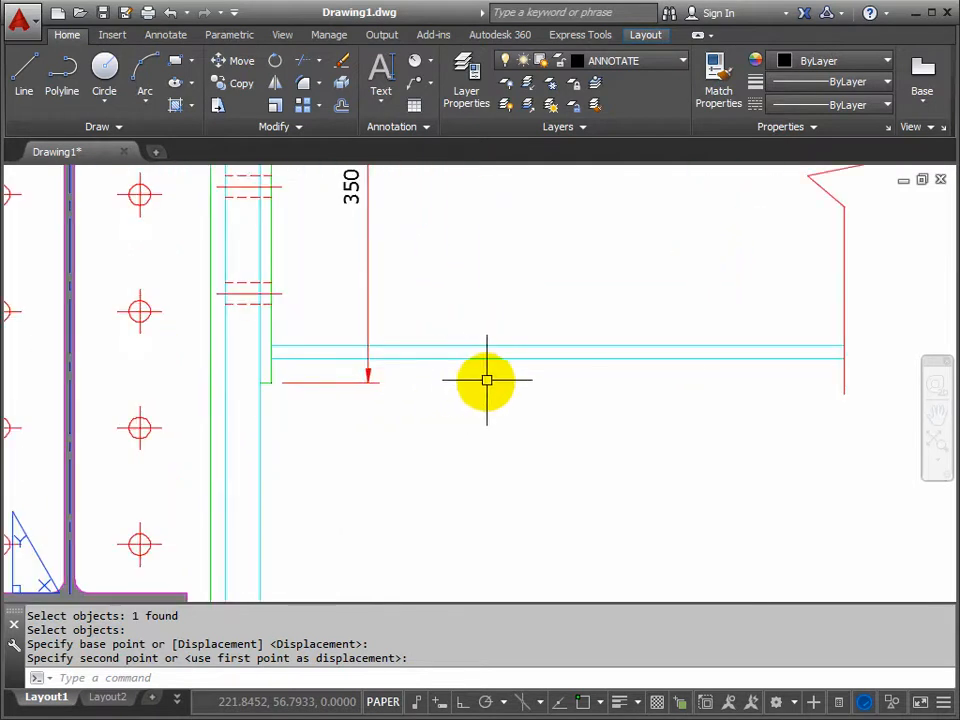
{"action": "mouse_move", "coordinate": [690, 374]}
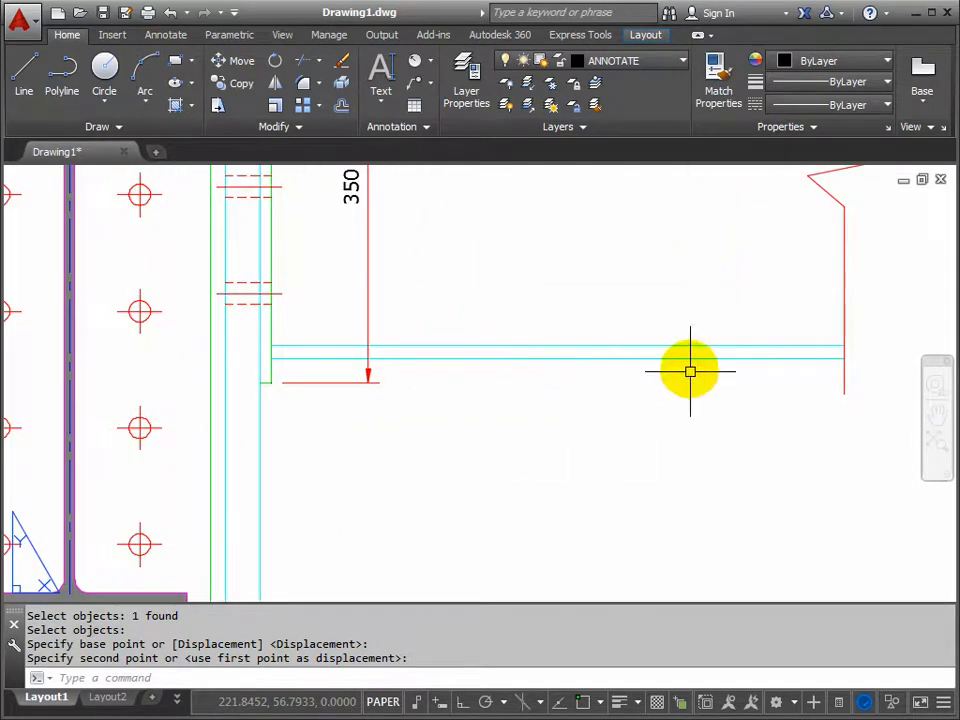
{"action": "mouse_move", "coordinate": [672, 332]}
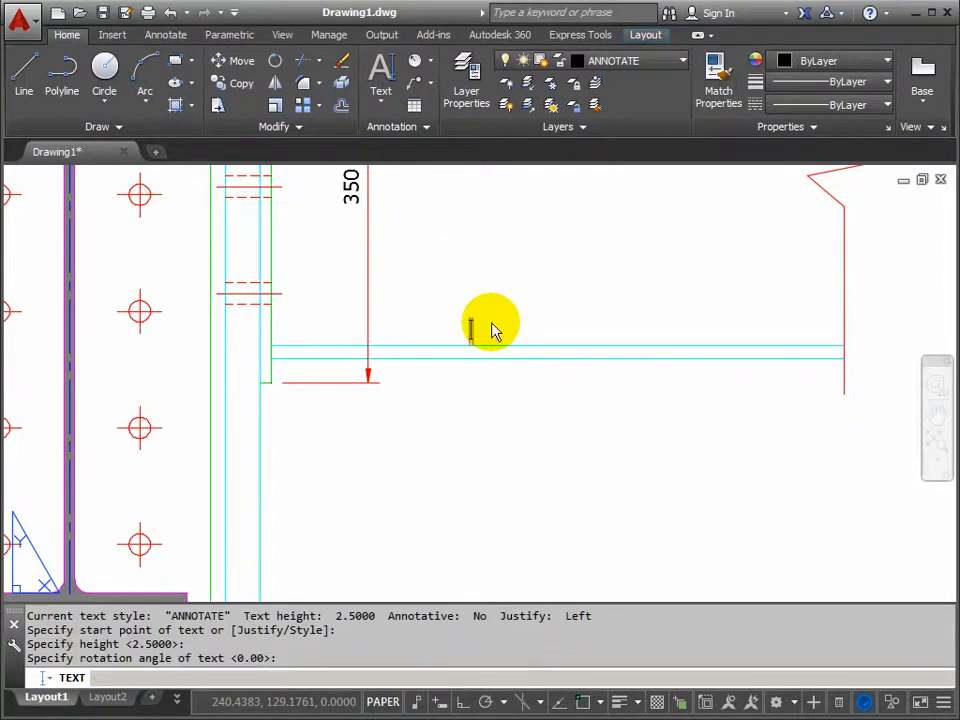
Type the side-beam label '305x165x46 UB' and finish the text
{"action": "type", "text": "305"}
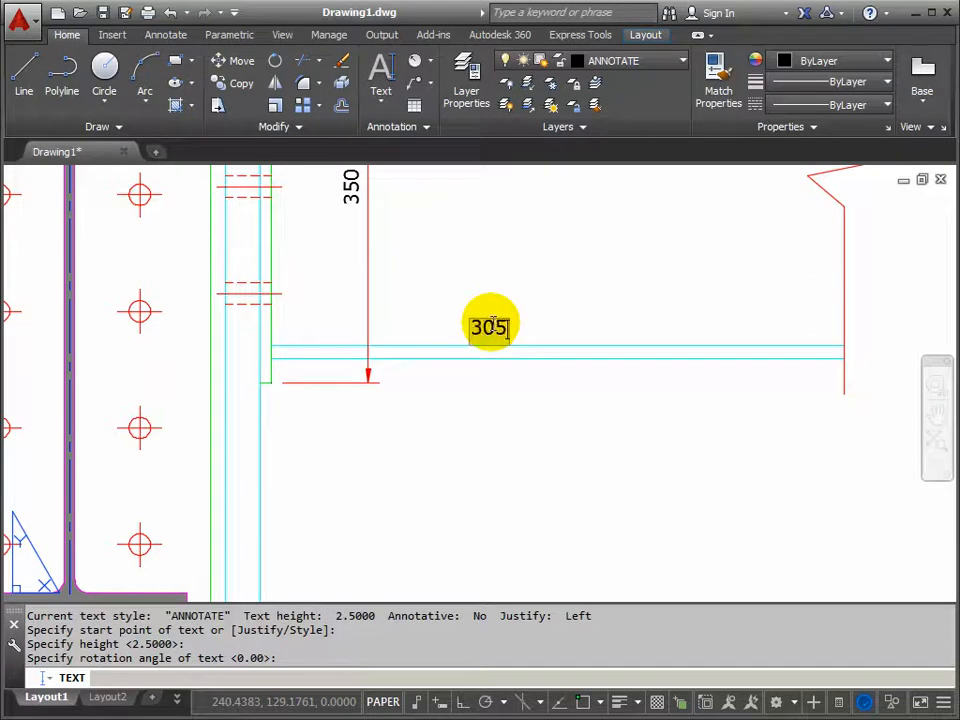
{"action": "type", "text": "x165"}
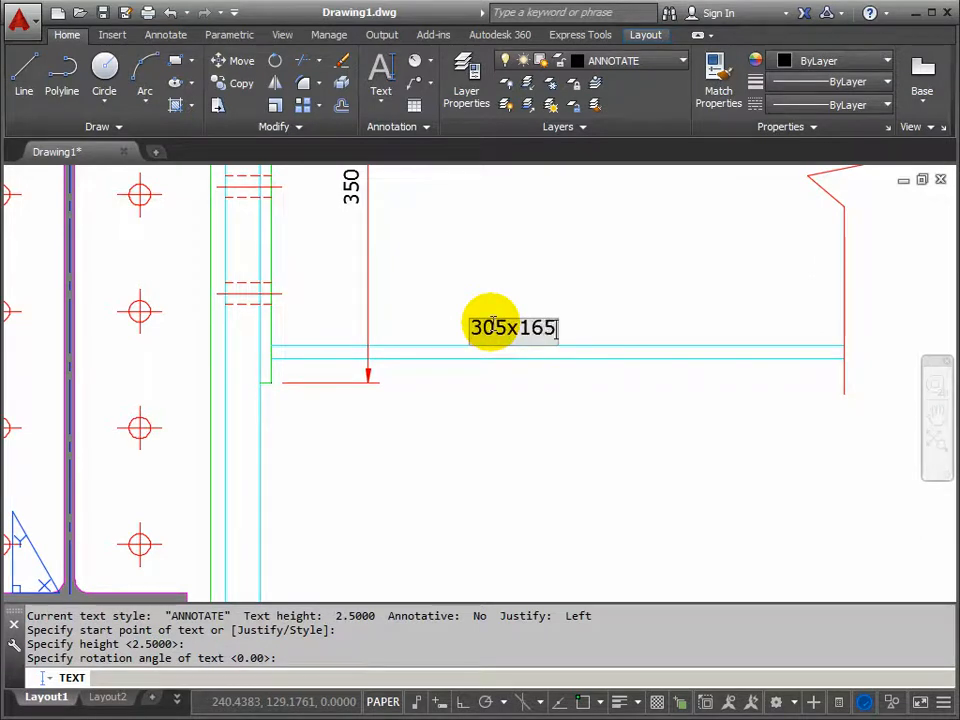
{"action": "type", "text": "x"}
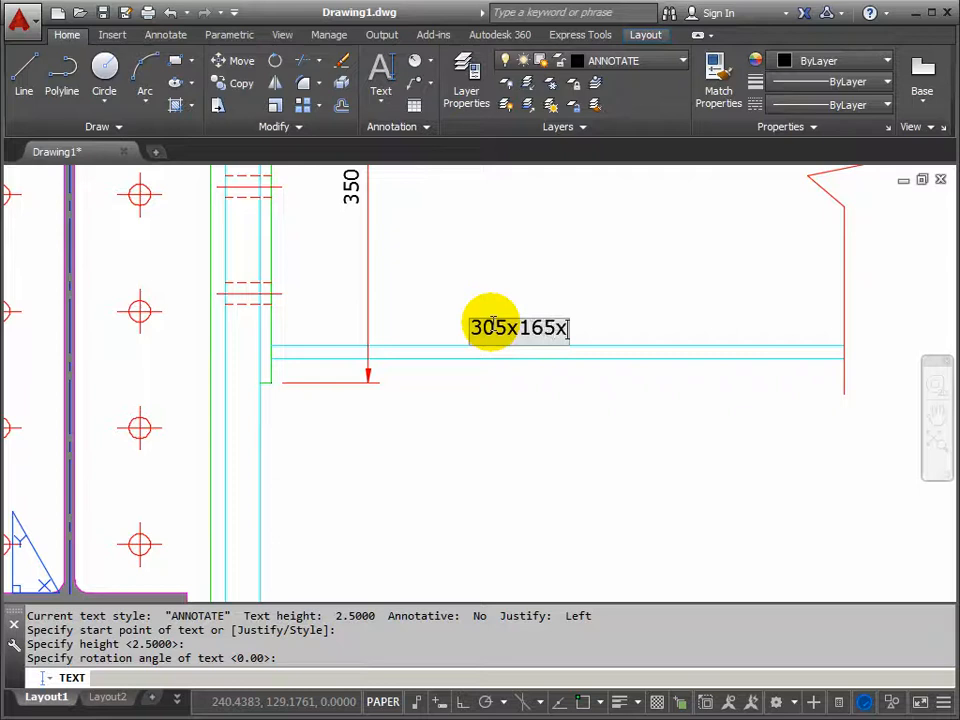
{"action": "type", "text": "46 UB"}
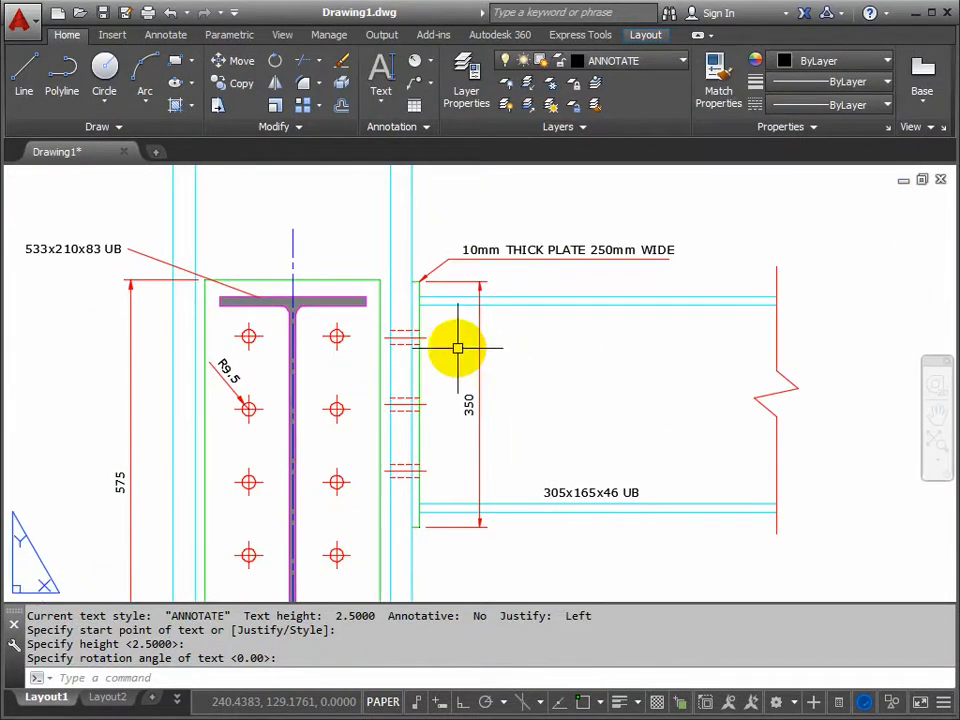
{"action": "mouse_move", "coordinate": [464, 160]}
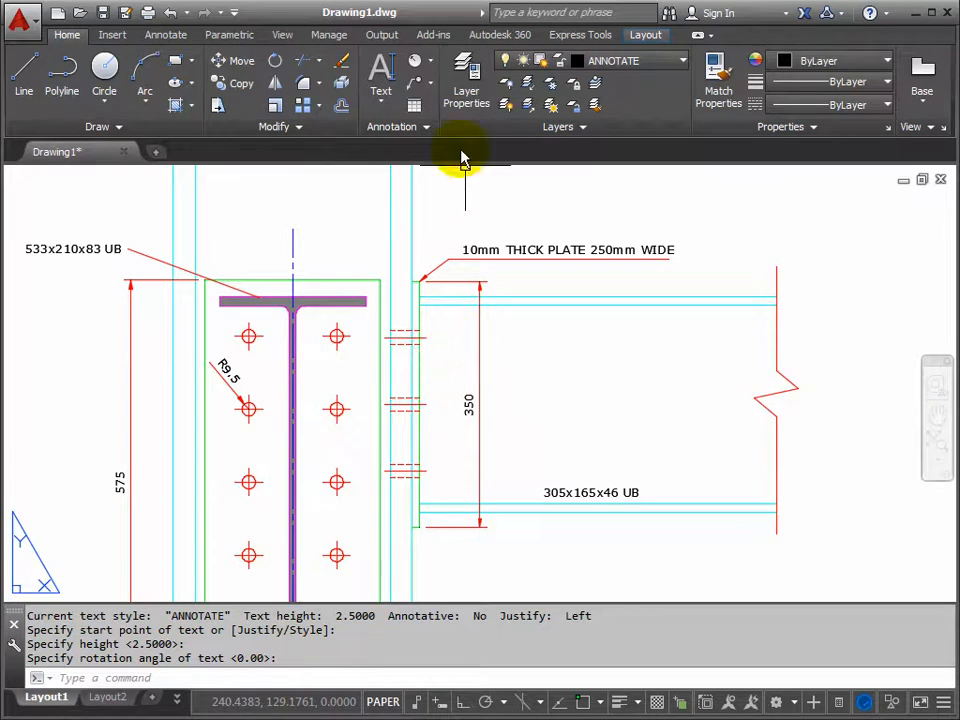
Place single-line text '18mm BOLT CONNECTIONS' beside the beam end plate bolts
{"action": "left_click", "coordinate": [380, 80]}
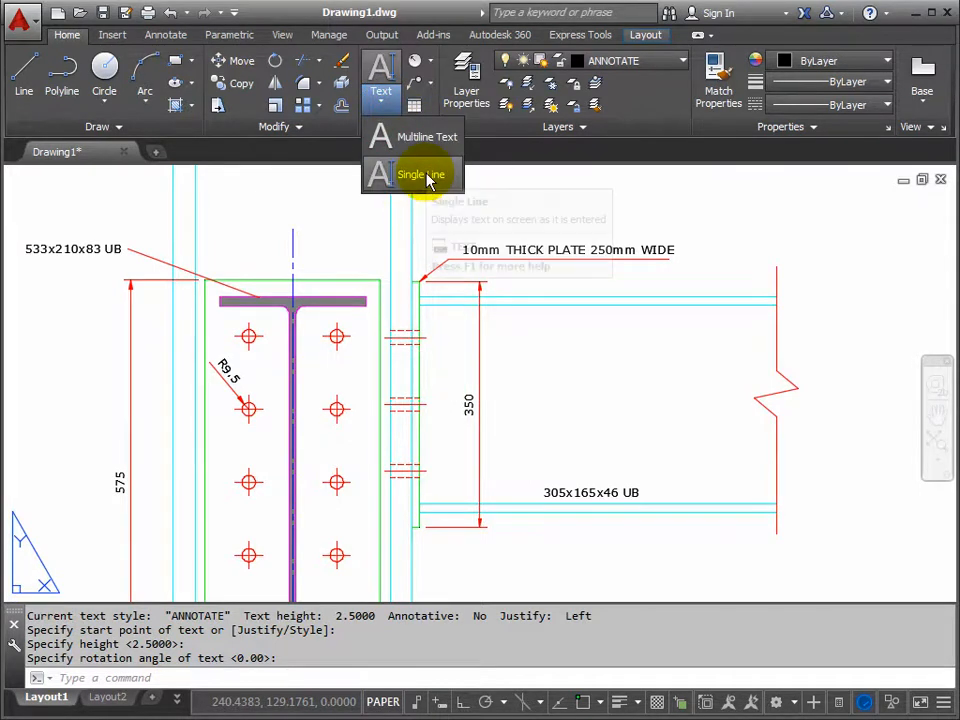
{"action": "left_click", "coordinate": [420, 174]}
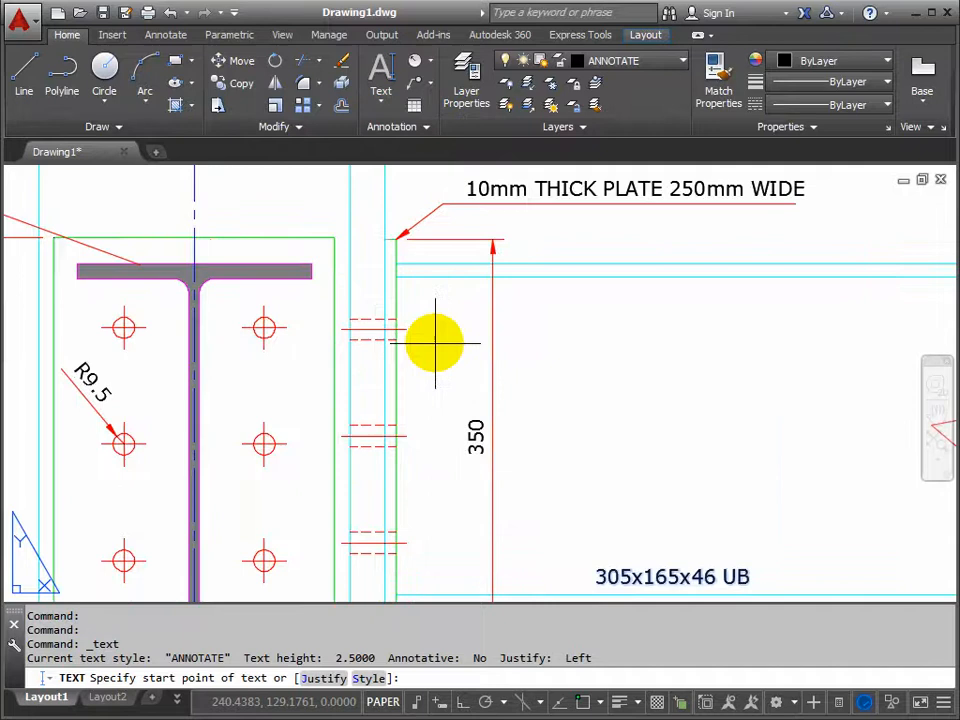
{"action": "mouse_move", "coordinate": [436, 344]}
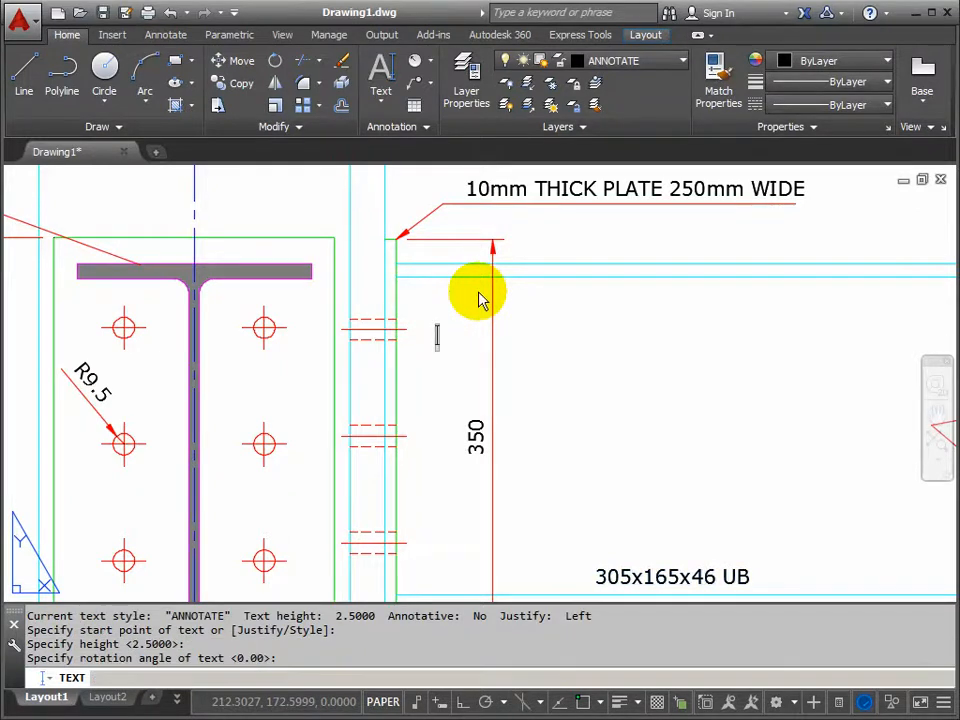
{"action": "type", "text": "1"}
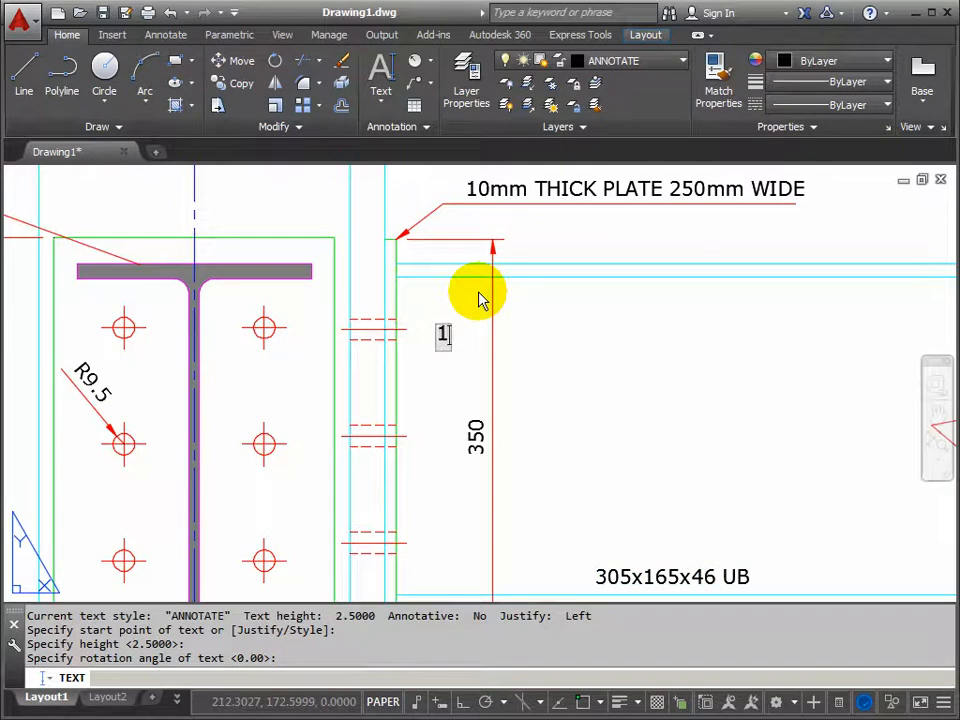
{"action": "type", "text": "8mm BOLT"}
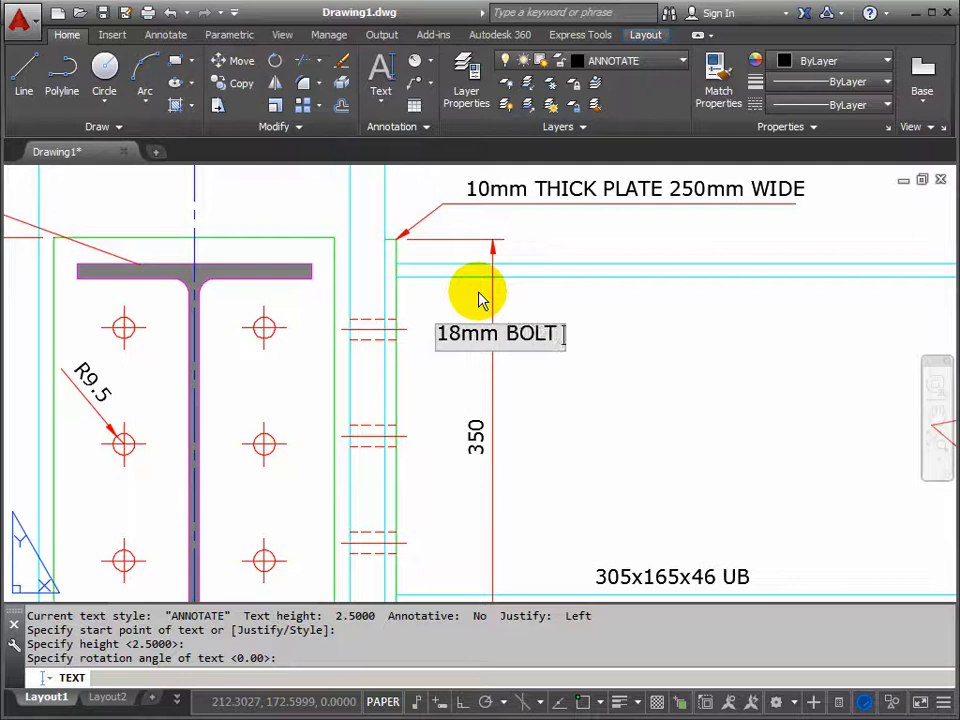
{"action": "type", "text": "CONNECTION"}
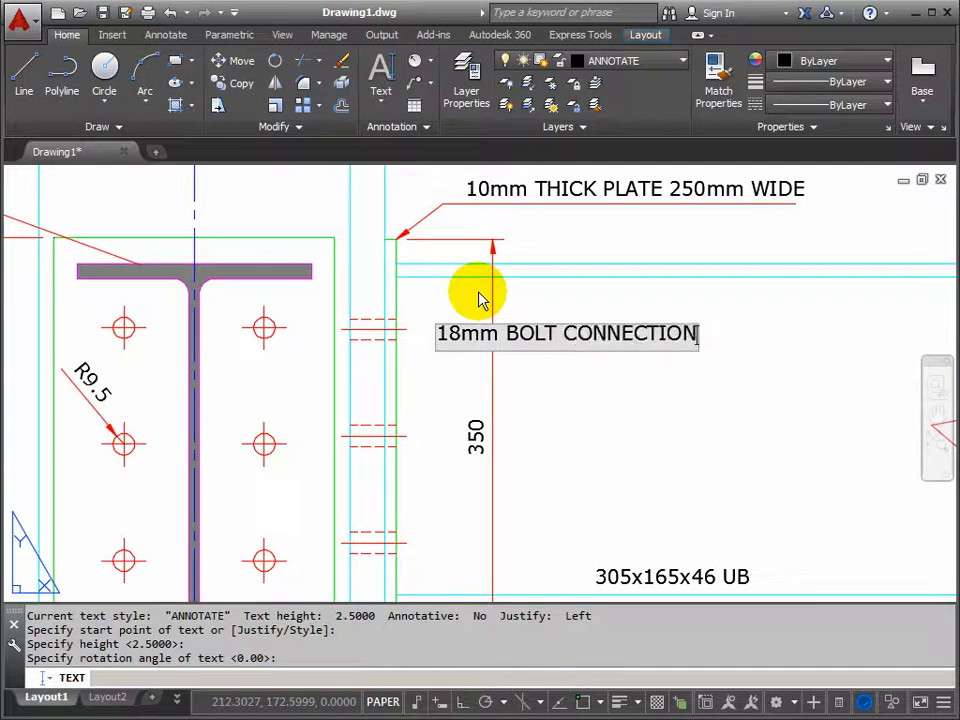
{"action": "type", "text": "S"}
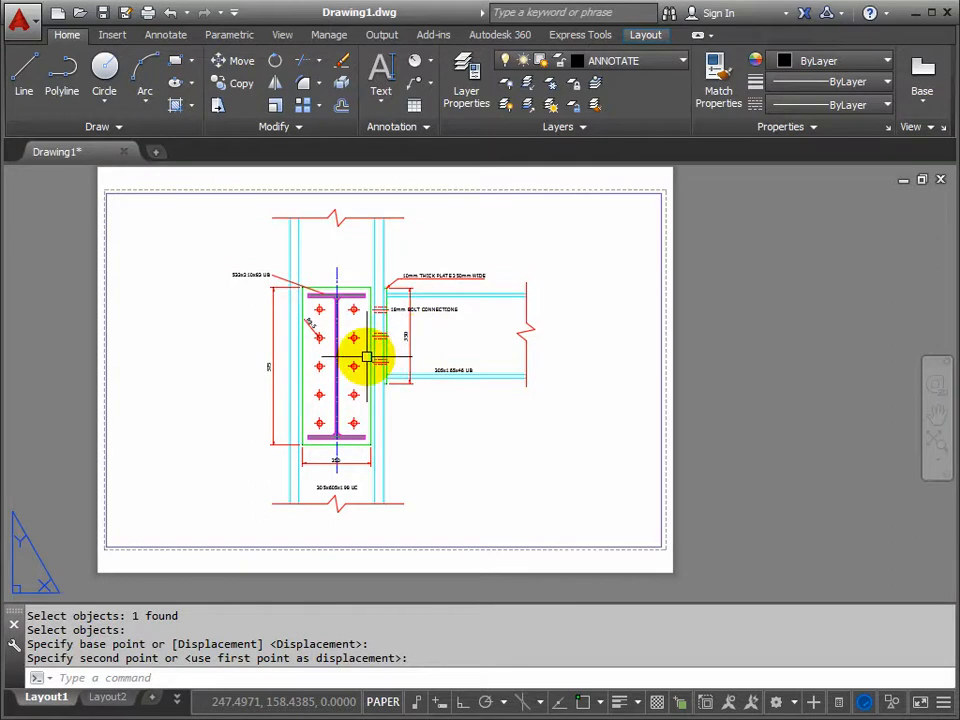
{"action": "mouse_move", "coordinate": [506, 444]}
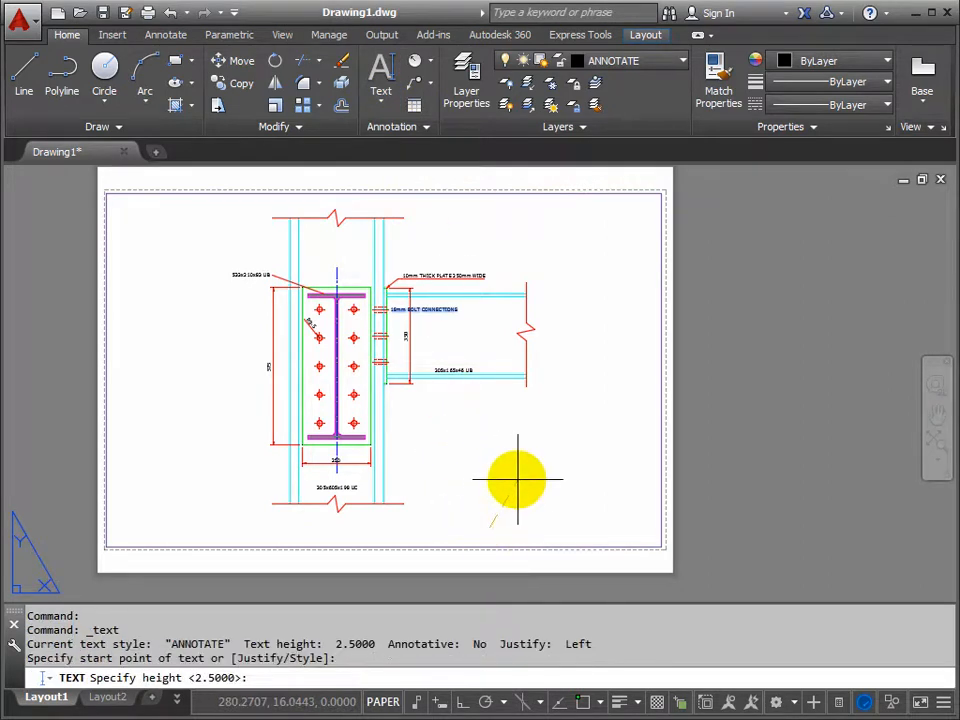
{"action": "mouse_move", "coordinate": [516, 488]}
{"action": "type", "text": "5"}
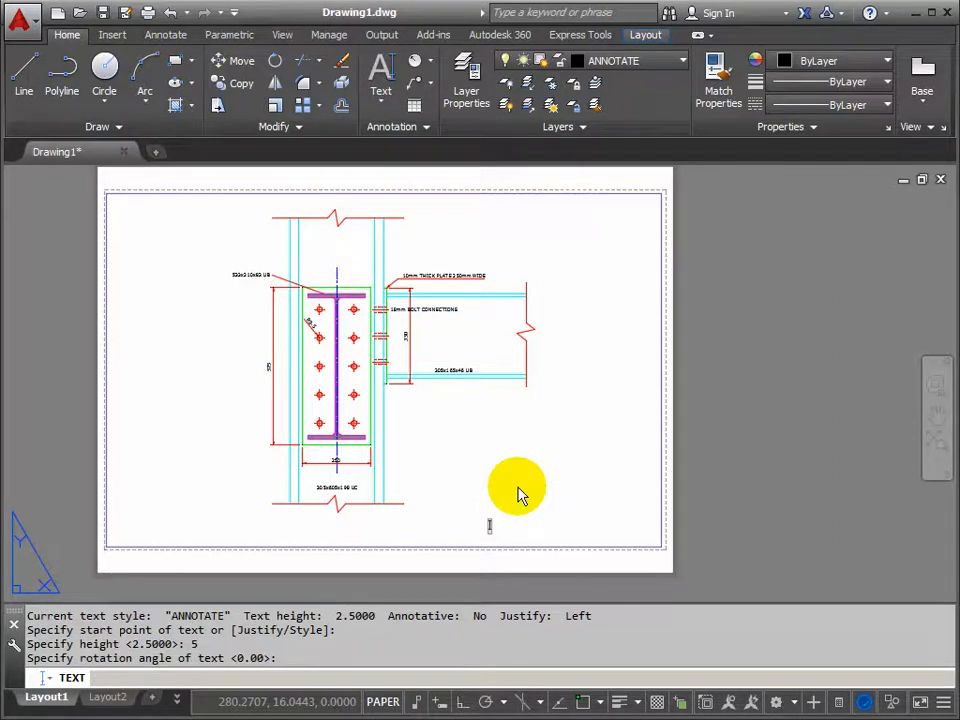
Type the two title lines 'BEAMS TO COLUMN CONNECTION DETAIL' and 'SCALE 1:5 ON A3'
{"action": "type", "text": "BEAMS TO"}
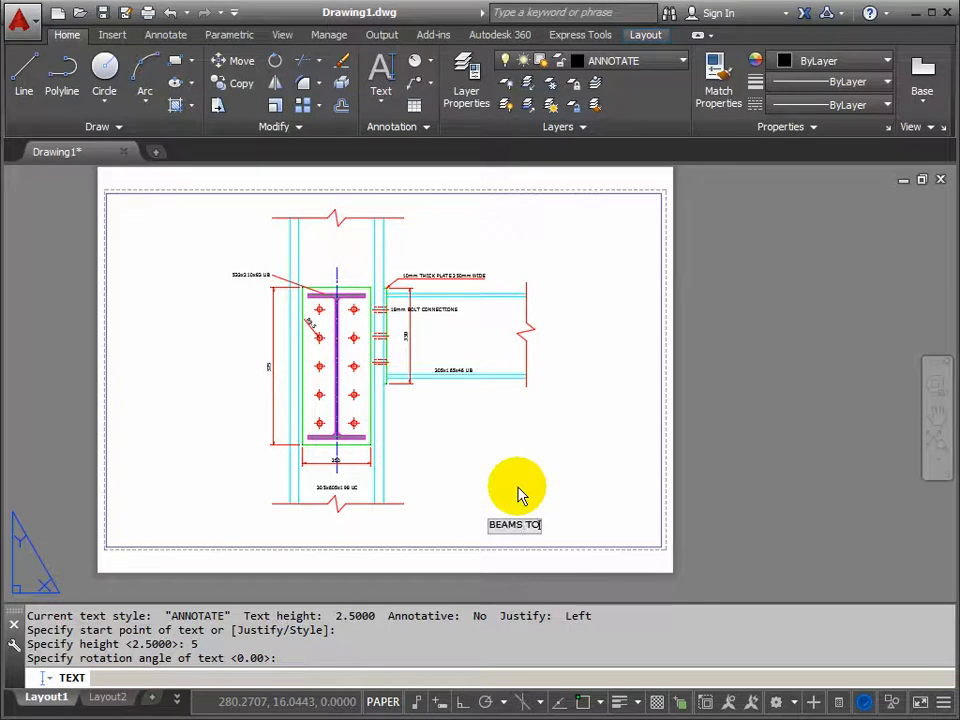
{"action": "type", "text": "COLUMN CONNECTION DETAIL"}
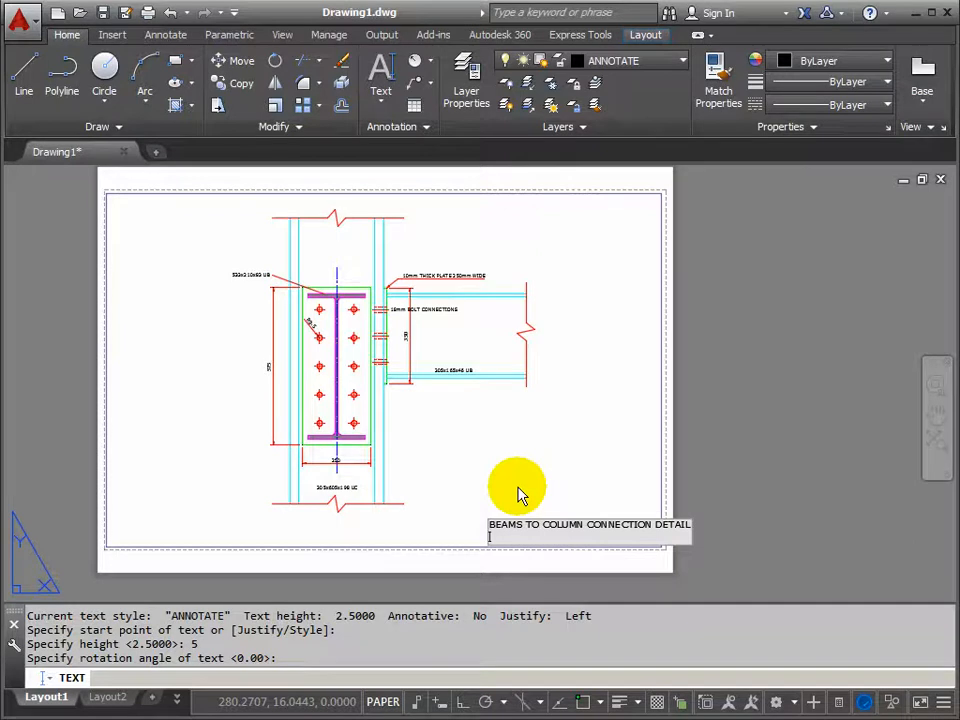
{"action": "type", "text": "SCALE 1"}
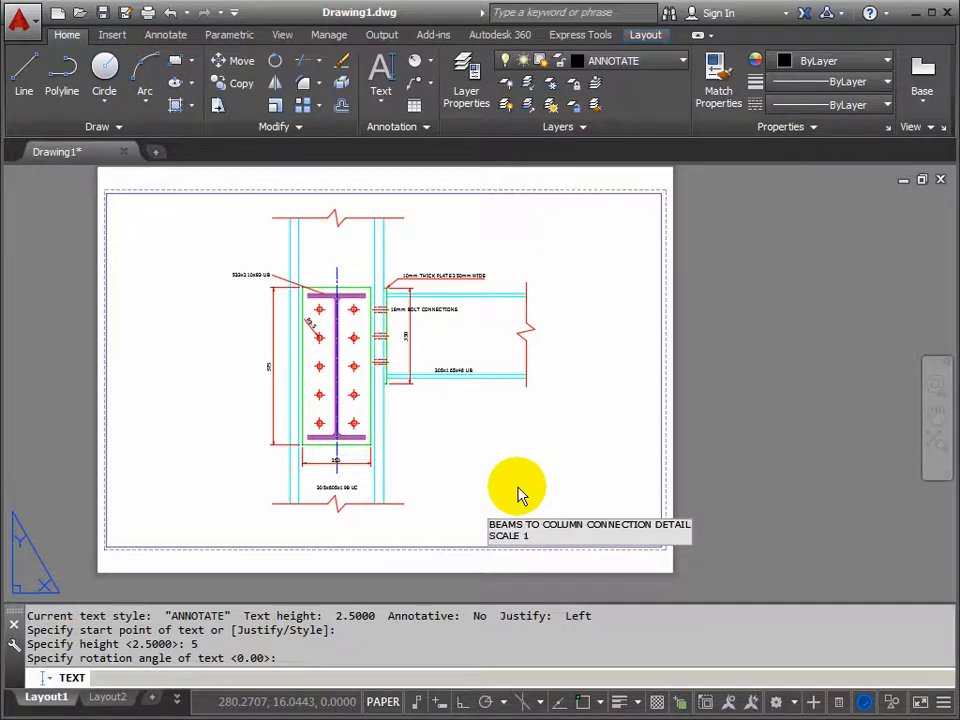
{"action": "type", "text": ":5 ON a"}
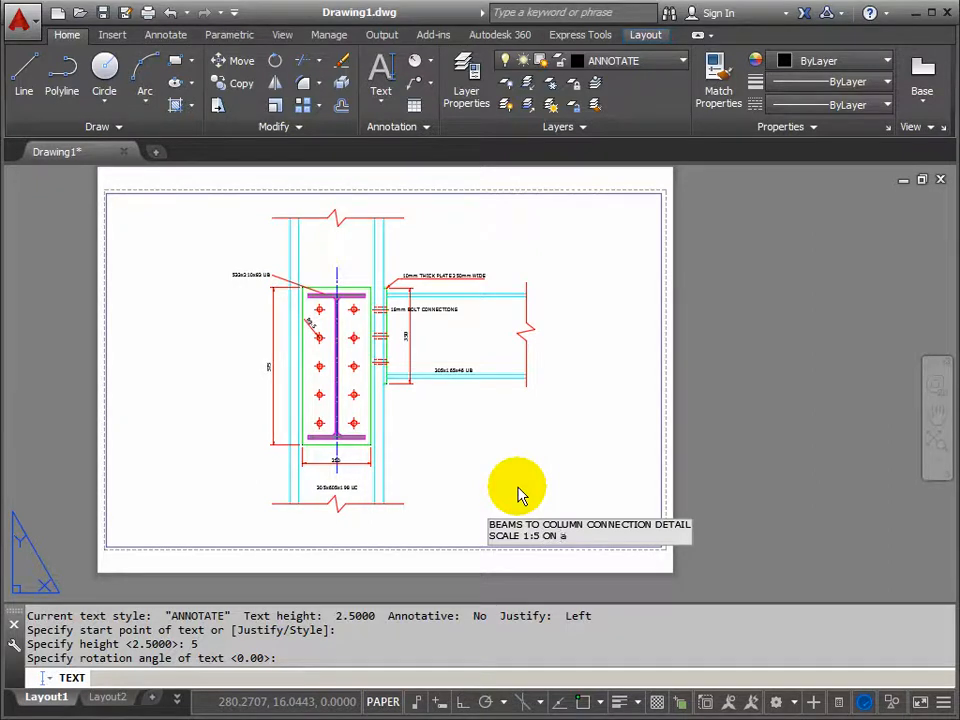
{"action": "type", "text": "A"}
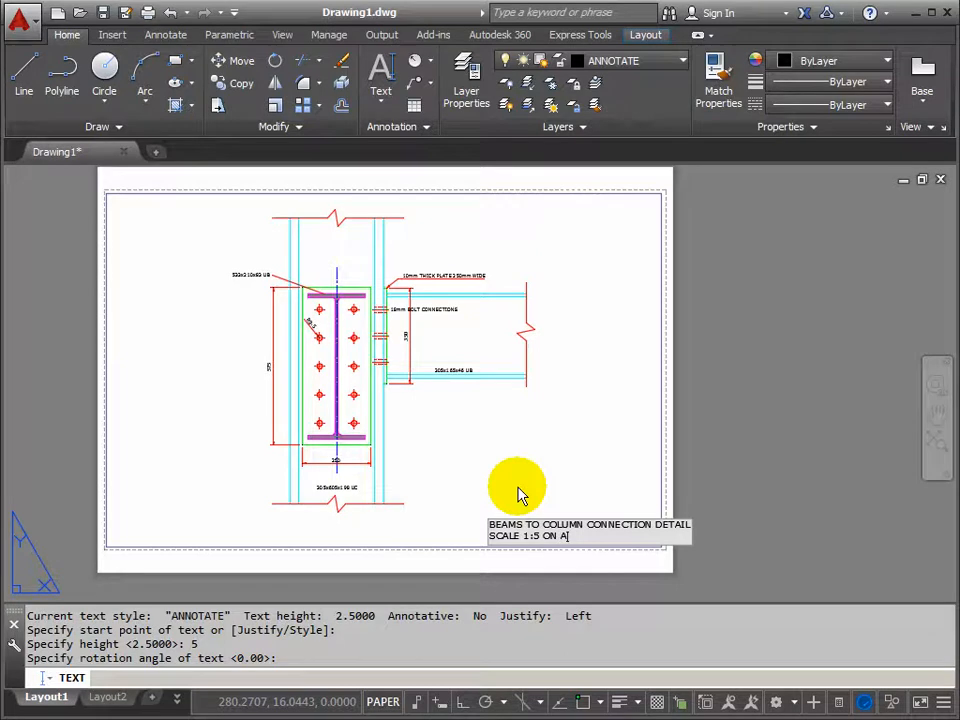
{"action": "type", "text": "3"}
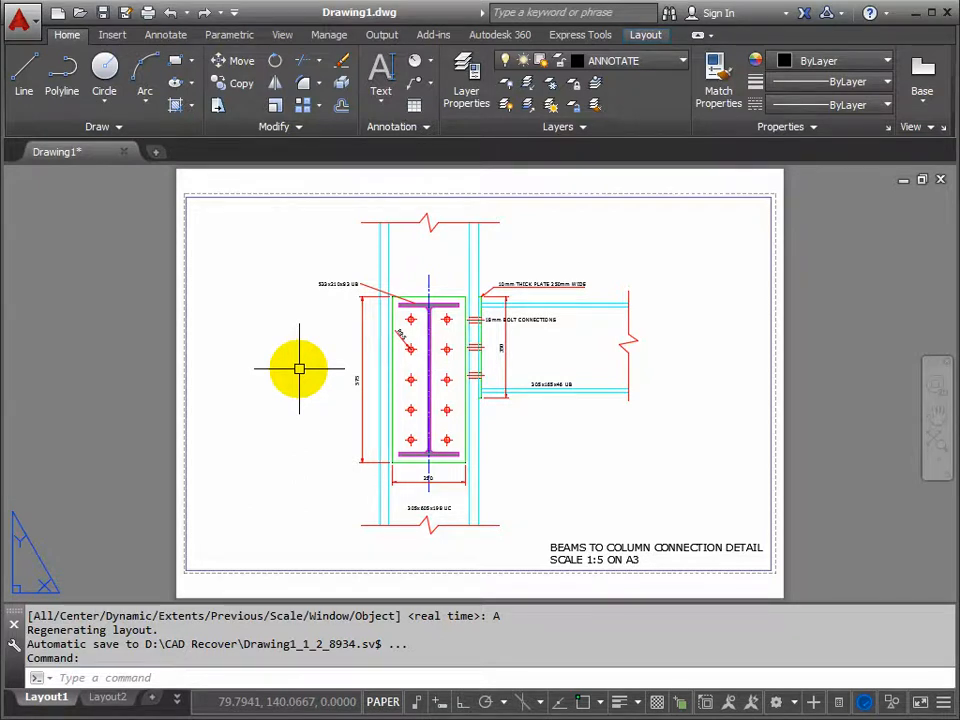
Plot Layout1 with DWG To PDF on ISO A3 and show the preview
{"action": "right_click", "coordinate": [46, 696]}
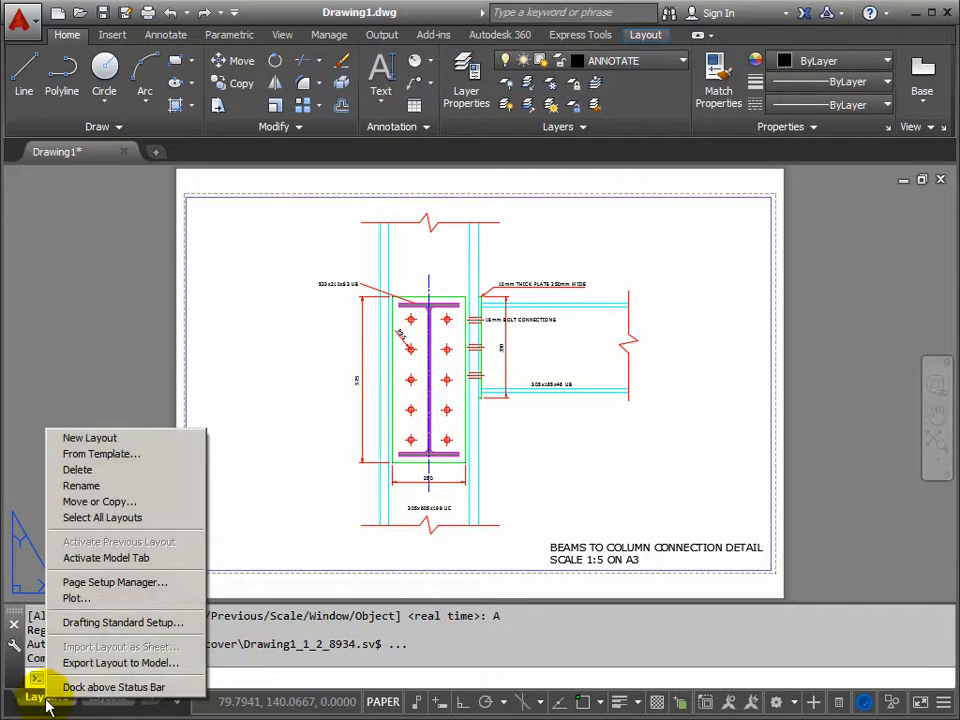
{"action": "left_click", "coordinate": [76, 598]}
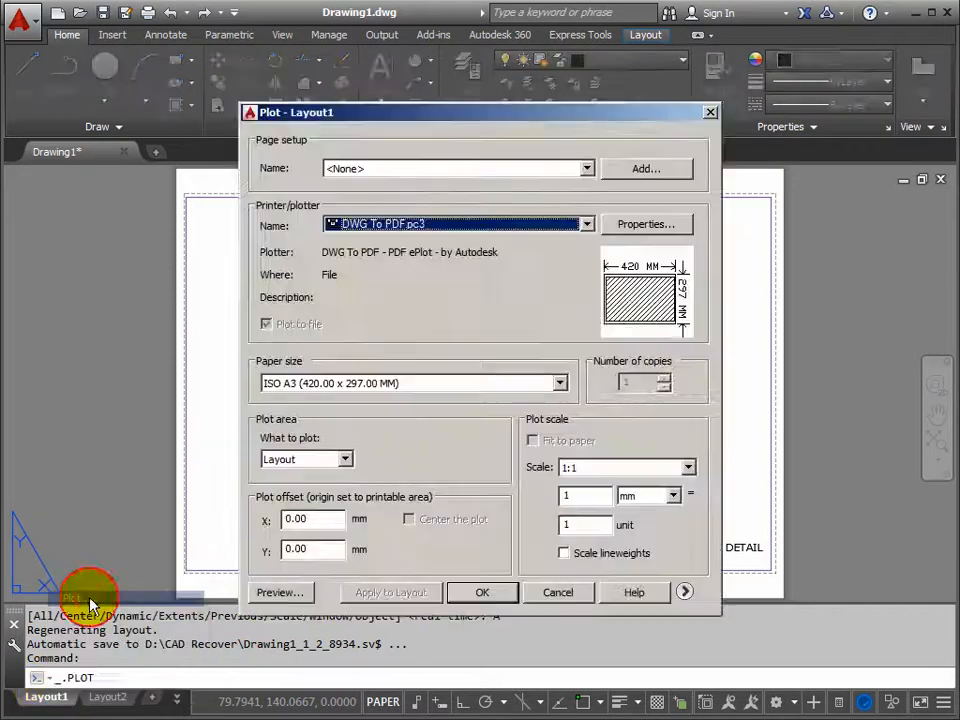
{"action": "mouse_move", "coordinate": [280, 592]}
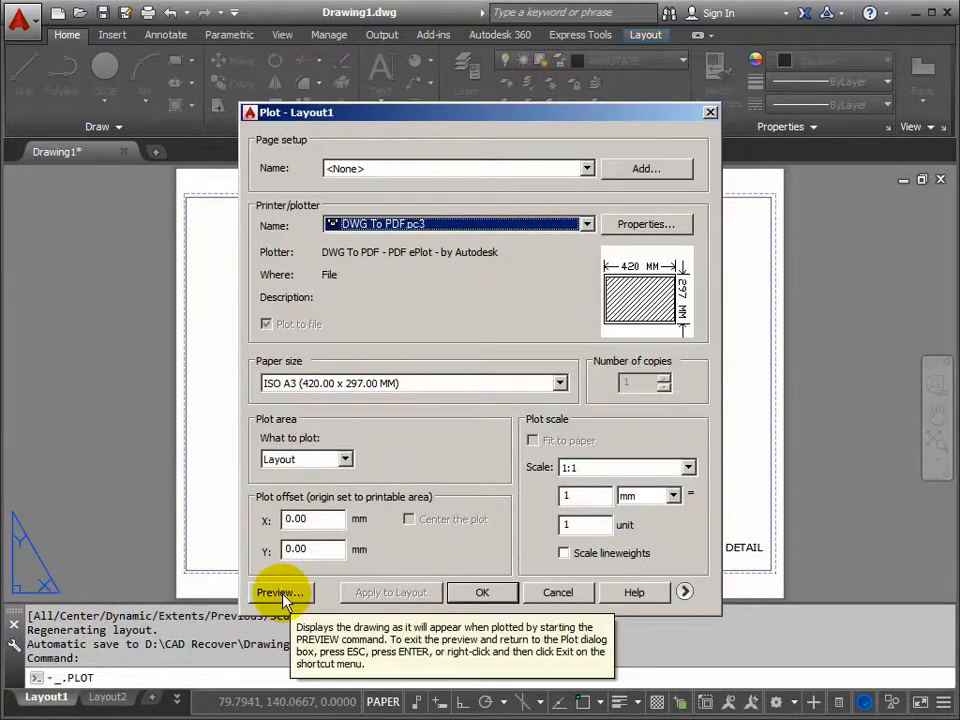
{"action": "left_click", "coordinate": [280, 592]}
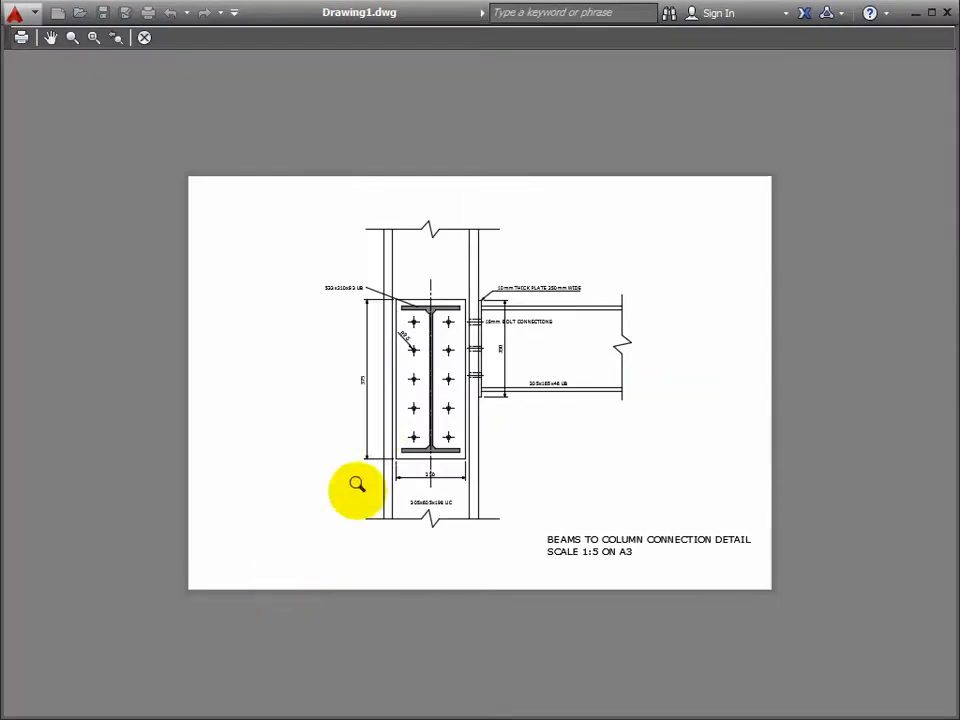
Zoom and pan the preview over the bolts and flange labels, then zoom back out
{"action": "left_click", "coordinate": [356, 488]}
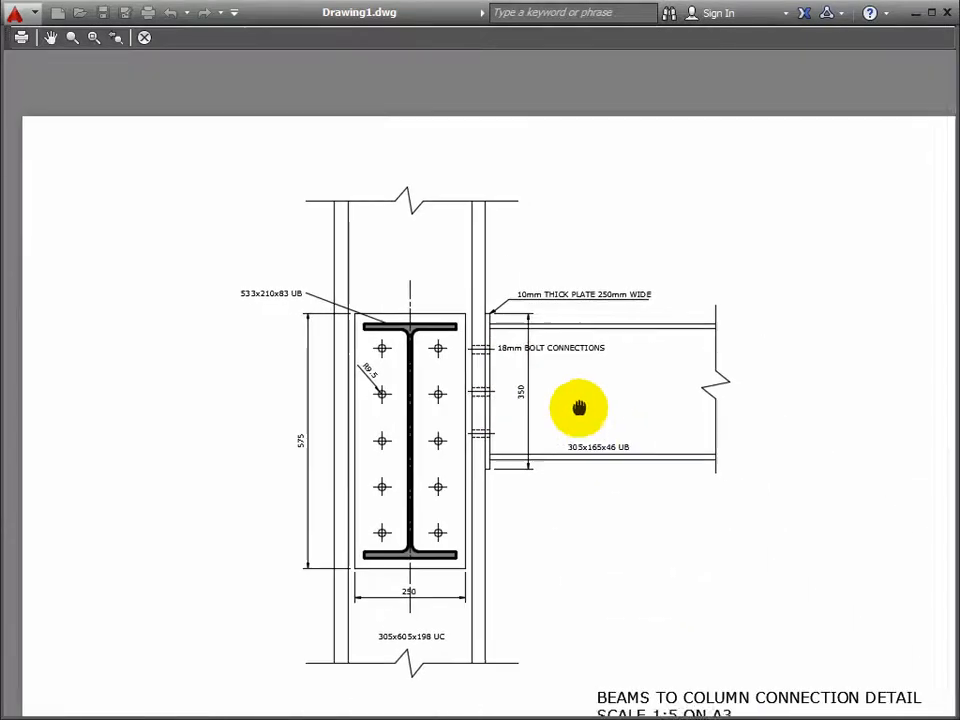
{"action": "left_click_drag", "start_coordinate": [578, 408], "coordinate": [430, 522]}
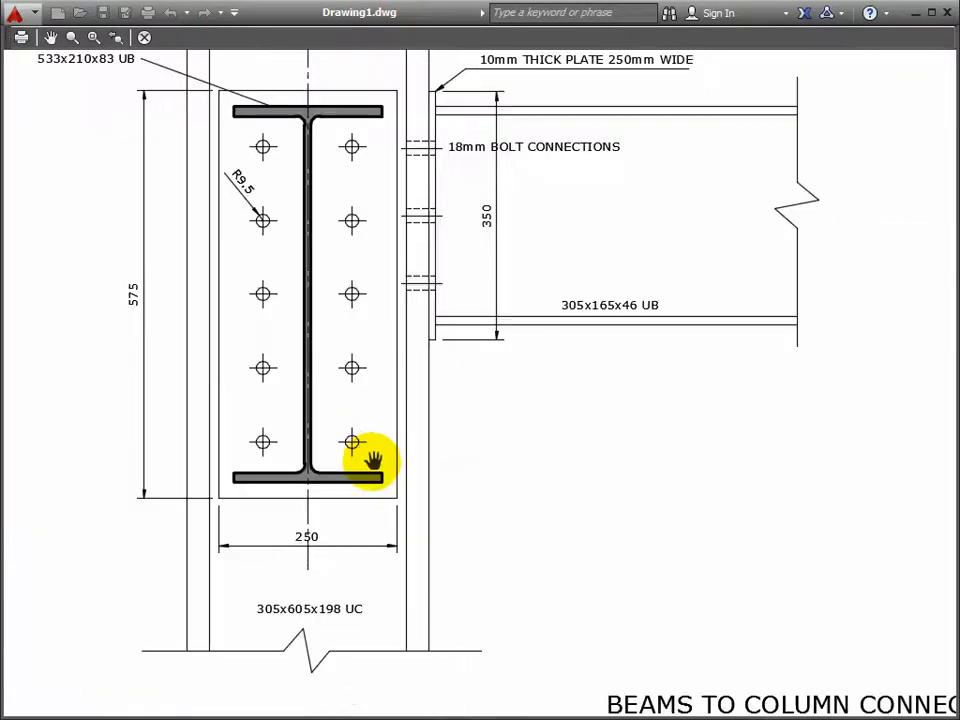
{"action": "left_click_drag", "start_coordinate": [370, 456], "coordinate": [350, 204]}
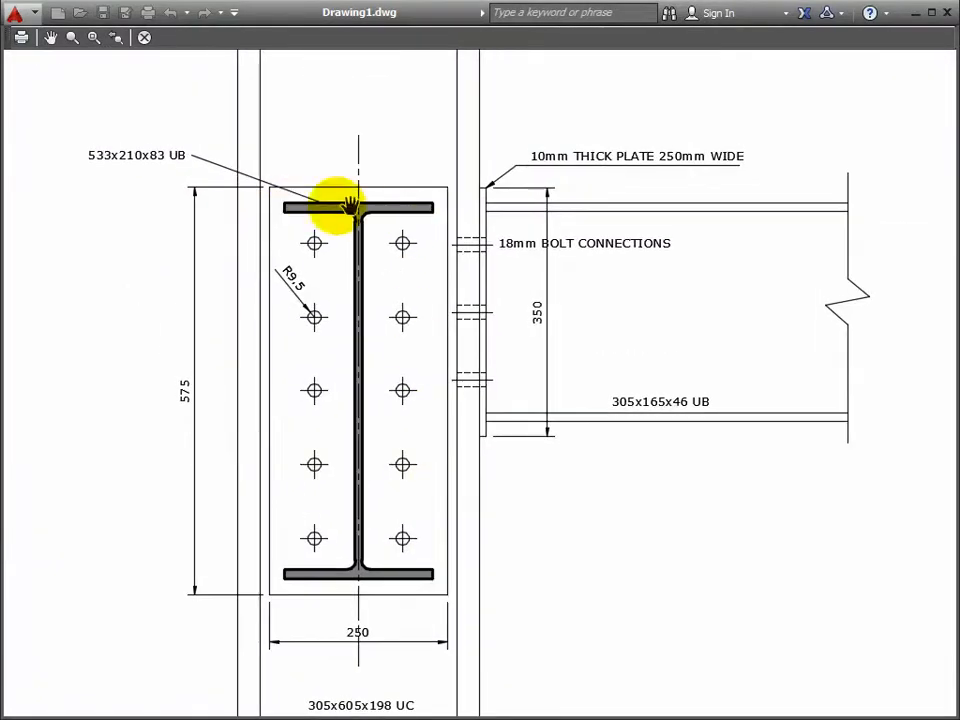
{"action": "mouse_move", "coordinate": [530, 380]}
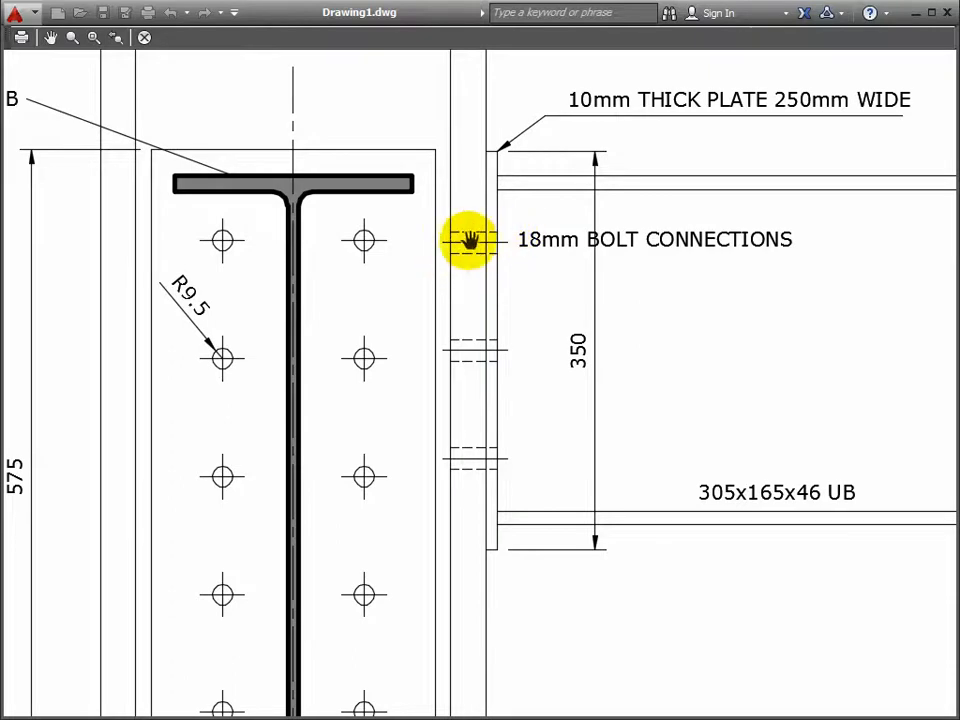
{"action": "scroll", "scroll_direction": "down", "scroll_amount": 3}
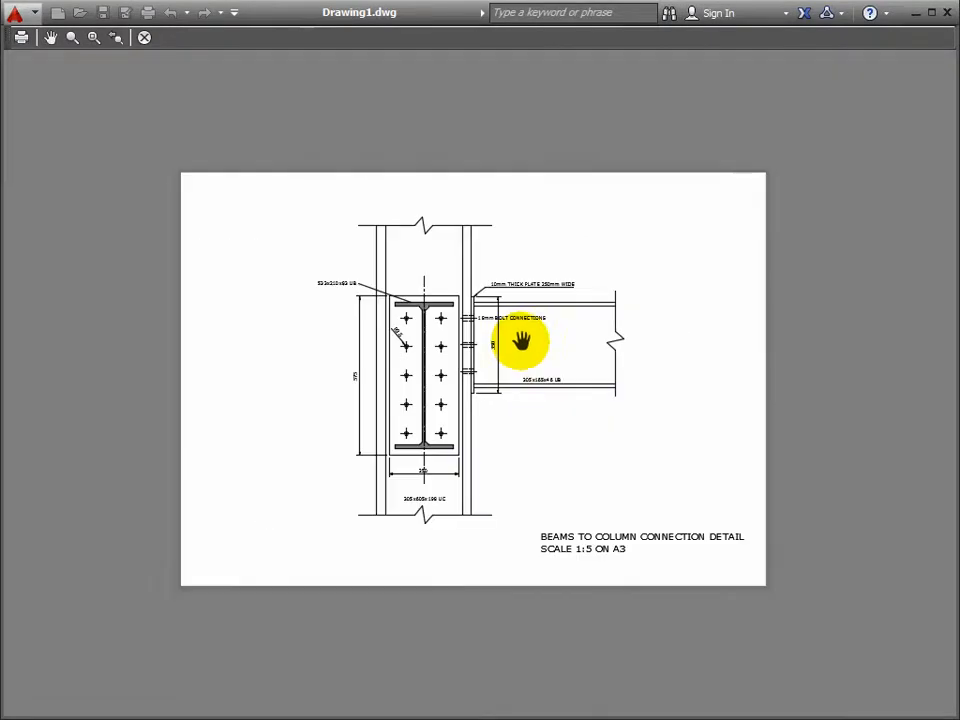
{"action": "left_click_drag", "start_coordinate": [522, 340], "coordinate": [506, 352]}
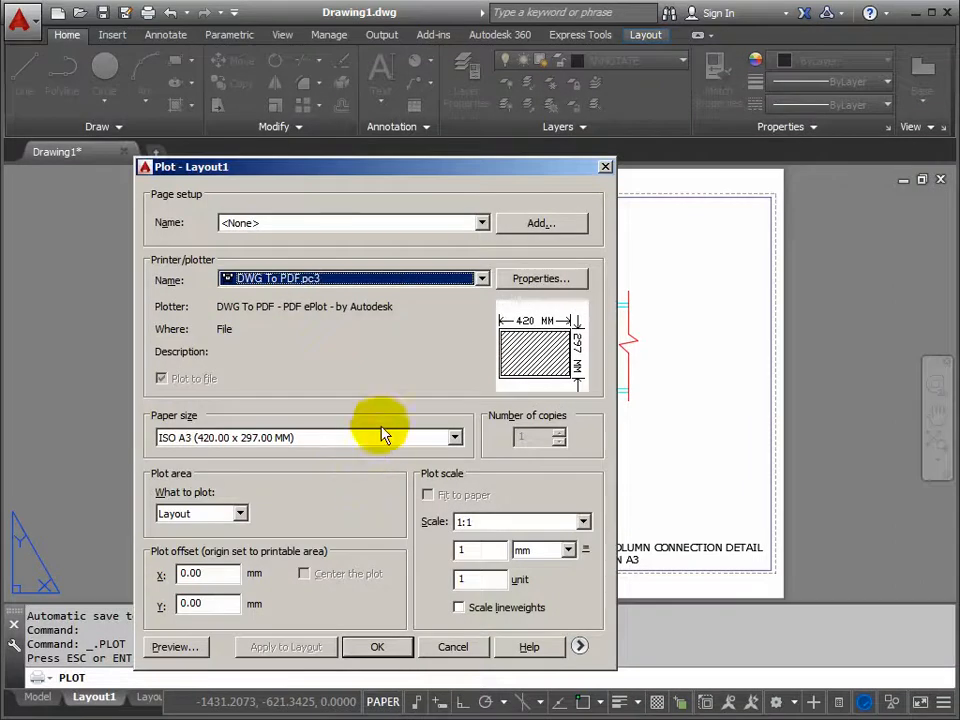
Confirm the plot, then cancel at the PDF file-name prompt and close without plotting
{"action": "left_click_drag", "start_coordinate": [376, 166], "coordinate": [530, 124]}
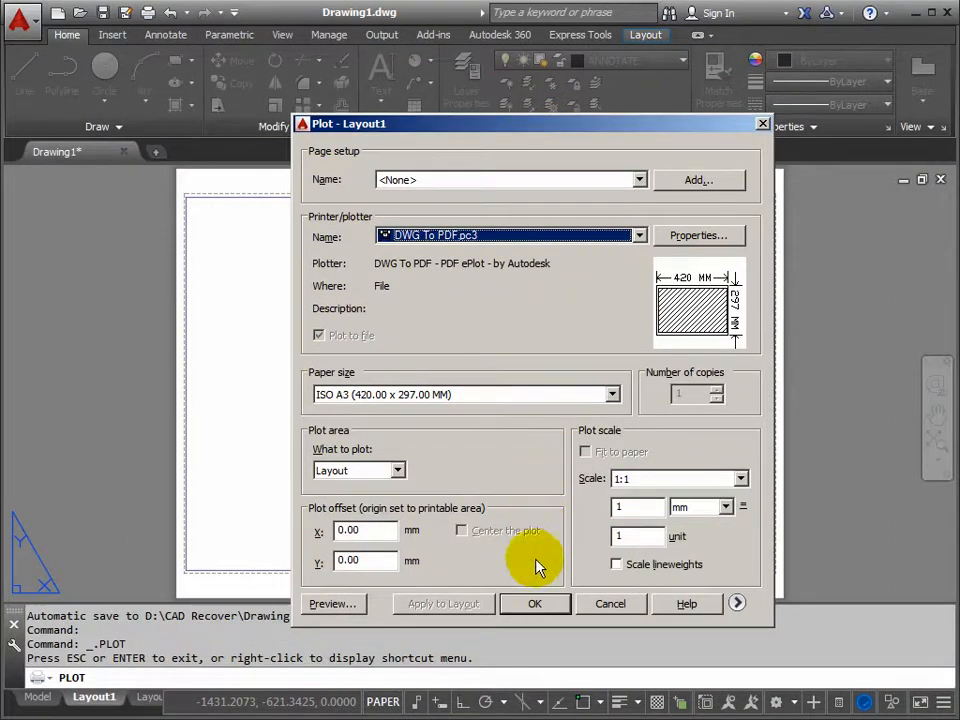
{"action": "left_click", "coordinate": [536, 604]}
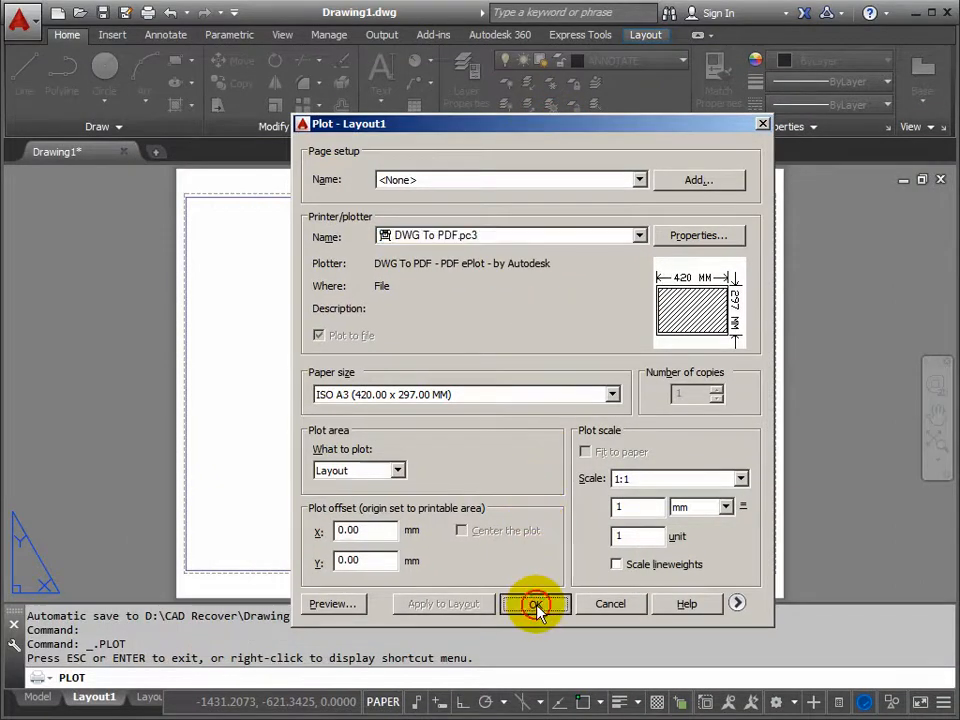
{"action": "left_click", "coordinate": [536, 604]}
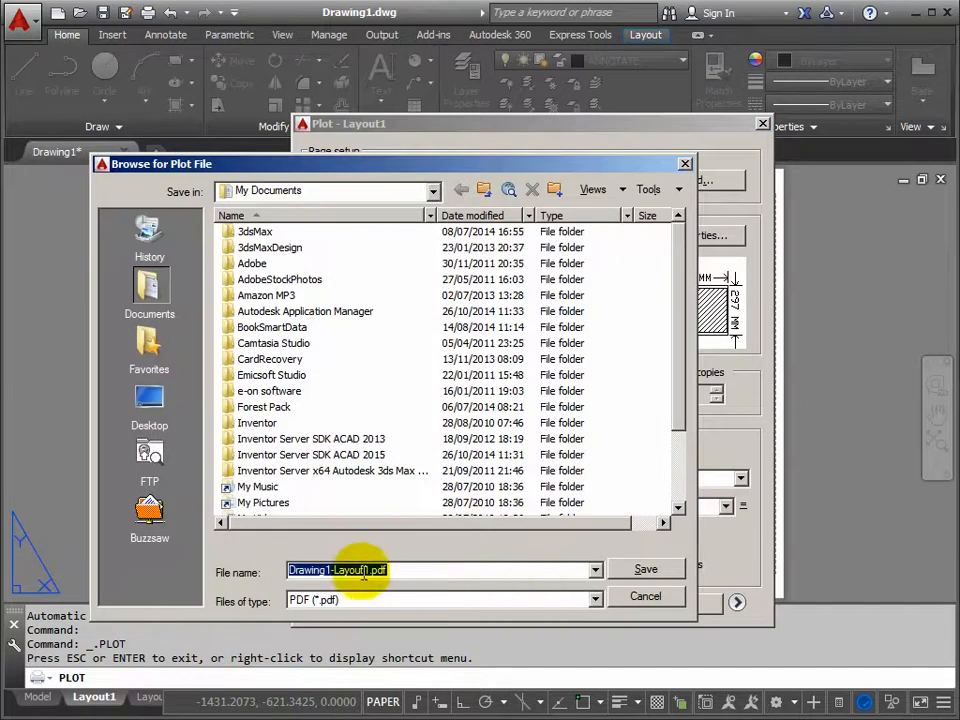
{"action": "mouse_move", "coordinate": [644, 596]}
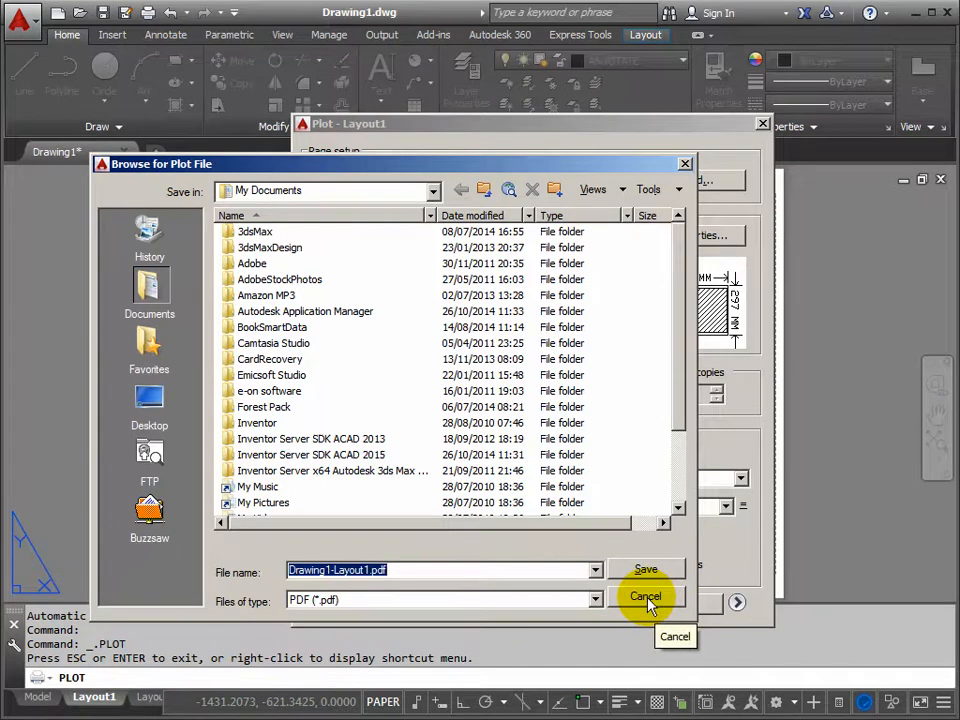
{"action": "left_click", "coordinate": [644, 596]}
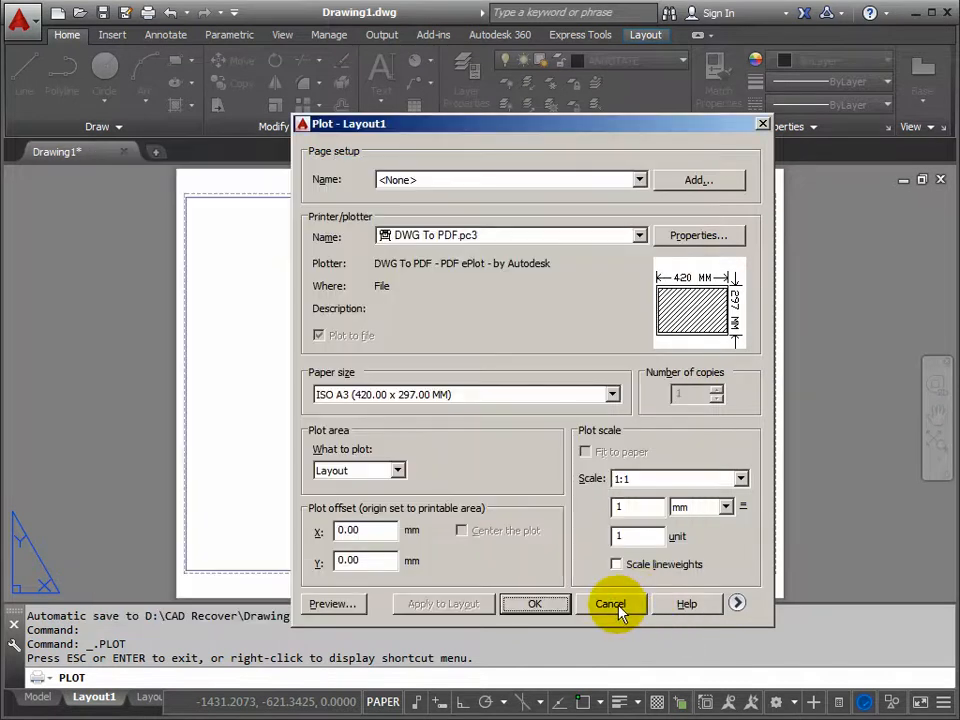
{"action": "left_click", "coordinate": [610, 604]}
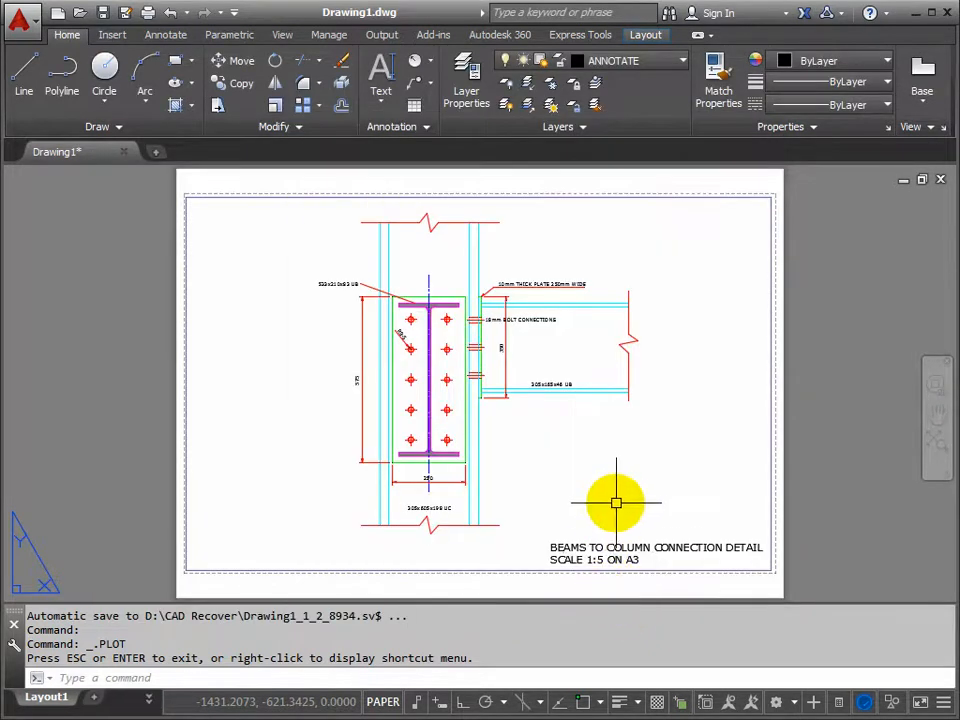